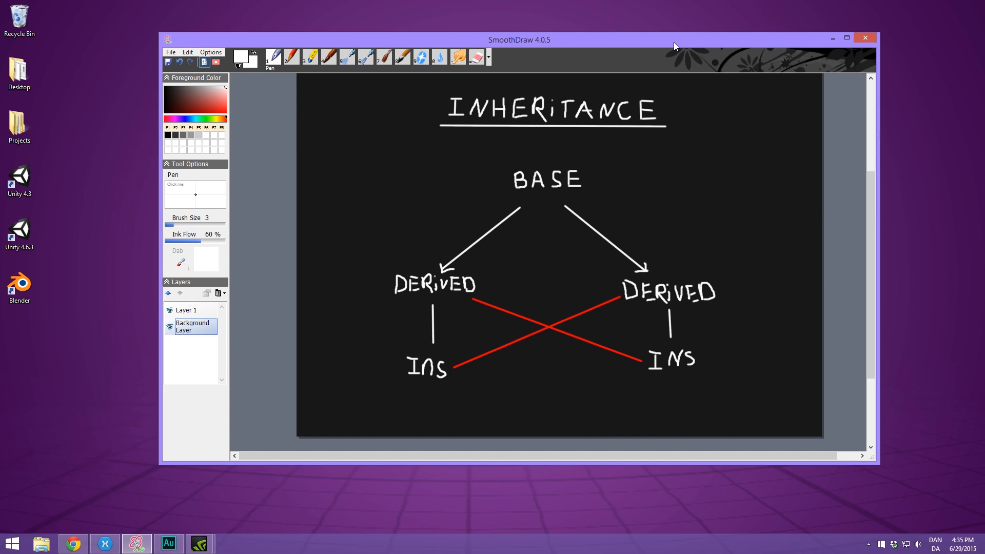
pyautogui.moveTo(581, 188)
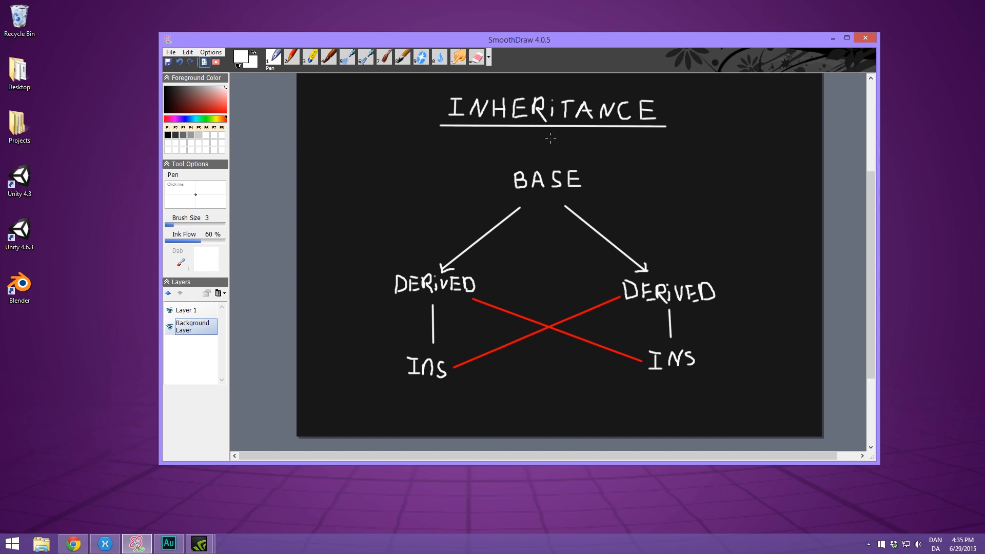
pyautogui.moveTo(512, 149)
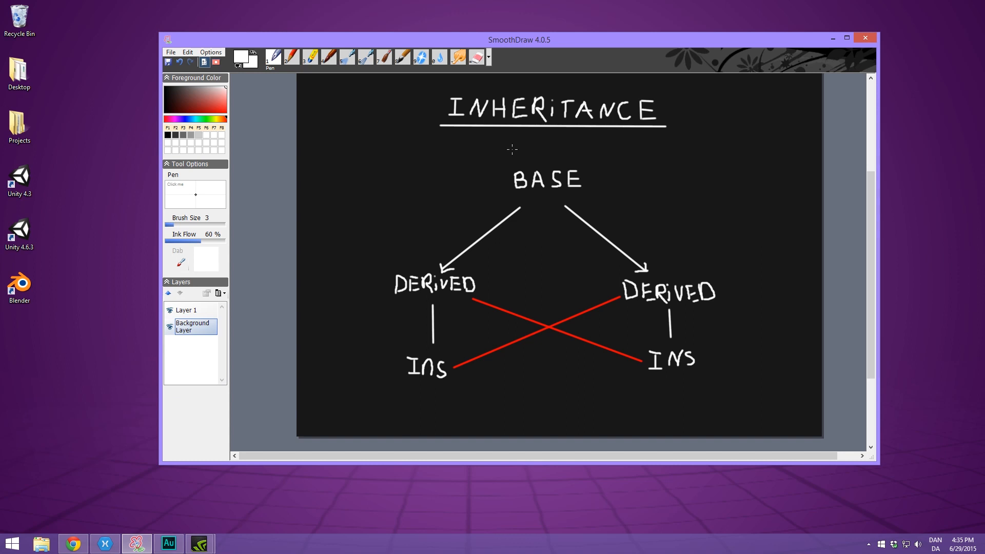
pyautogui.moveTo(482, 245)
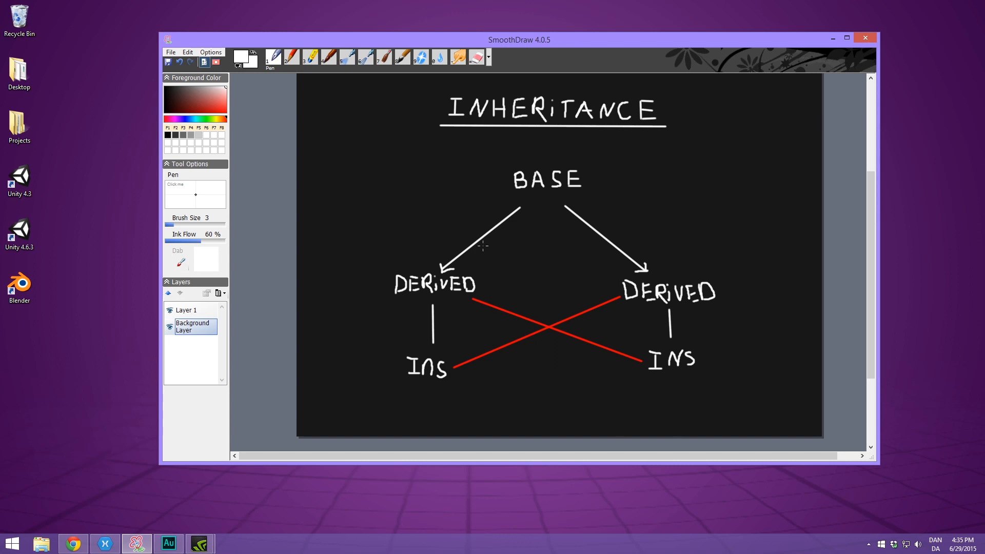
pyautogui.moveTo(573, 158)
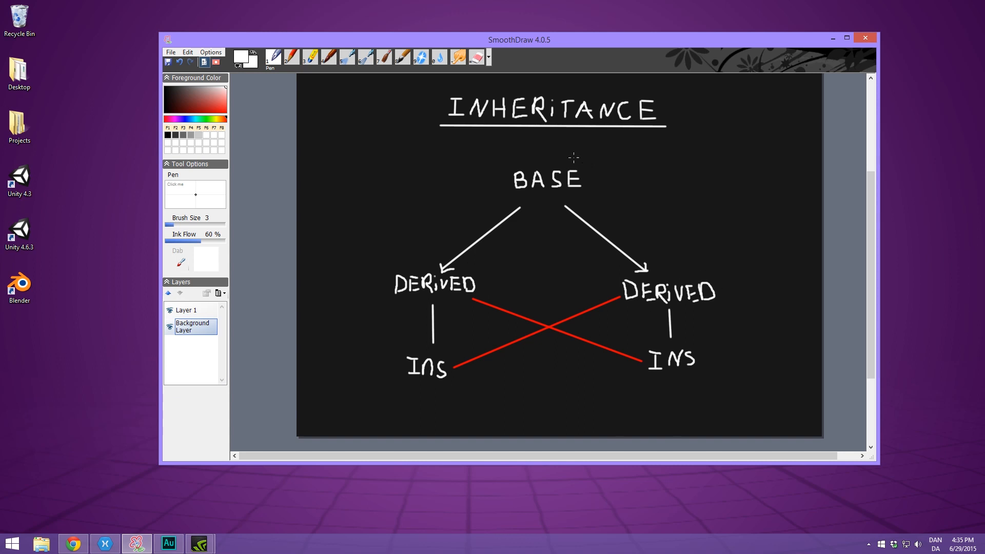
pyautogui.moveTo(494, 218)
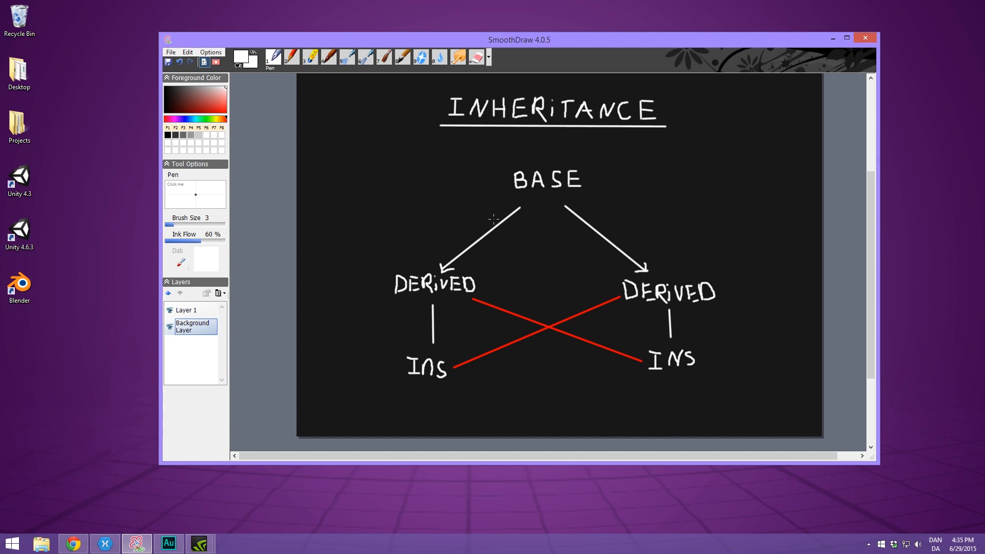
pyautogui.moveTo(432, 288)
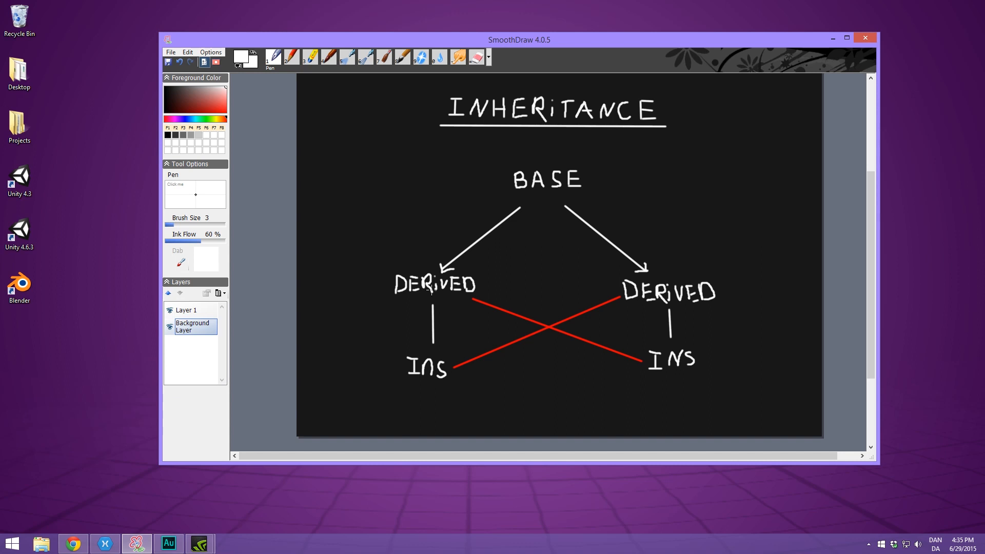
pyautogui.moveTo(673, 303)
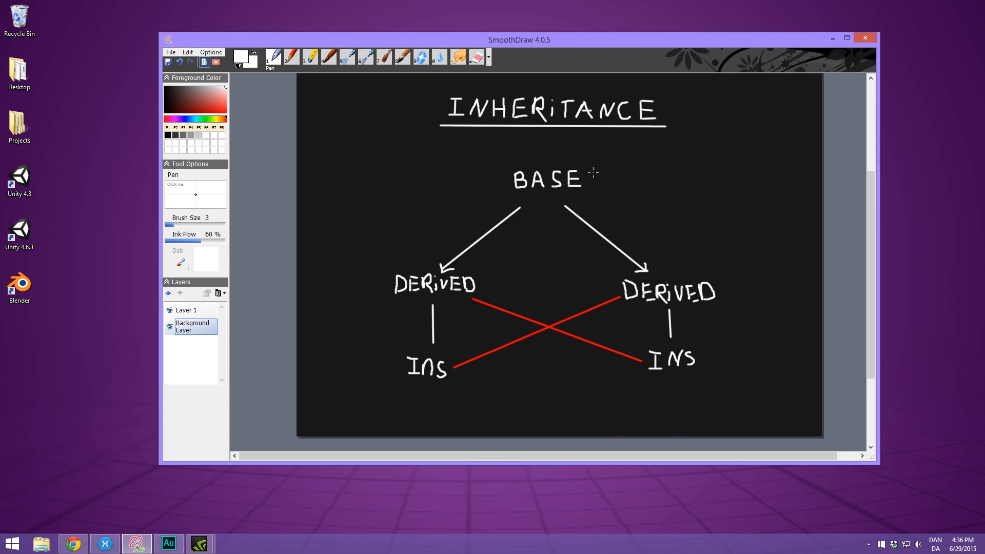
pyautogui.moveTo(445, 277)
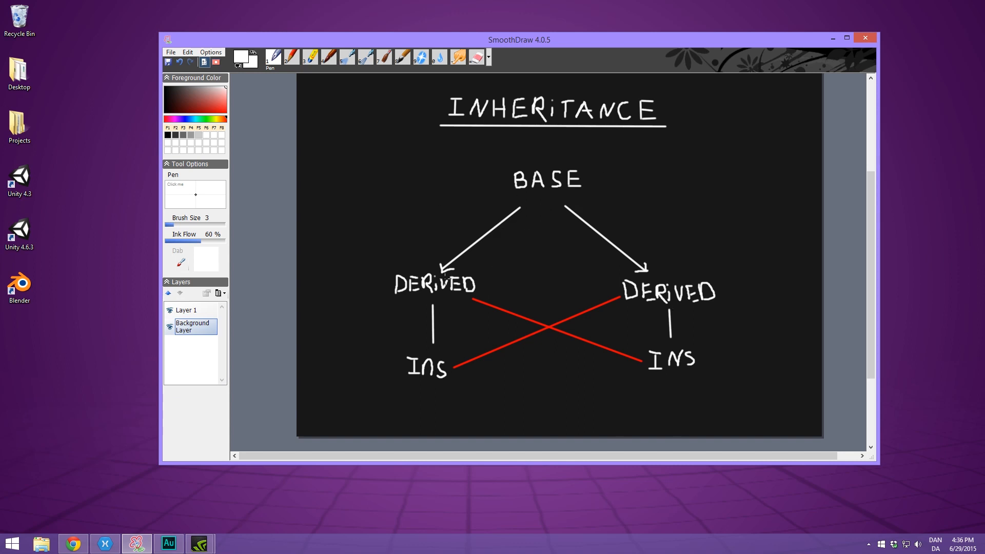
pyautogui.moveTo(417, 392)
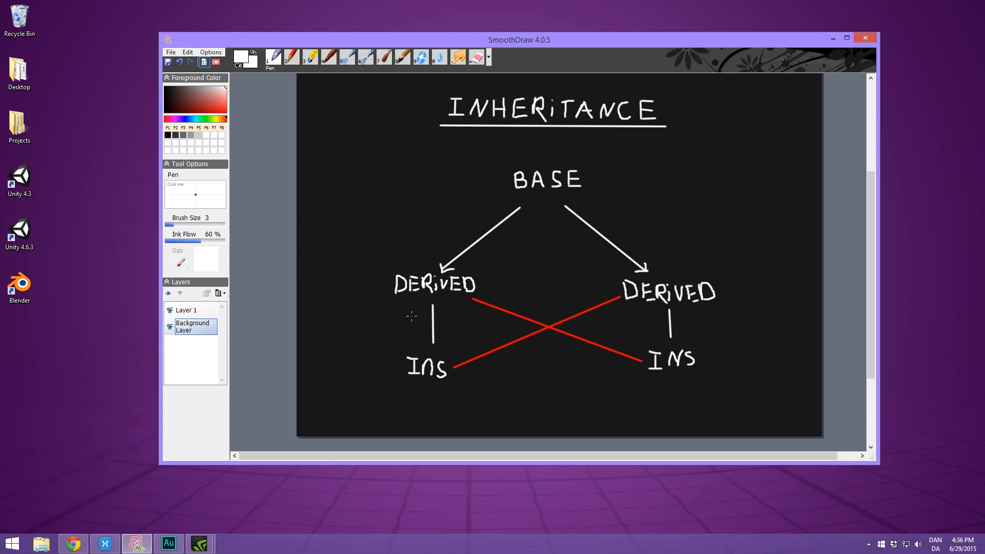
pyautogui.moveTo(433, 395)
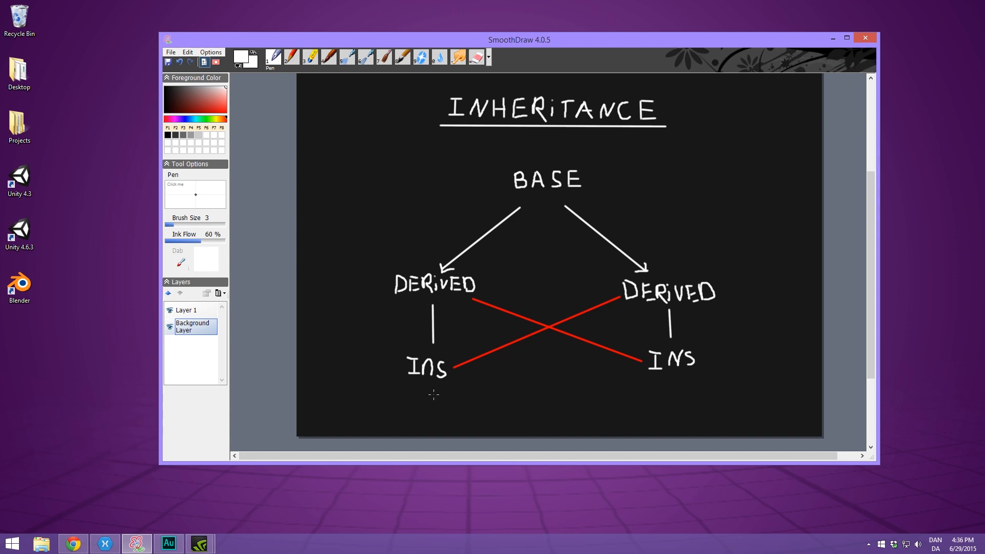
pyautogui.moveTo(457, 385)
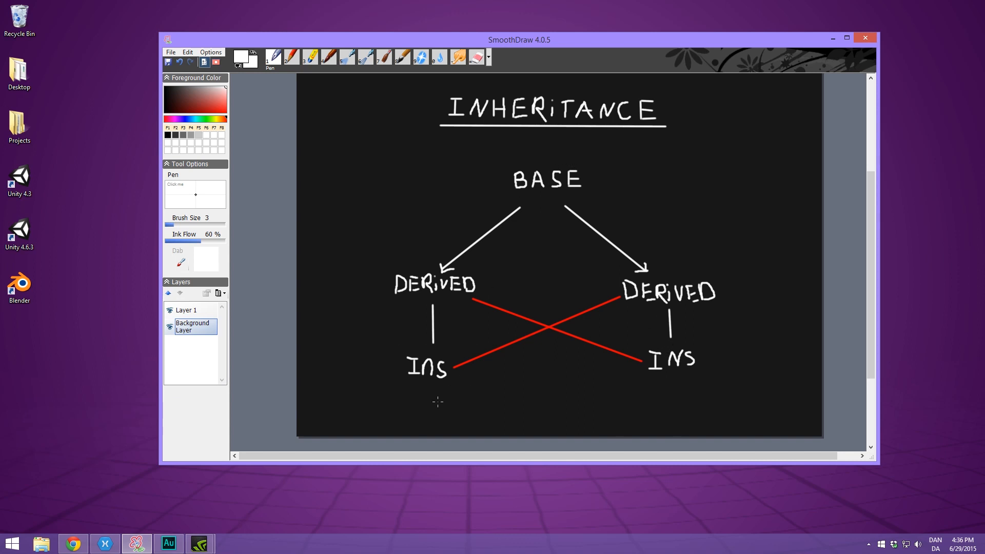
pyautogui.moveTo(702, 350)
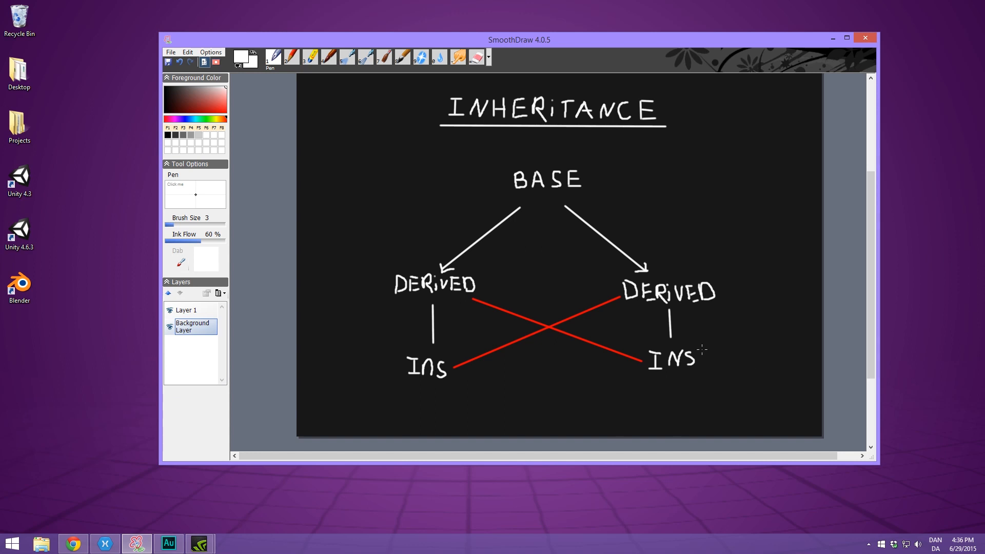
pyautogui.moveTo(583, 249)
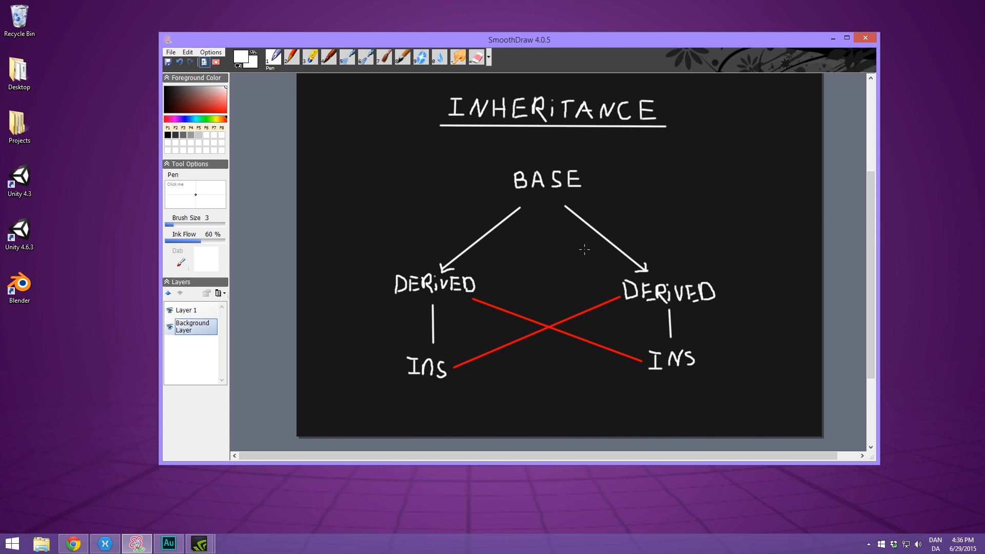
# Back in Program.cs, type 'class Animal {}' above the Main method
pyautogui.moveTo(518, 40); pyautogui.dragTo(576, 44)
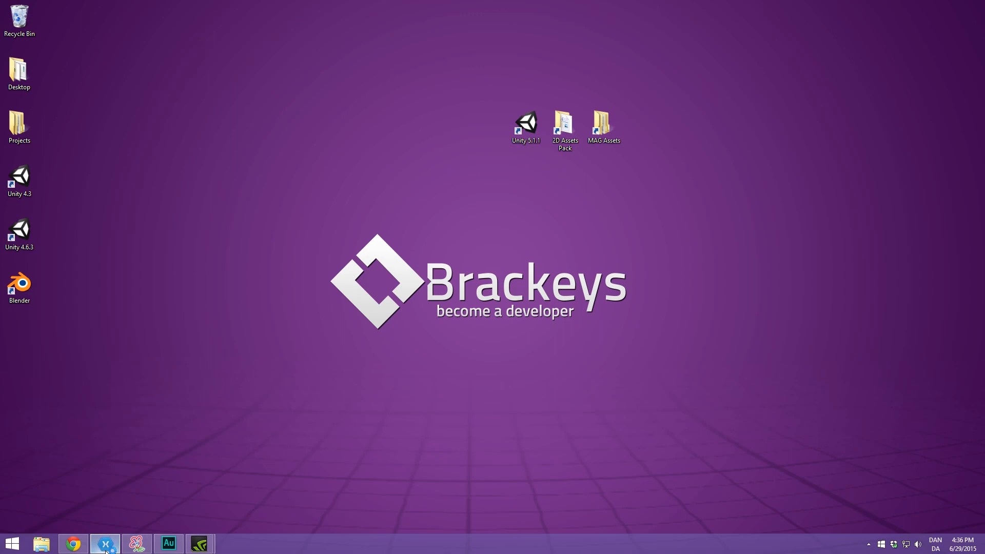
pyautogui.click(104, 543)
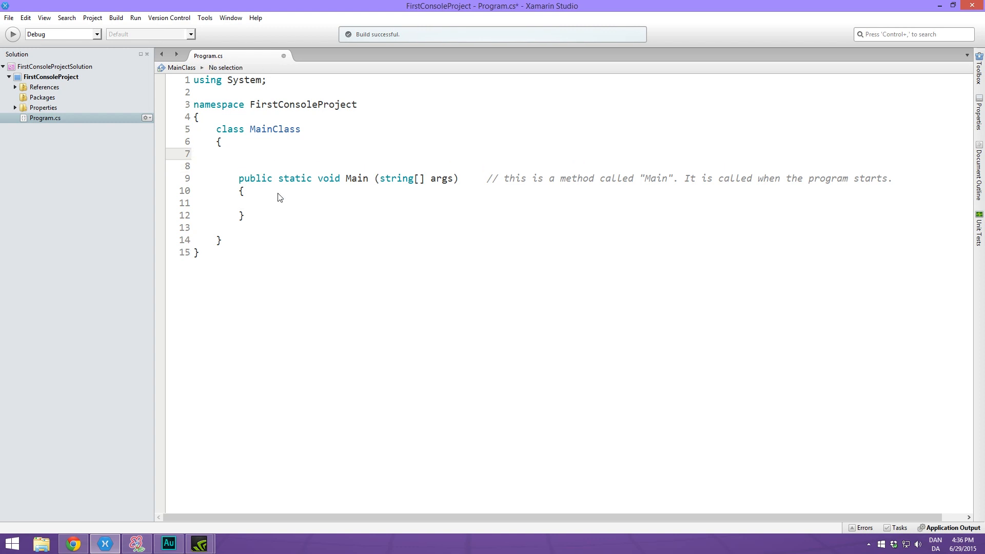
pyautogui.write('class Ani')
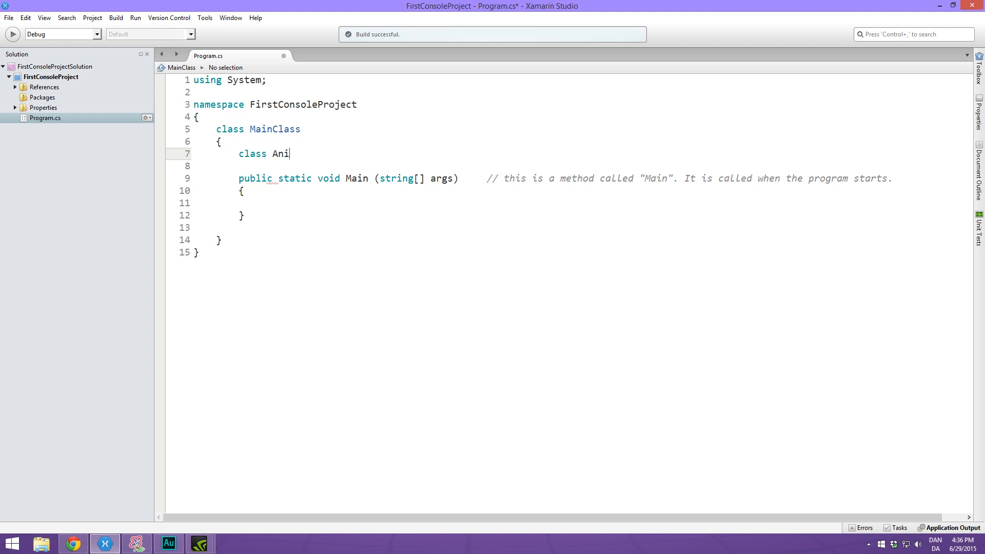
pyautogui.write('mal')
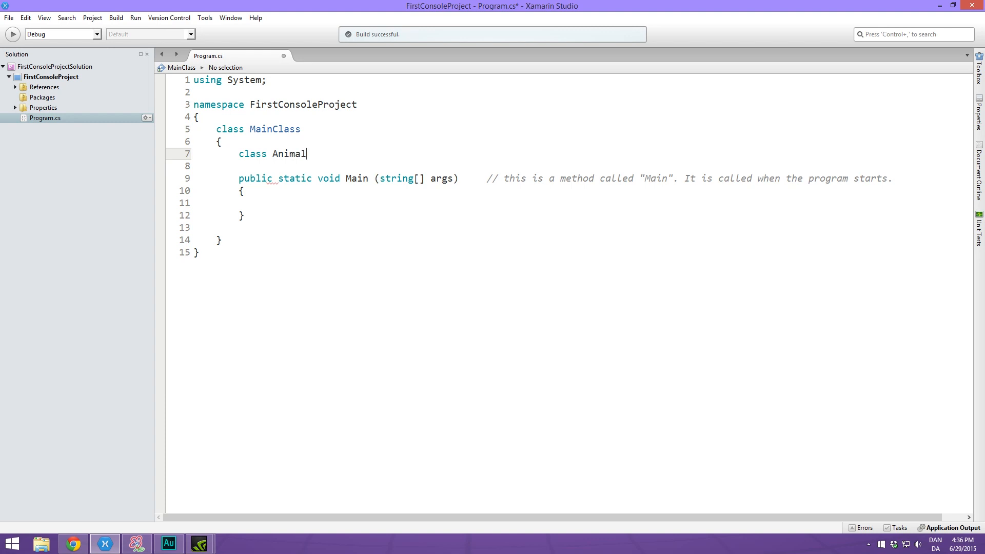
pyautogui.write('{}')
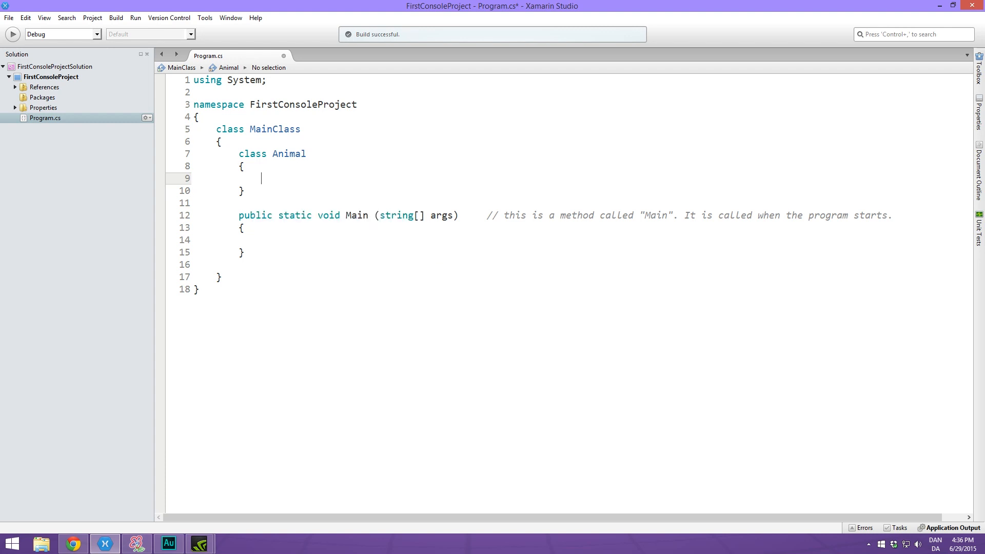
# Add the fields 'public string name;', 'public int age;' and 'public float happiness;' to Animal
pyautogui.write('public string')
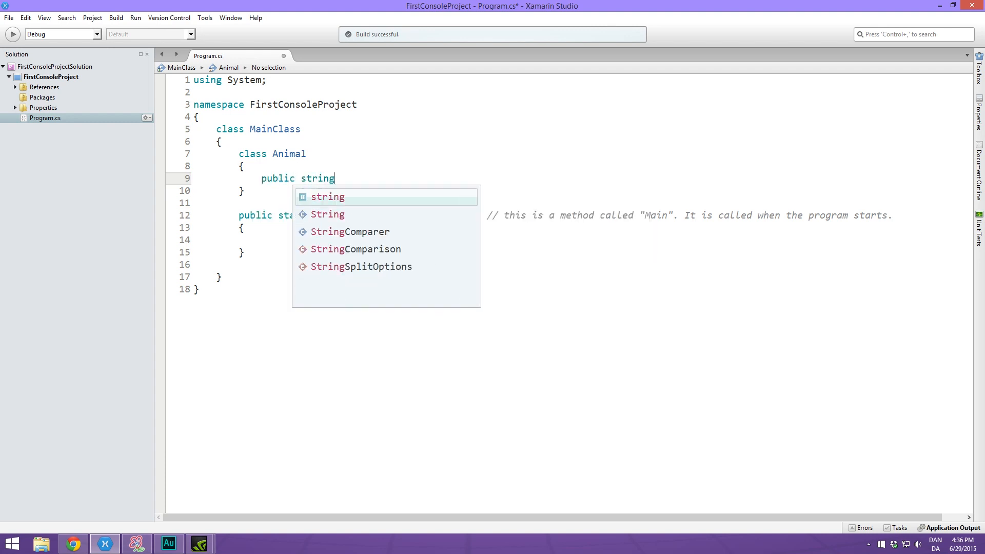
pyautogui.write('name;')
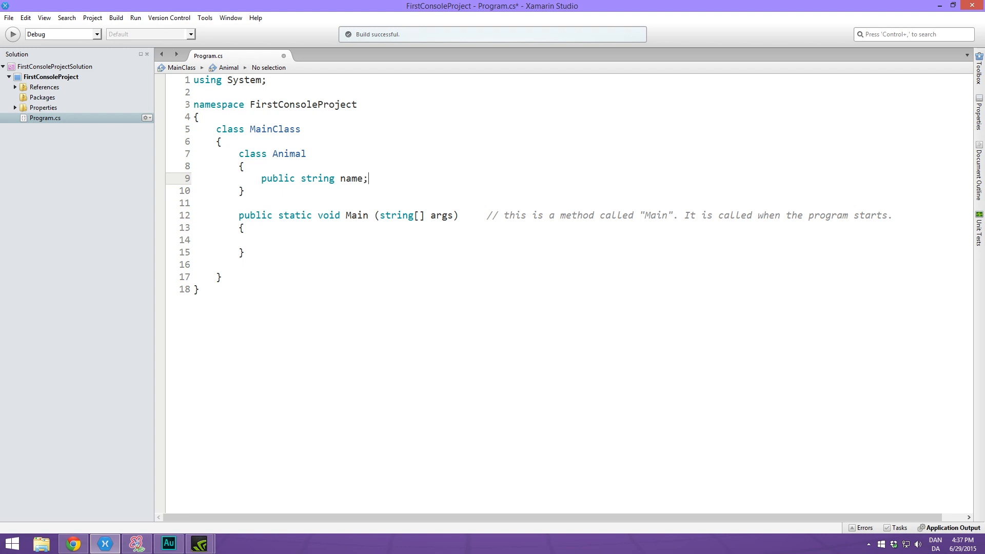
pyautogui.write('public')
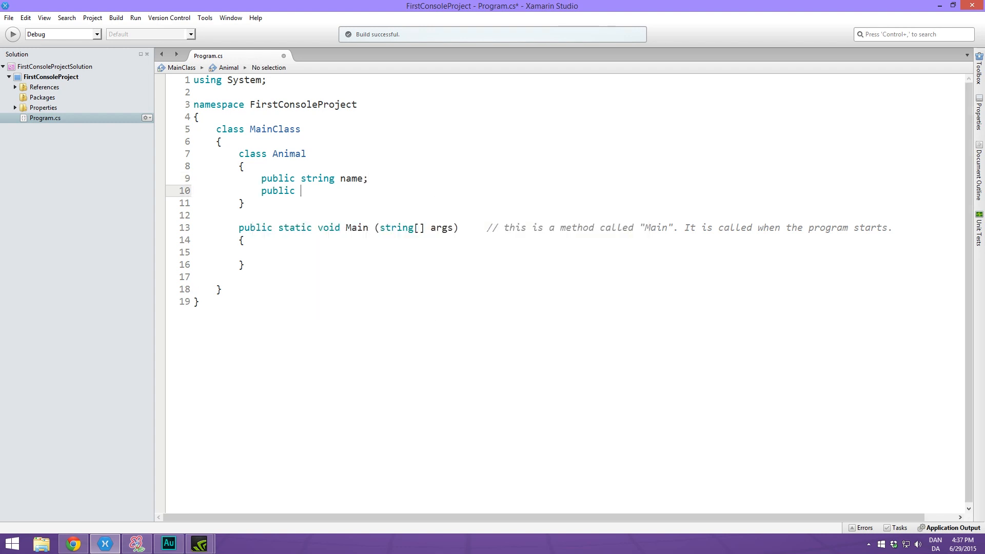
pyautogui.write('i')
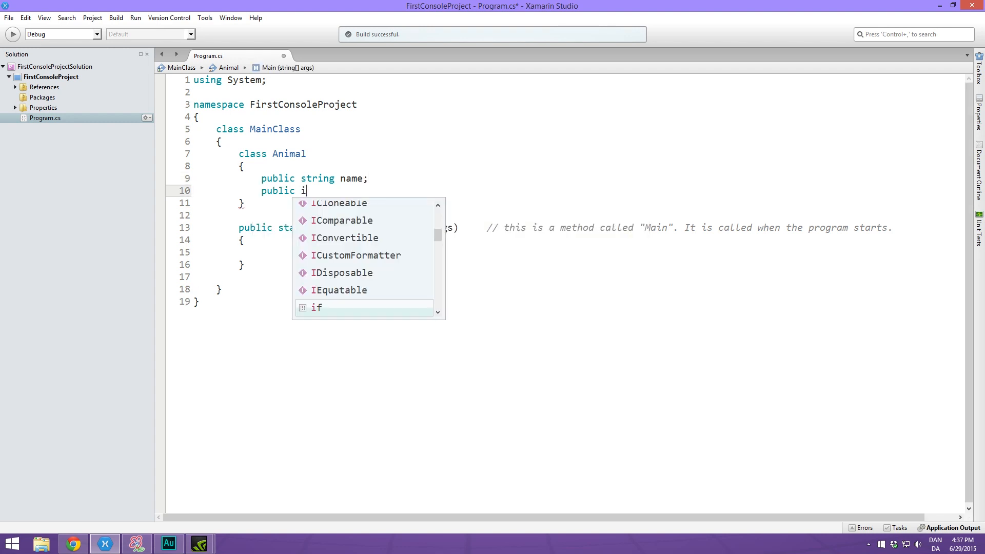
pyautogui.write('nt age;')
pyautogui.write('public float')
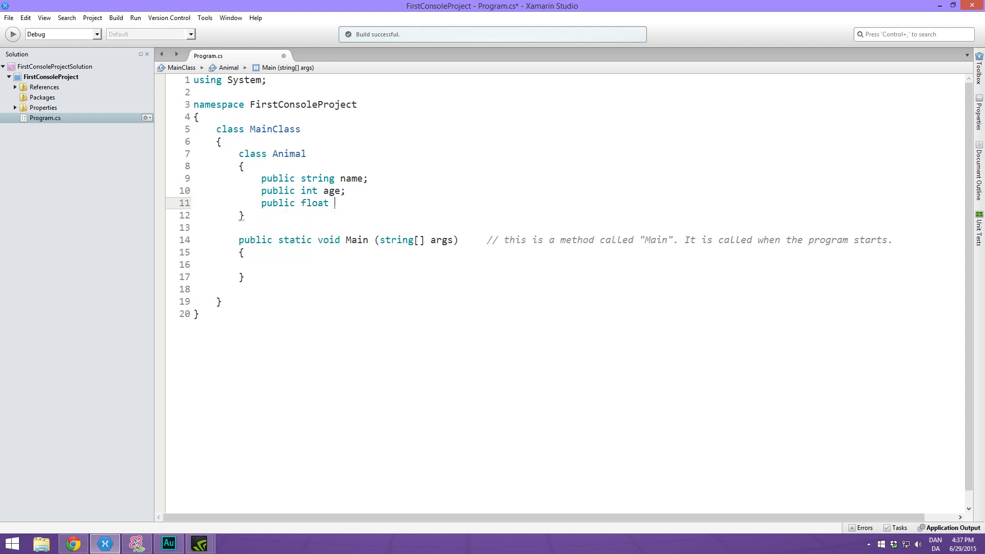
pyautogui.write('happin')
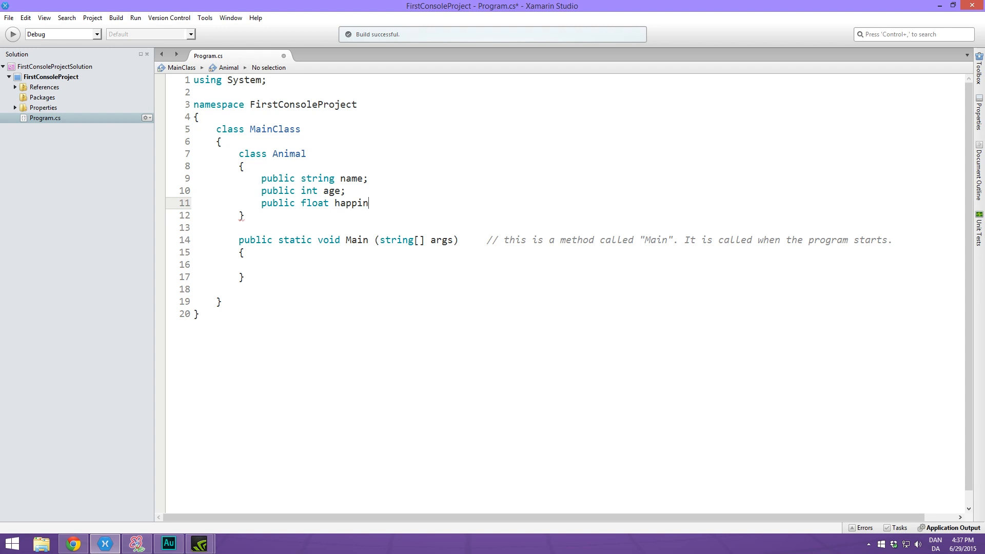
pyautogui.write('ess;')
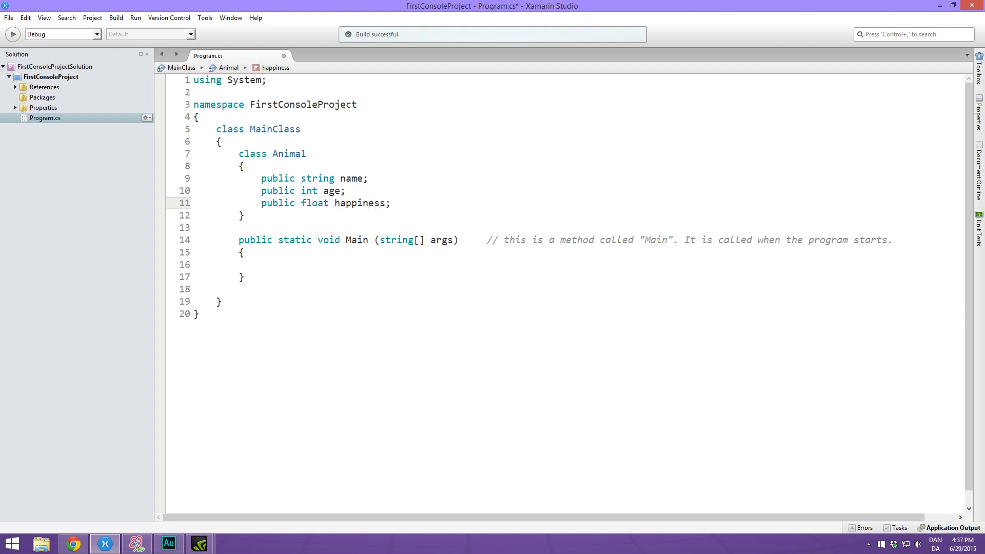
pyautogui.click(390, 203)
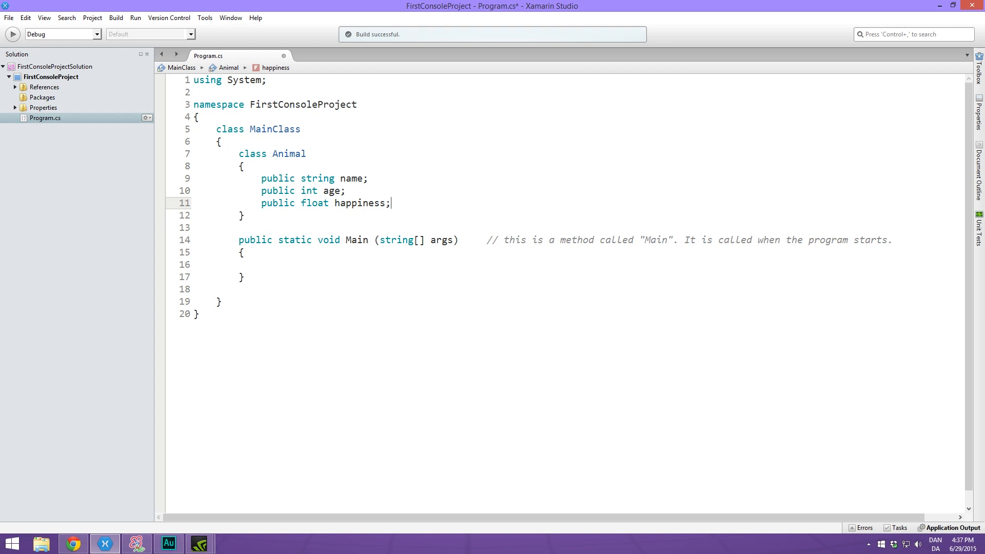
# Write an empty 'public void PrintBase()' method beneath the Animal fields
pyautogui.press('enter')
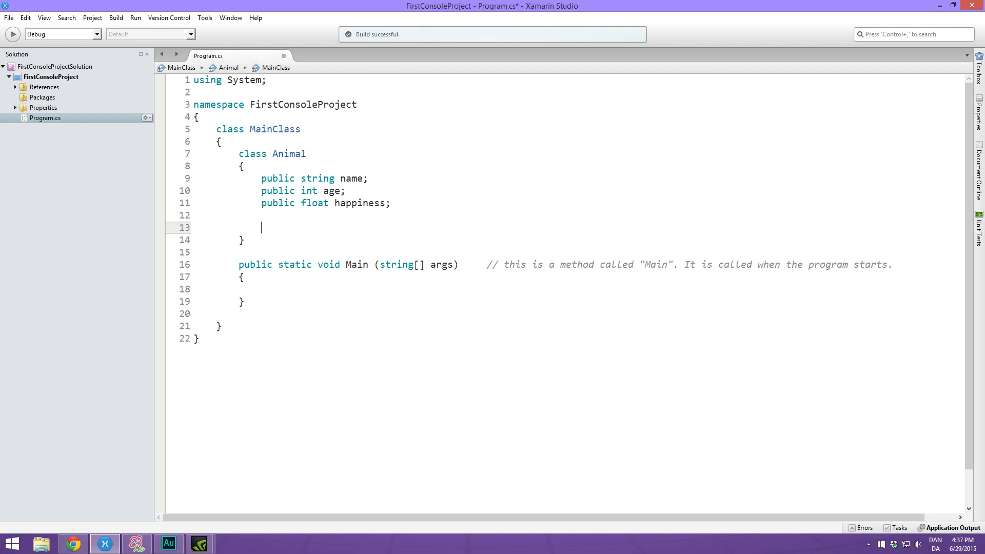
pyautogui.write('pub')
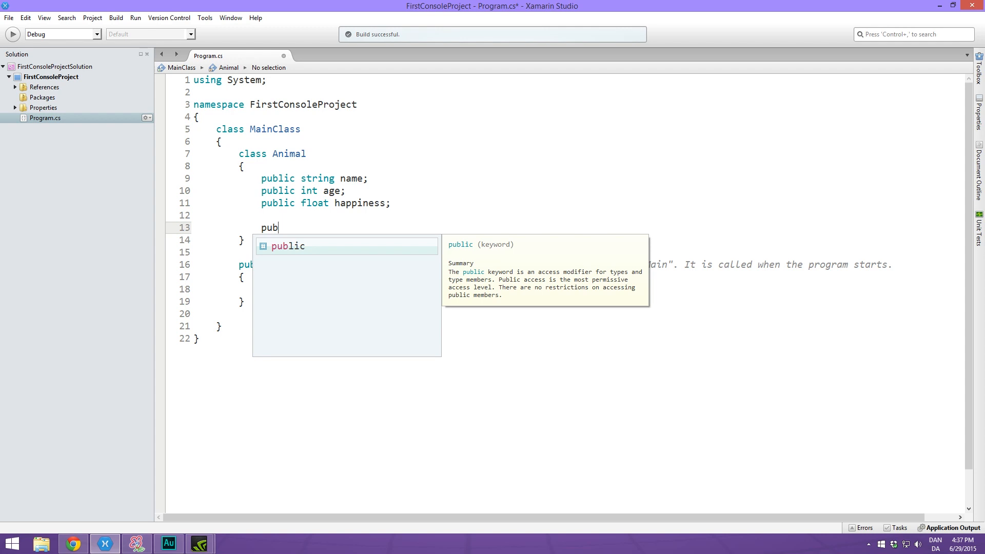
pyautogui.write('lic void')
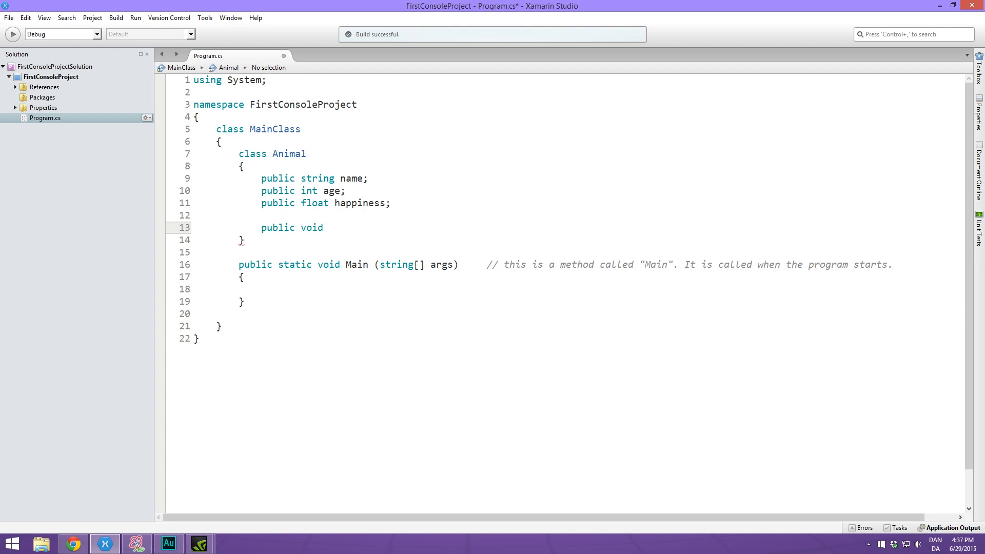
pyautogui.write('PrintBase')
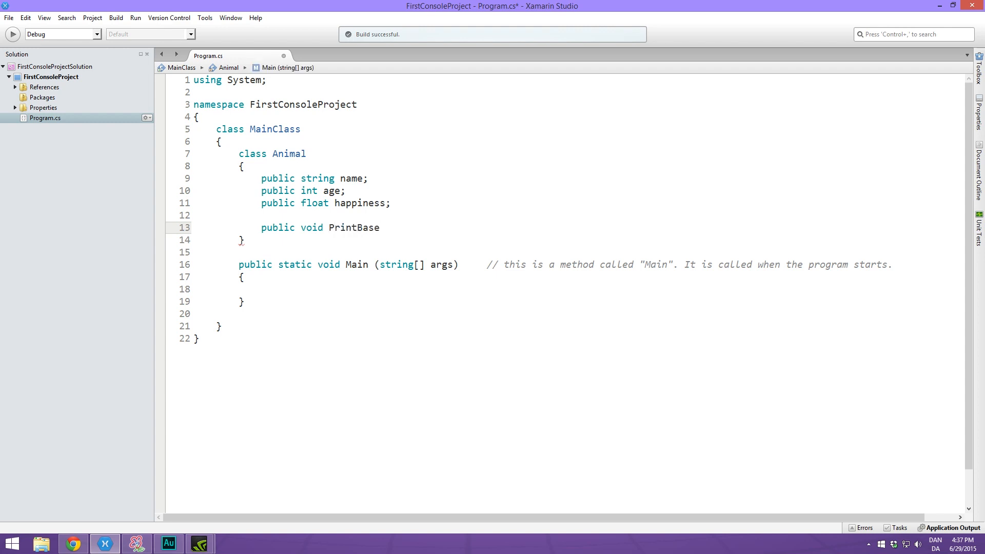
pyautogui.click(380, 227)
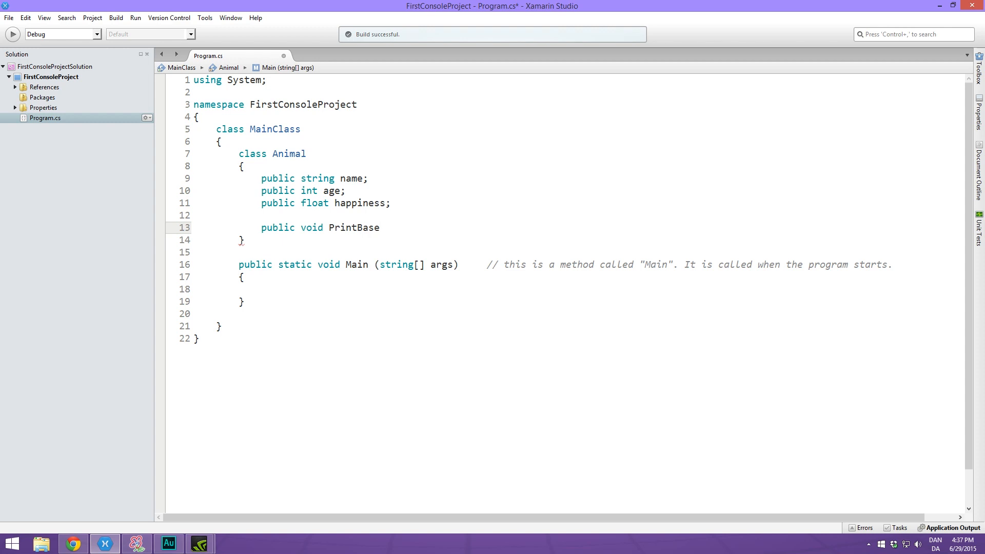
pyautogui.click(380, 228)
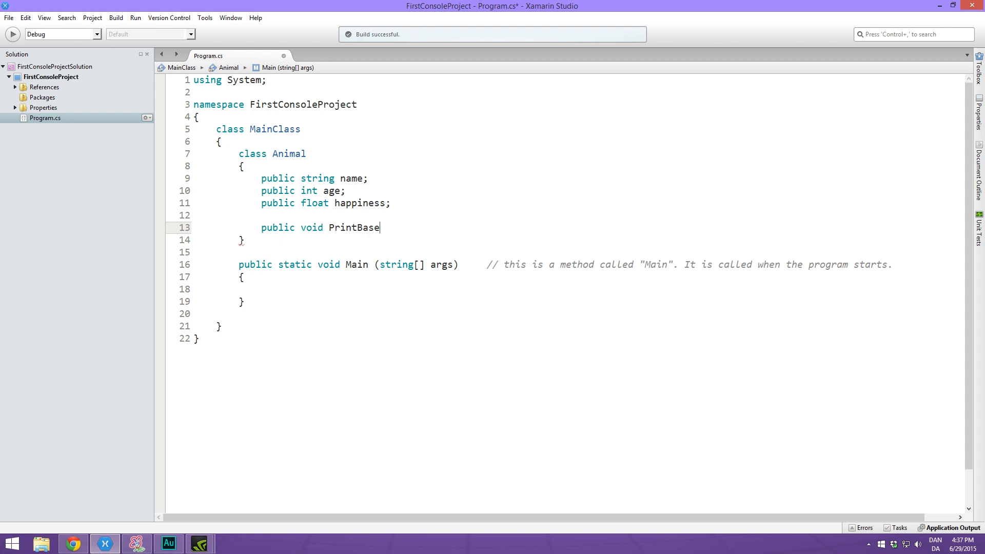
pyautogui.write('()')
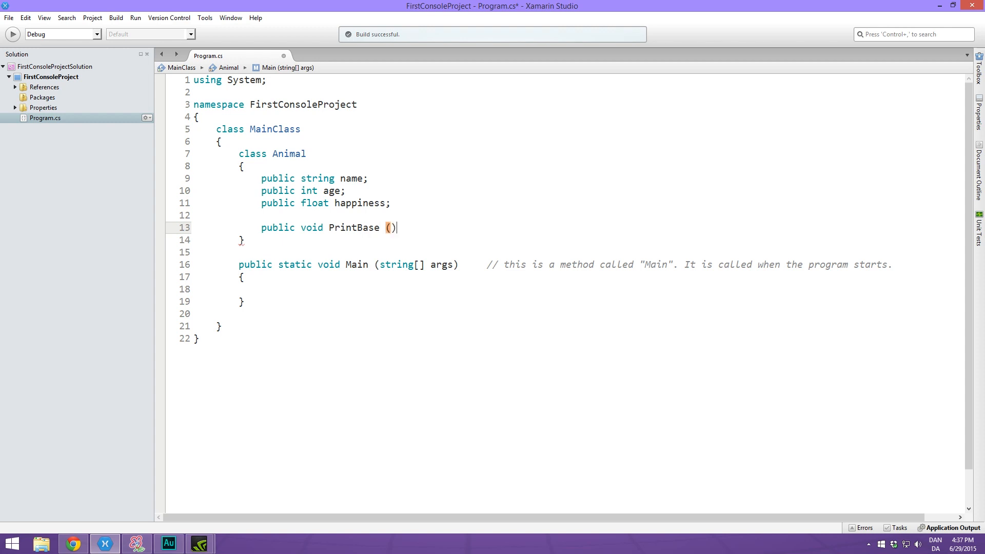
pyautogui.write('{')
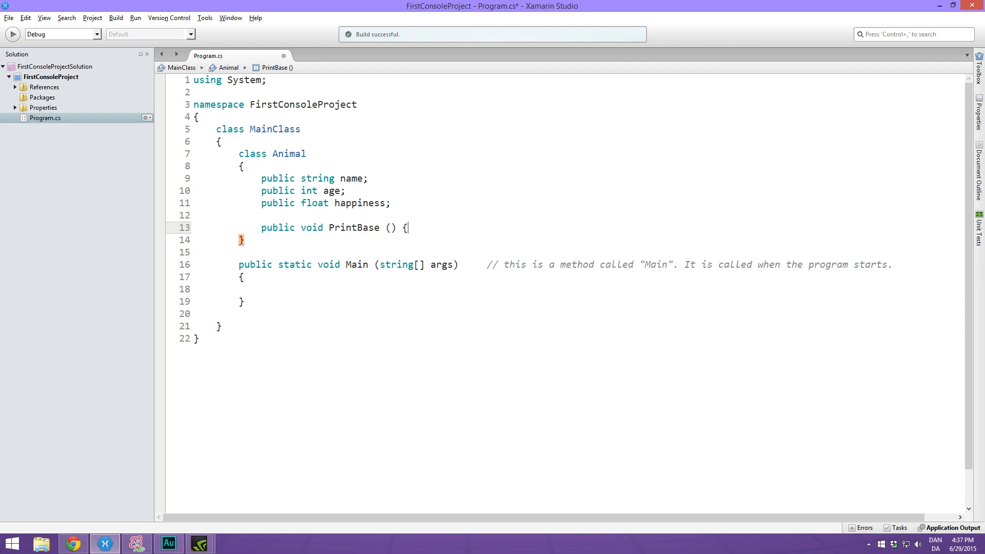
pyautogui.press('enter')
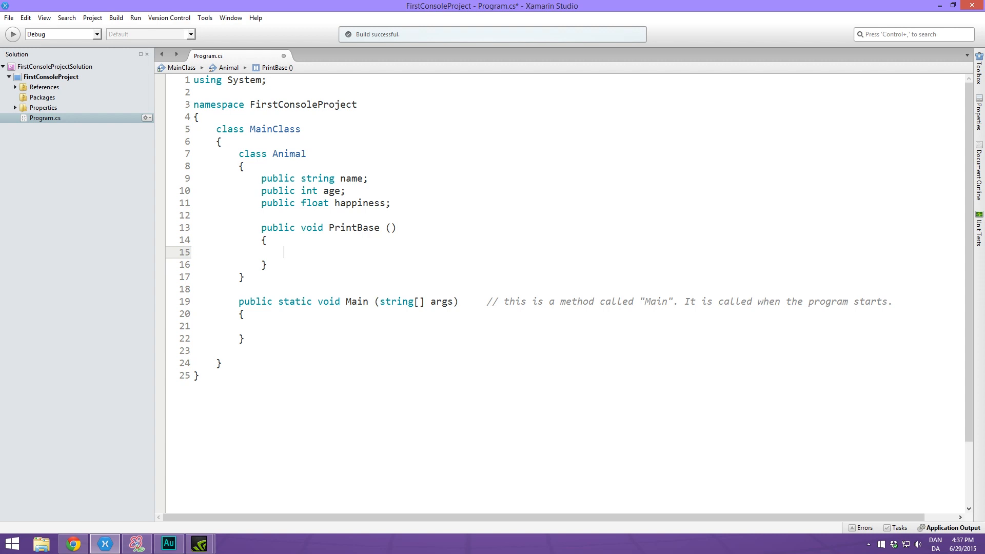
# Fill PrintBase with Console.WriteLine calls for "Name: " + name, "Age: " + age, "Happiness: " + happiness
pyautogui.write('c')
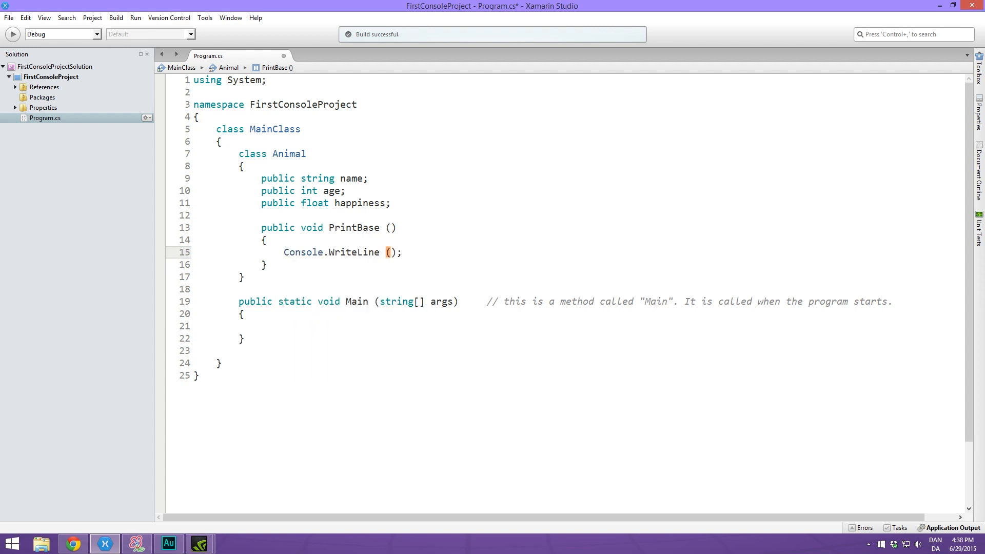
pyautogui.write('"Name: "')
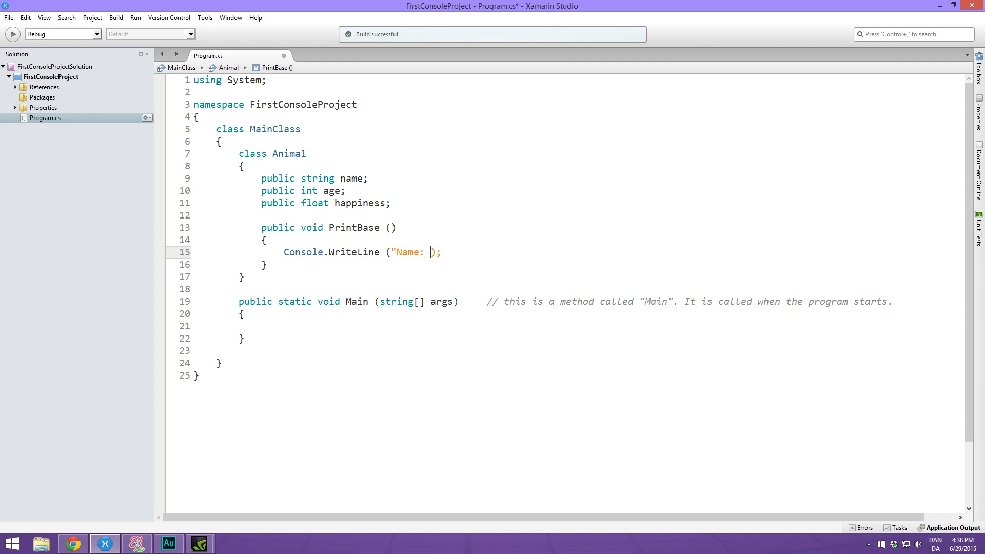
pyautogui.write('" + name')
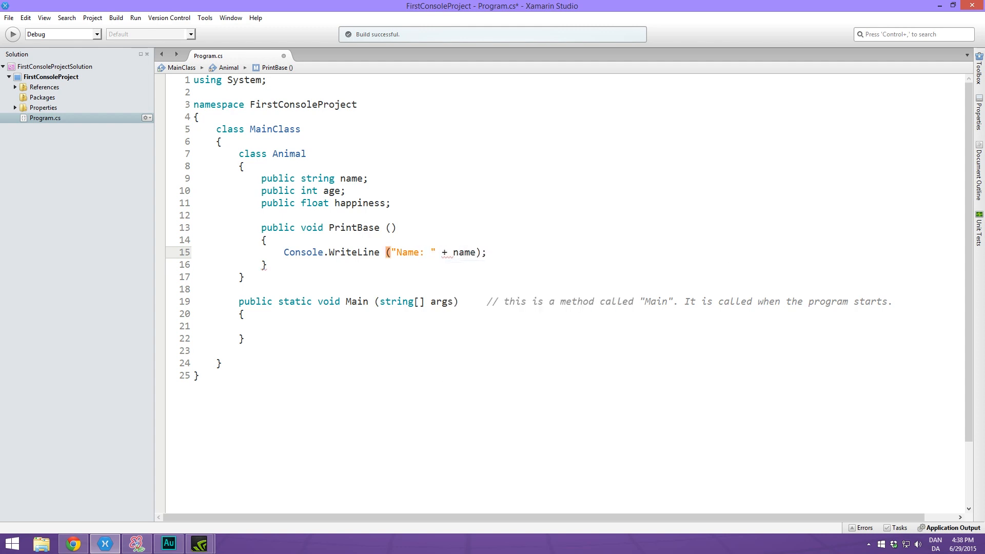
pyautogui.write('cw')
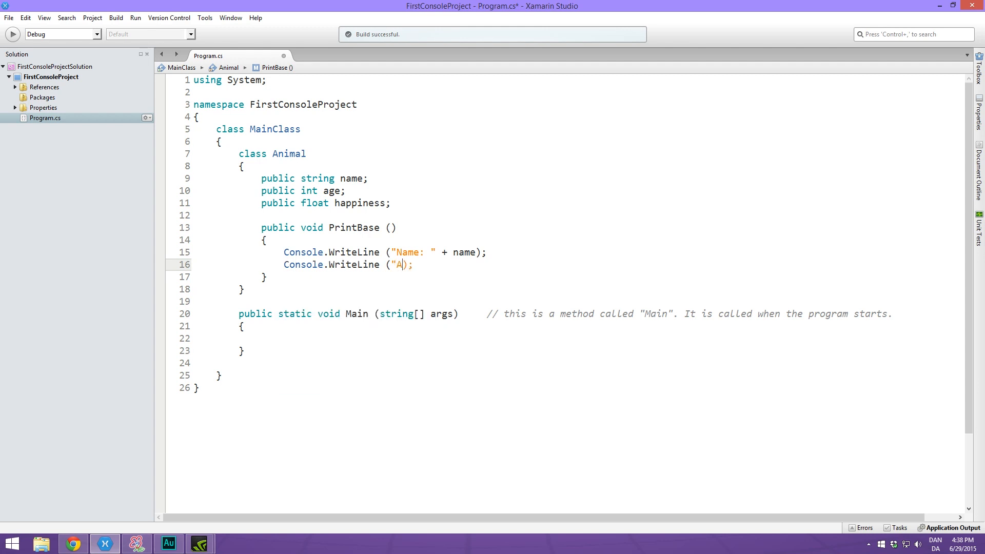
pyautogui.write('ge :')
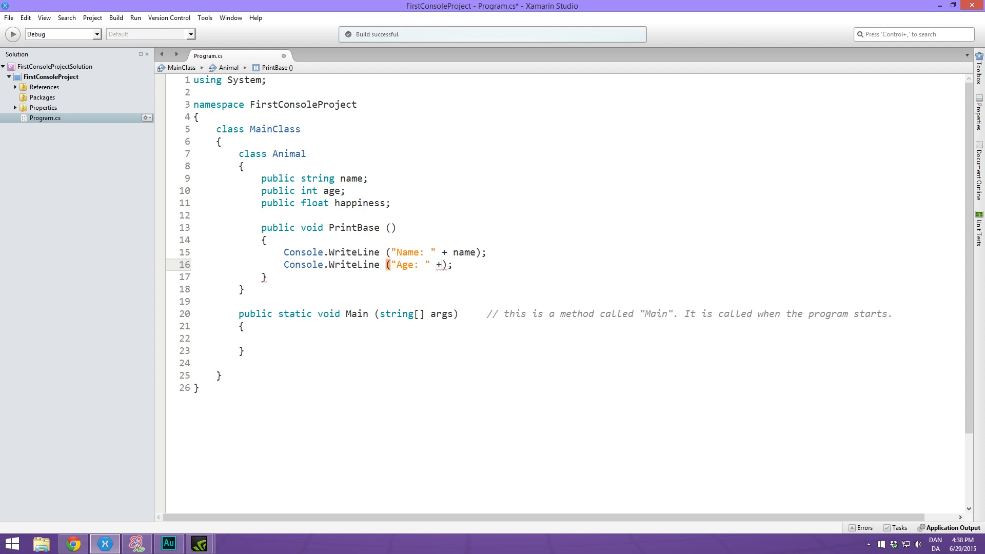
pyautogui.write('age')
pyautogui.write('Console.WriteLine ();')
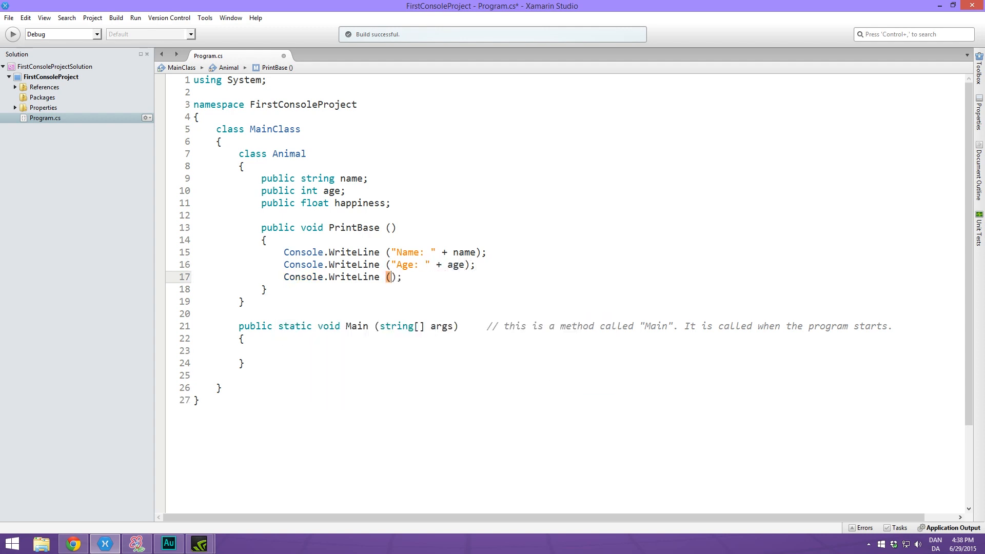
pyautogui.write('"Happ')
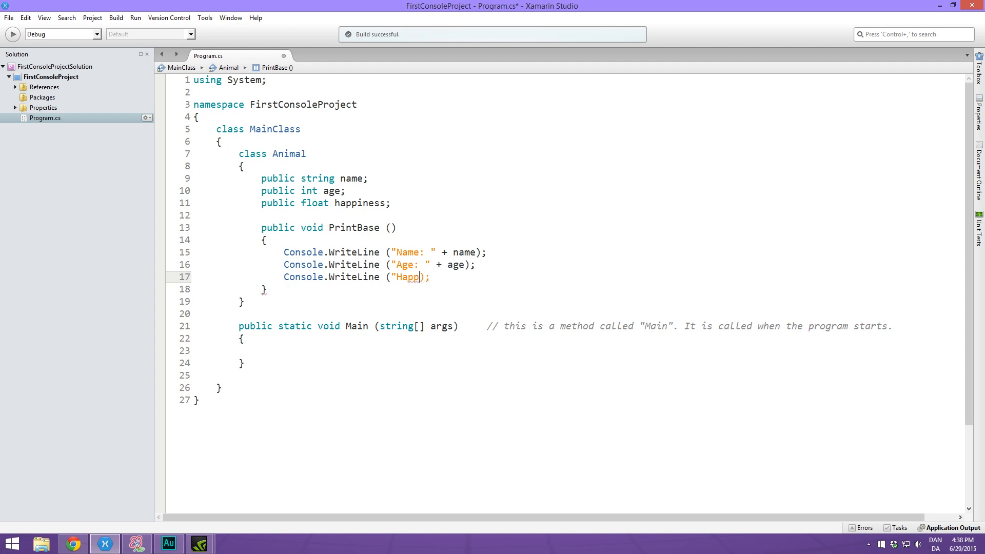
pyautogui.write('iness:')
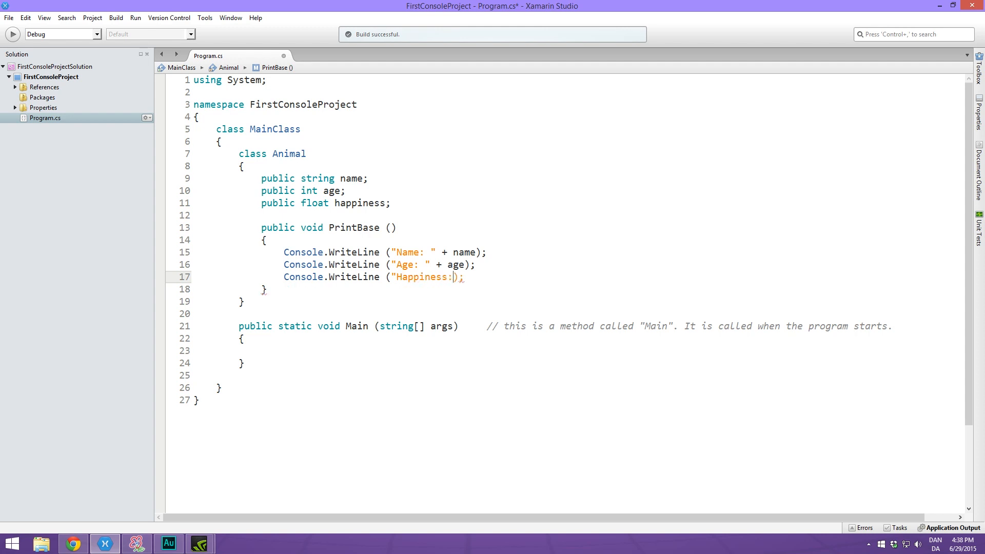
pyautogui.write('" + happiness')
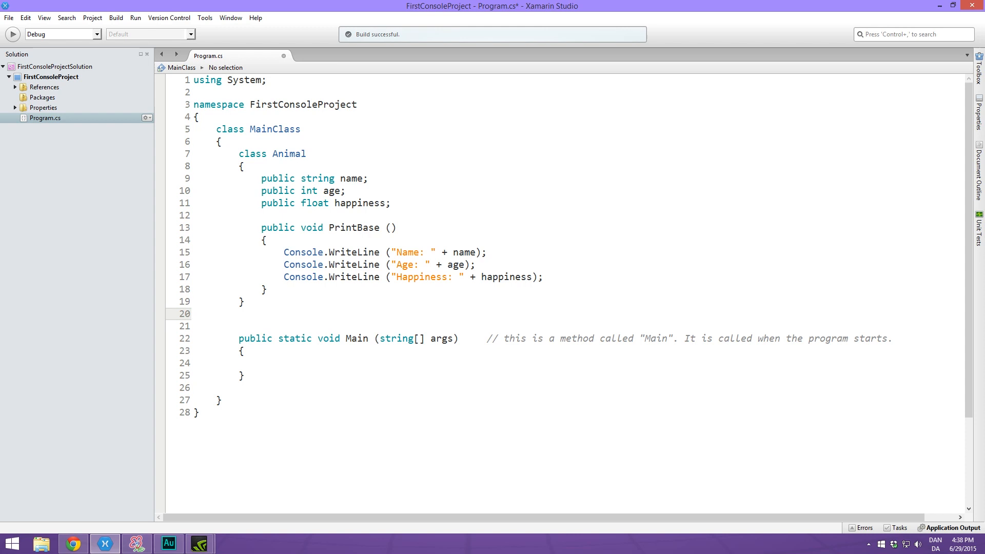
# Declare an empty class Dog deriving from Animal
pyautogui.write('class')
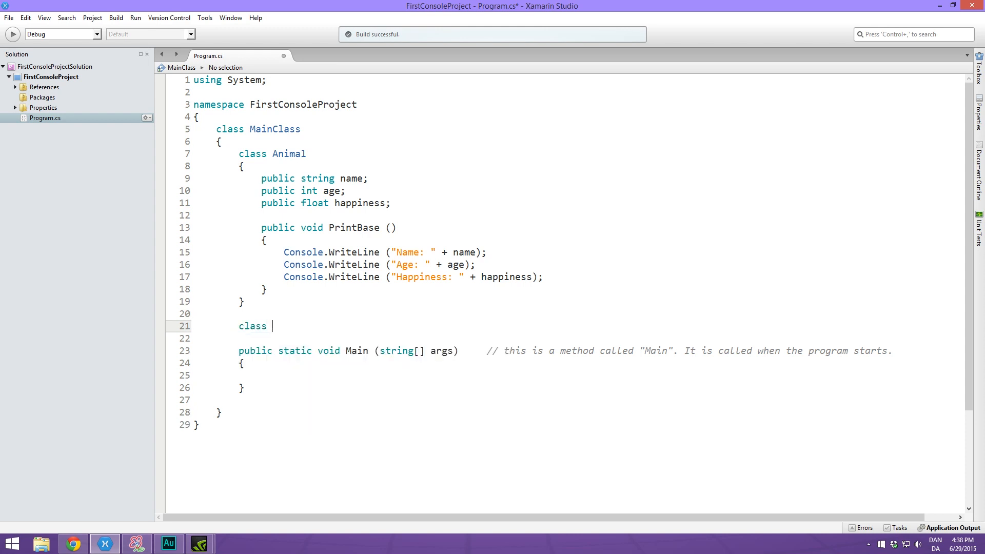
pyautogui.write('Dog')
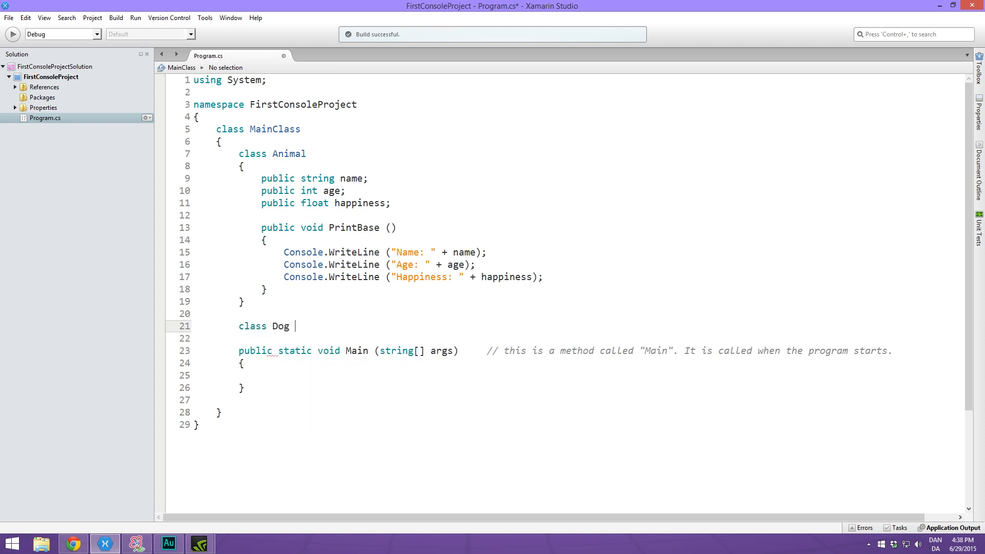
pyautogui.write(':')
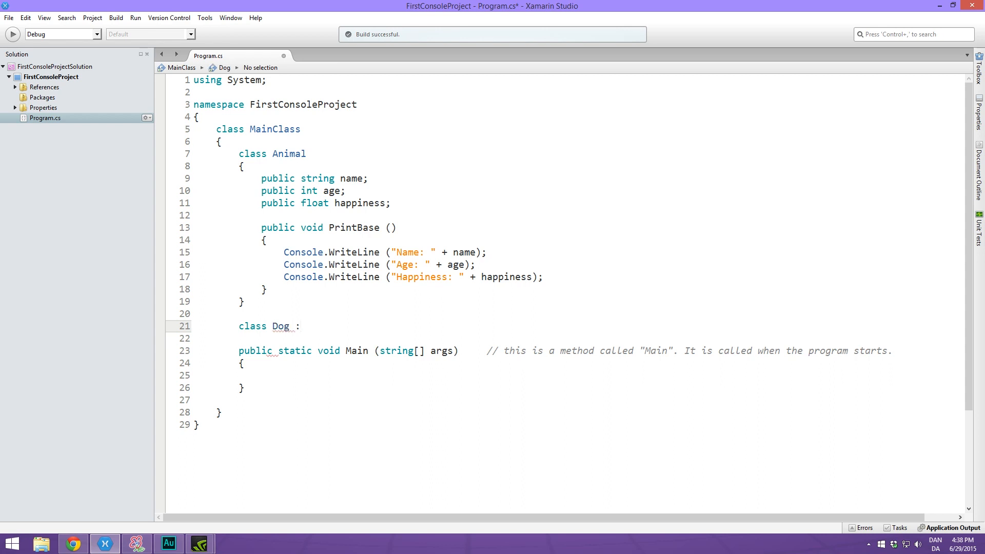
pyautogui.write('Animal')
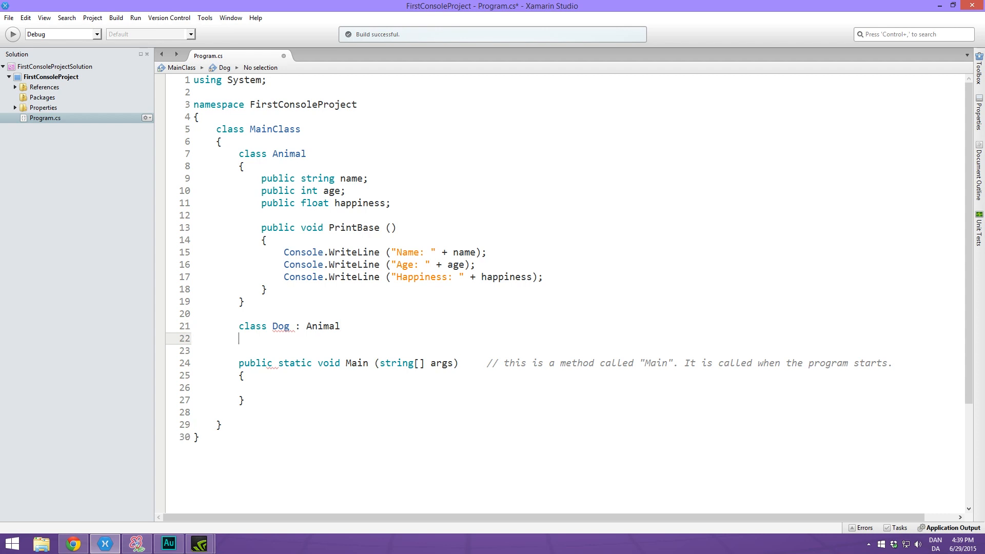
pyautogui.write('{}')
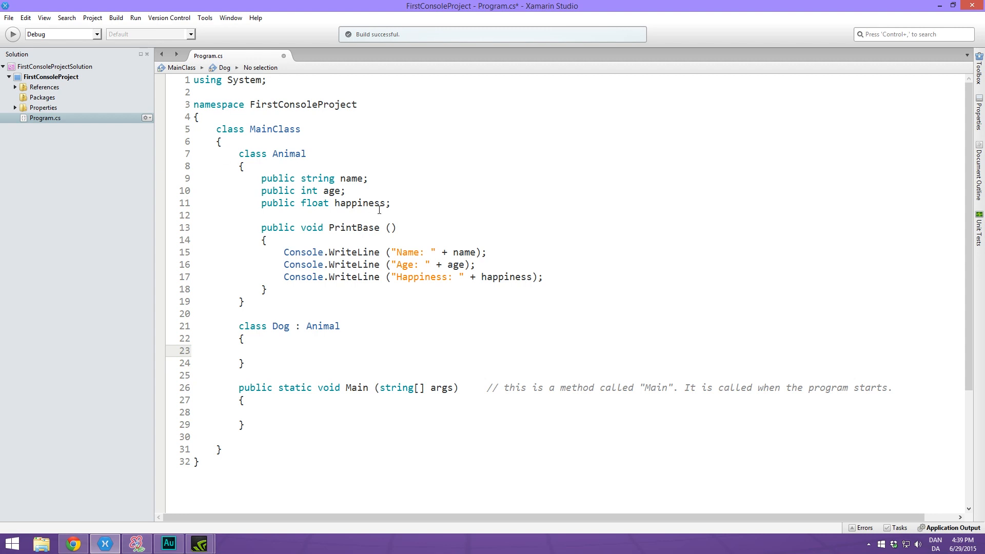
# Give Dog a 'public int spotCount;' field
pyautogui.click(261, 350)
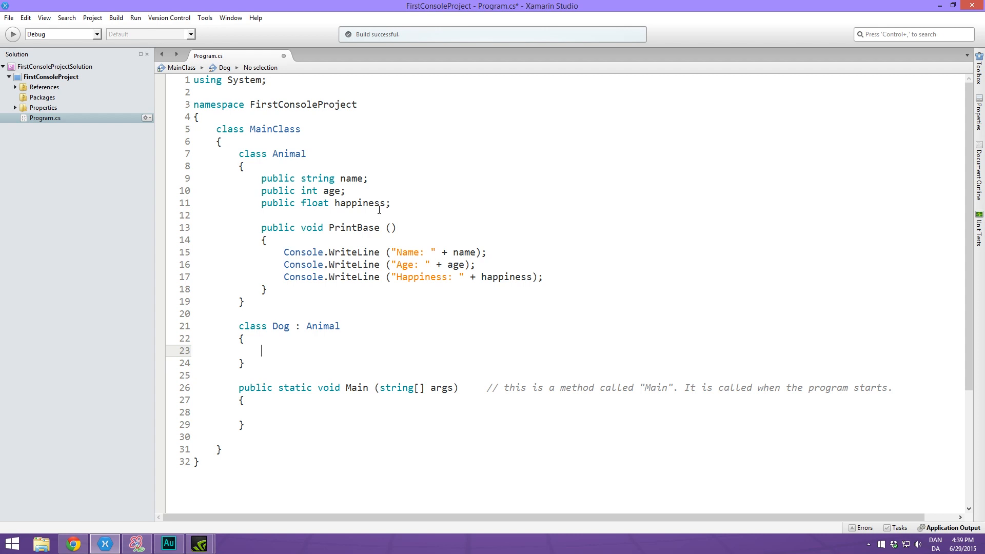
pyautogui.write('public')
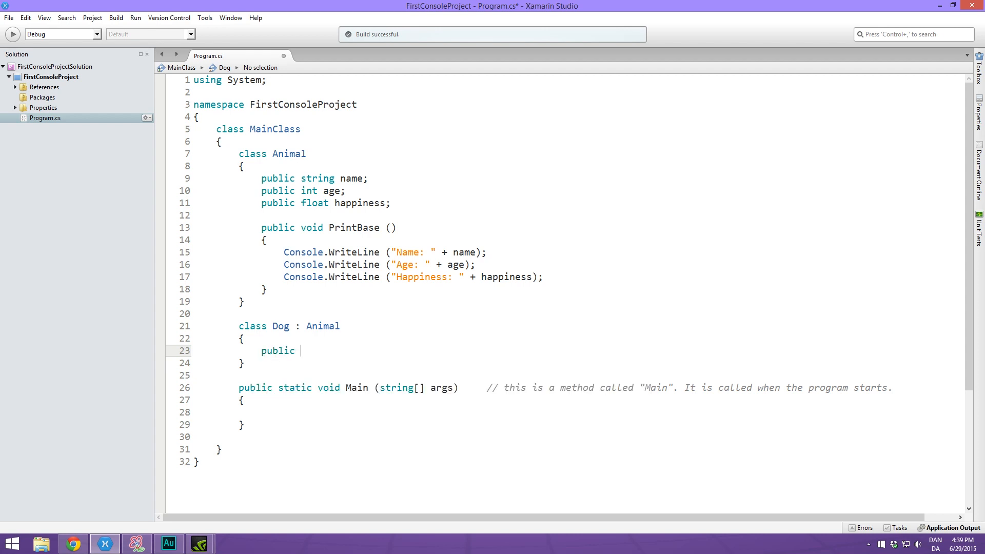
pyautogui.write('int')
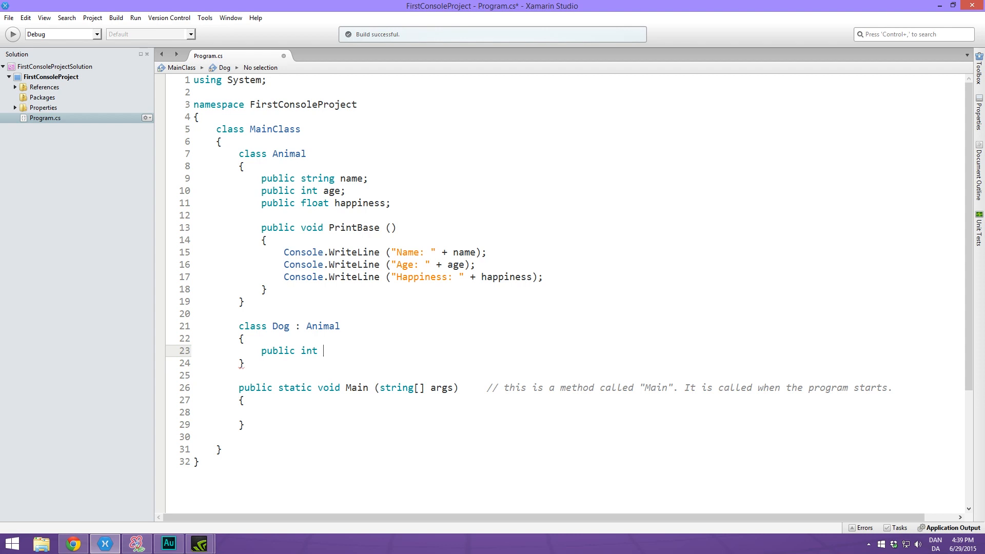
pyautogui.write('spot')
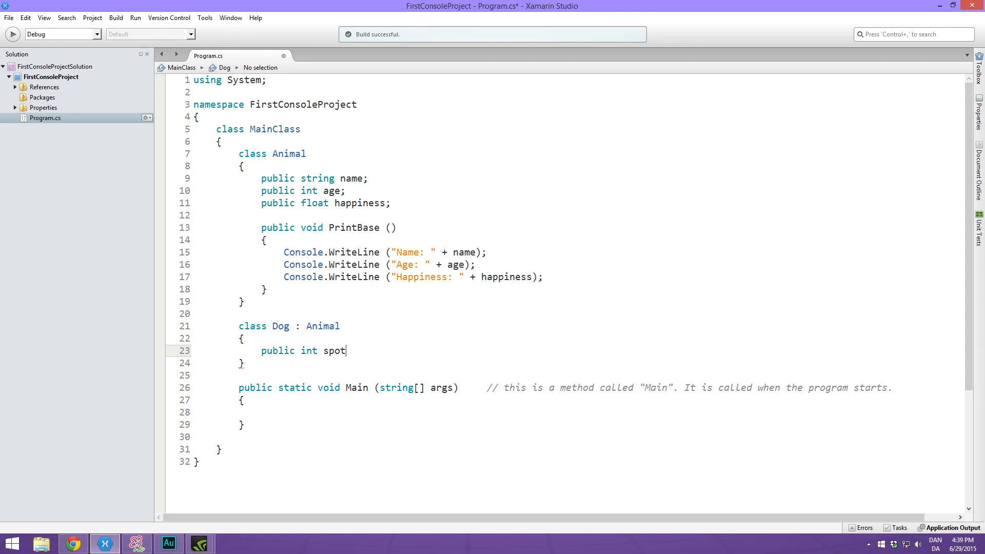
pyautogui.write('Count;')
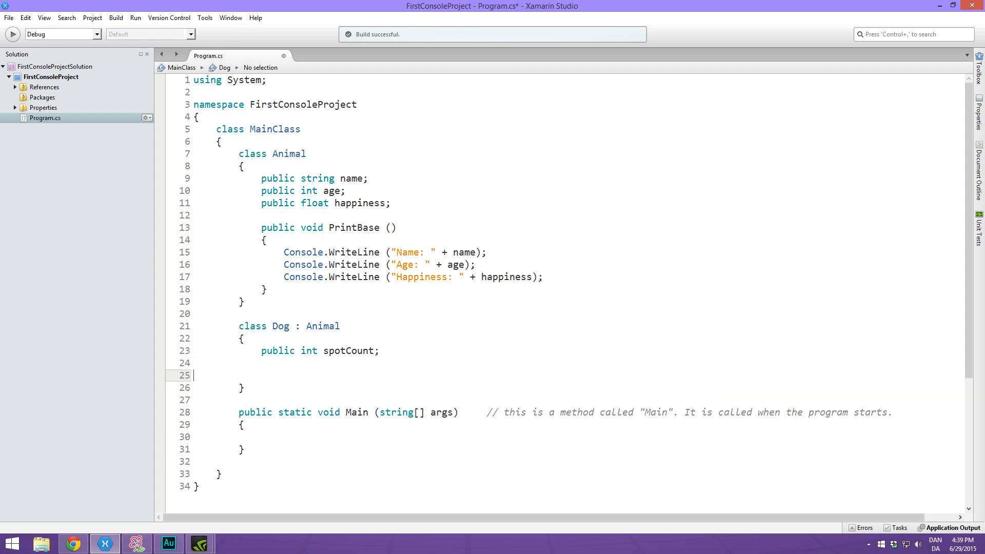
# Add a public void Bark() method to Dog that prints "WUF!"
pyautogui.write('p')
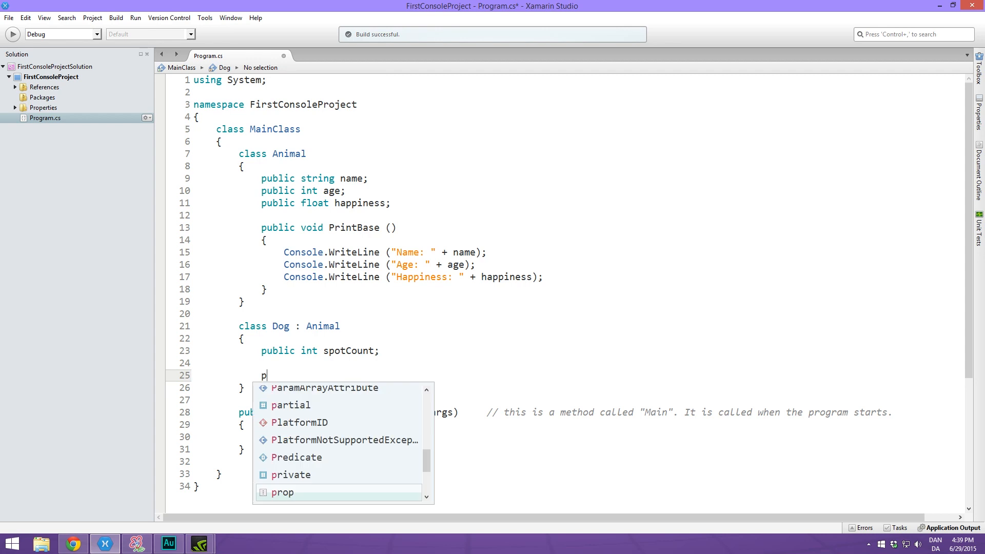
pyautogui.write('ublic void')
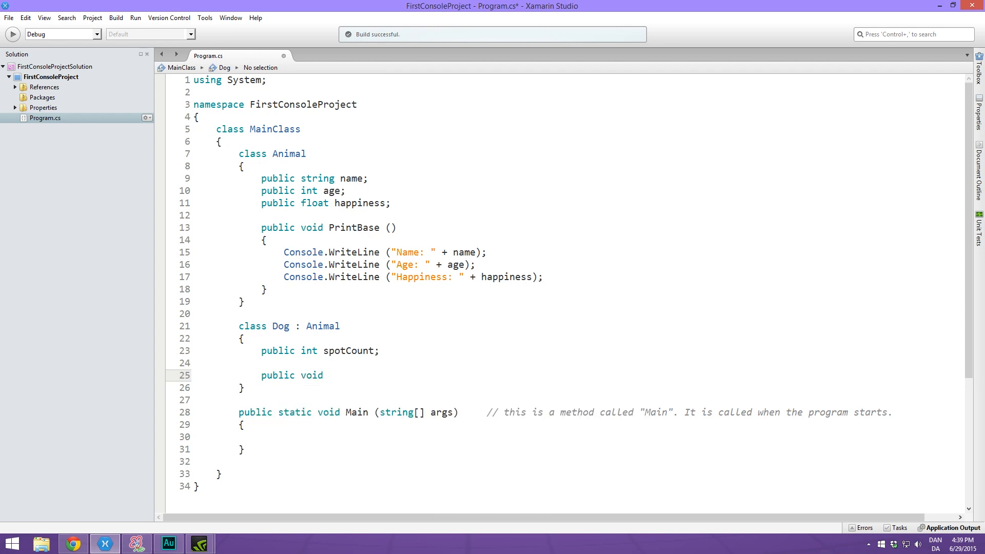
pyautogui.write('Bark (')
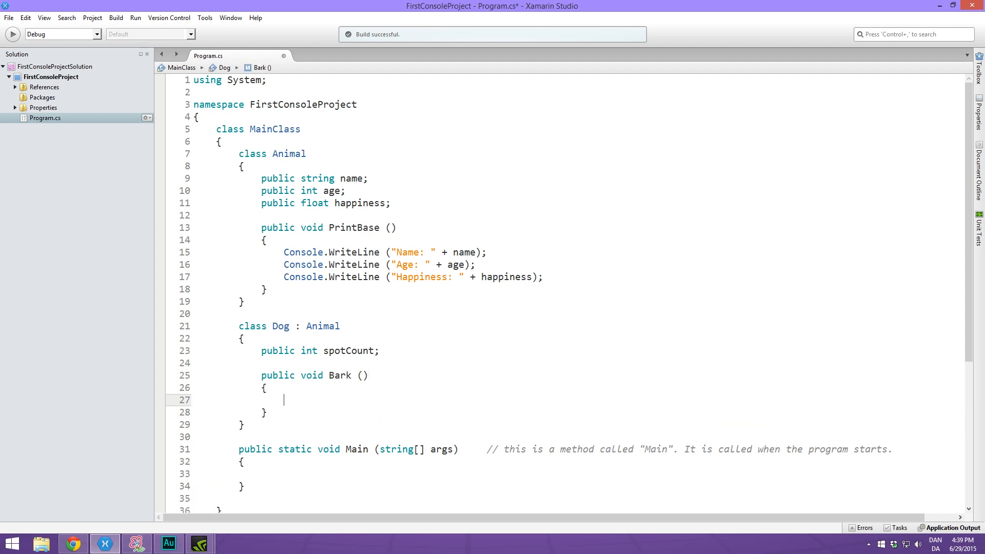
pyautogui.write('Console.WriteLine ();')
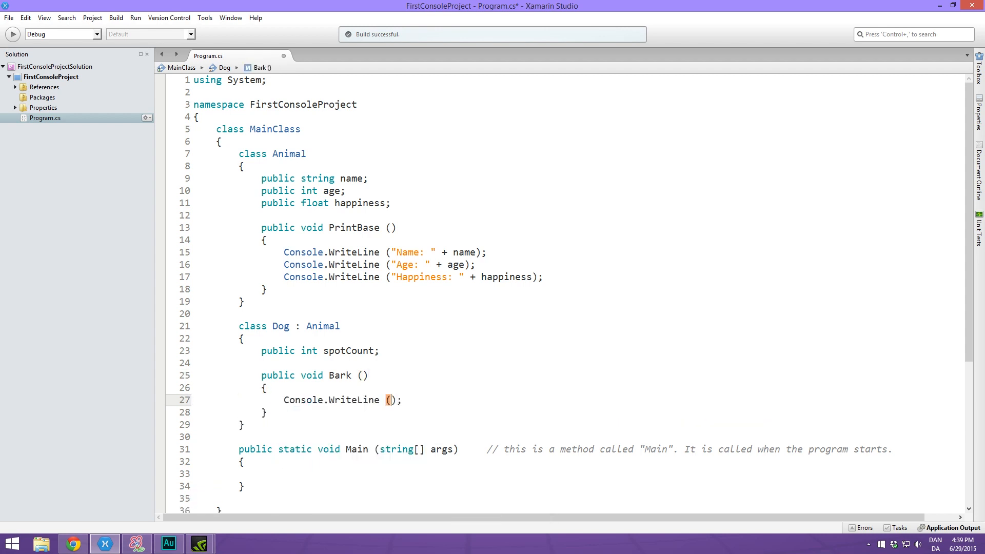
pyautogui.write('"Wu')
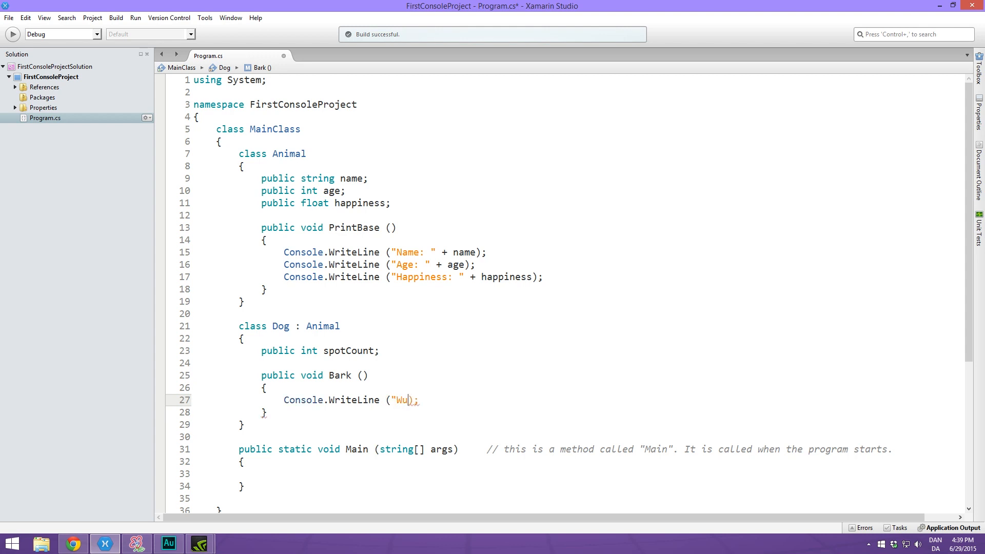
pyautogui.write('UF!')
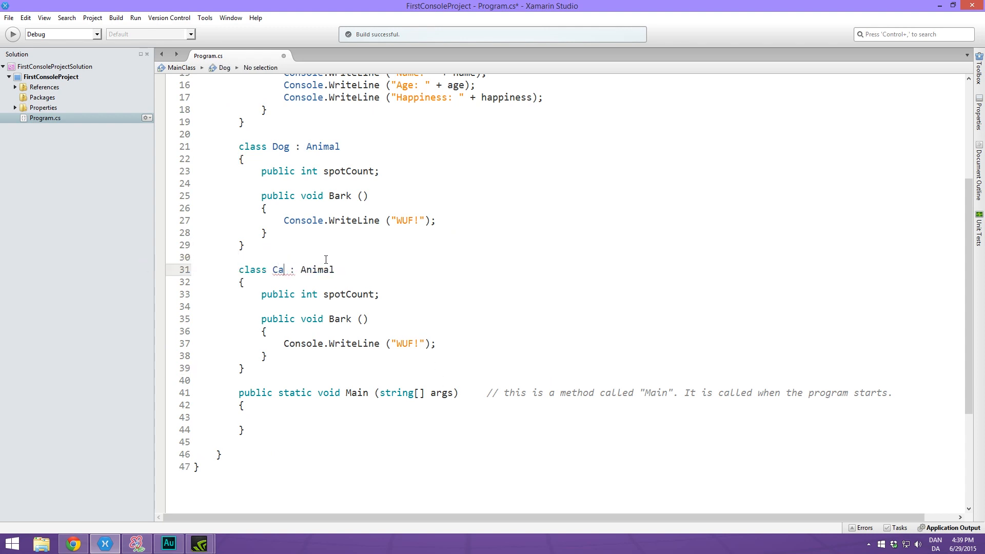
# Rename the copied class to Cat, with 'float cuteness' and Meow() printing "MEOW!"
pyautogui.write('t')
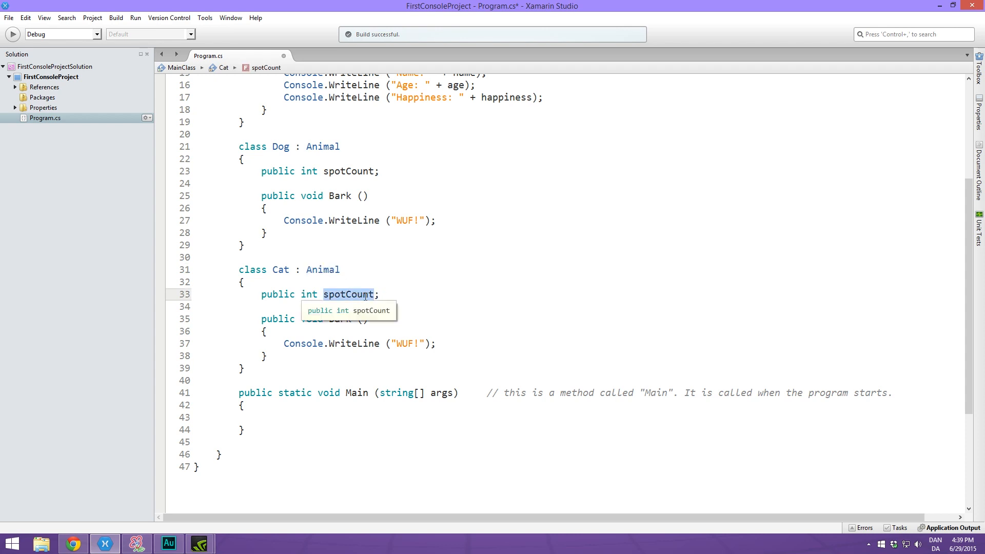
pyautogui.press('Delete')
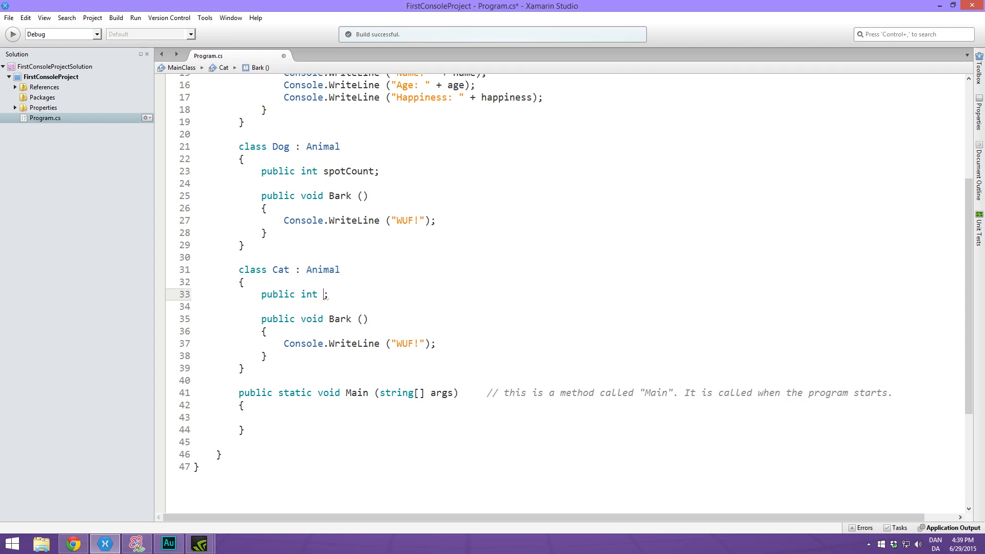
pyautogui.write('float')
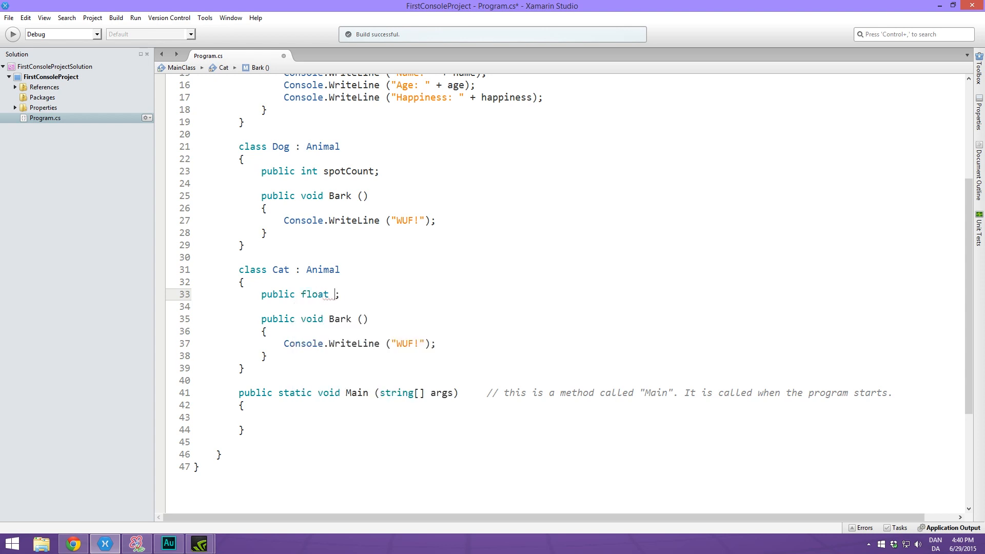
pyautogui.write('cuteness')
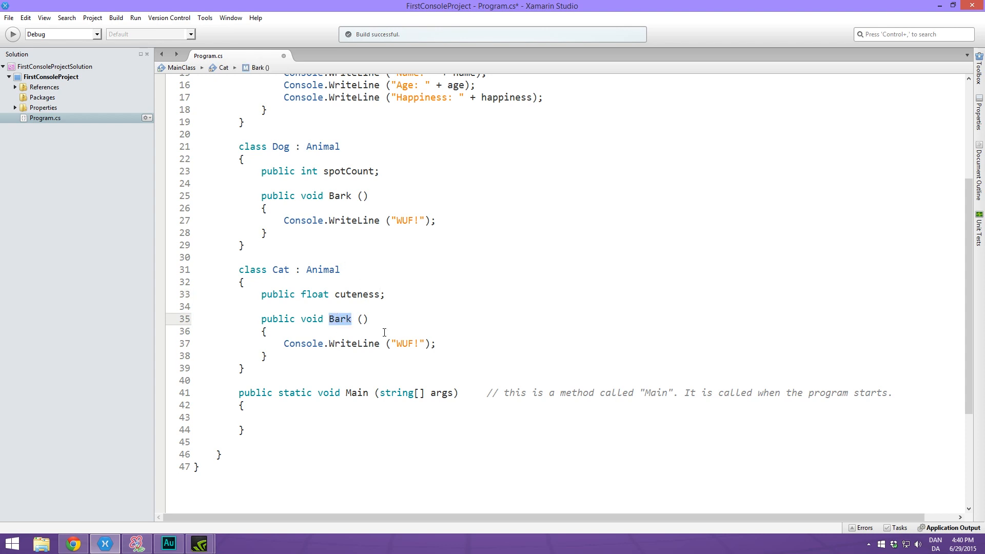
pyautogui.write('Meow')
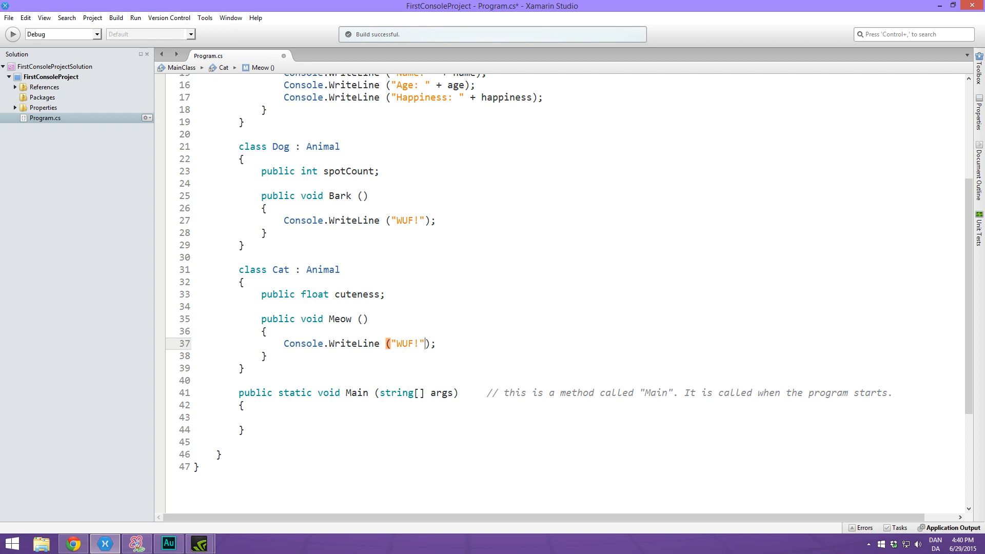
pyautogui.write('Me')
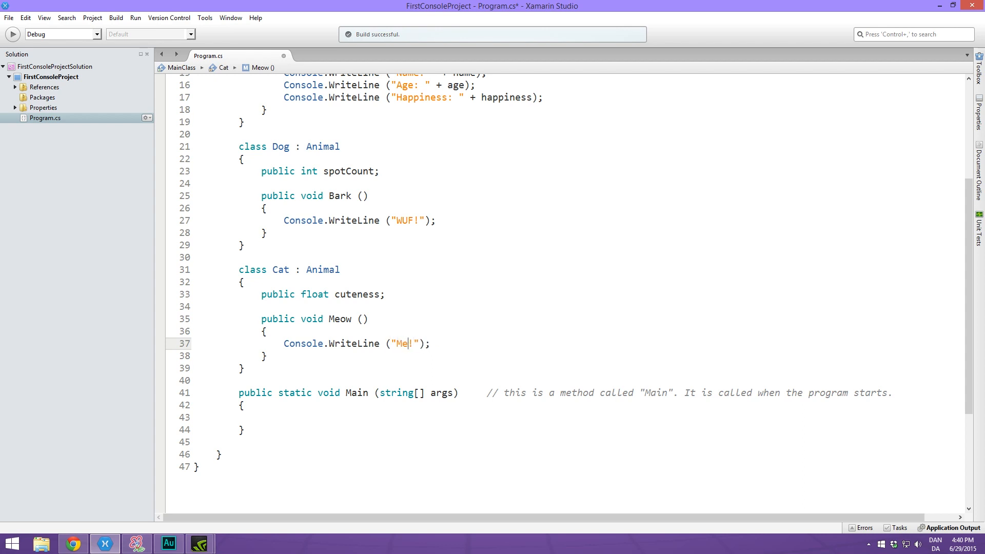
pyautogui.write('OW')
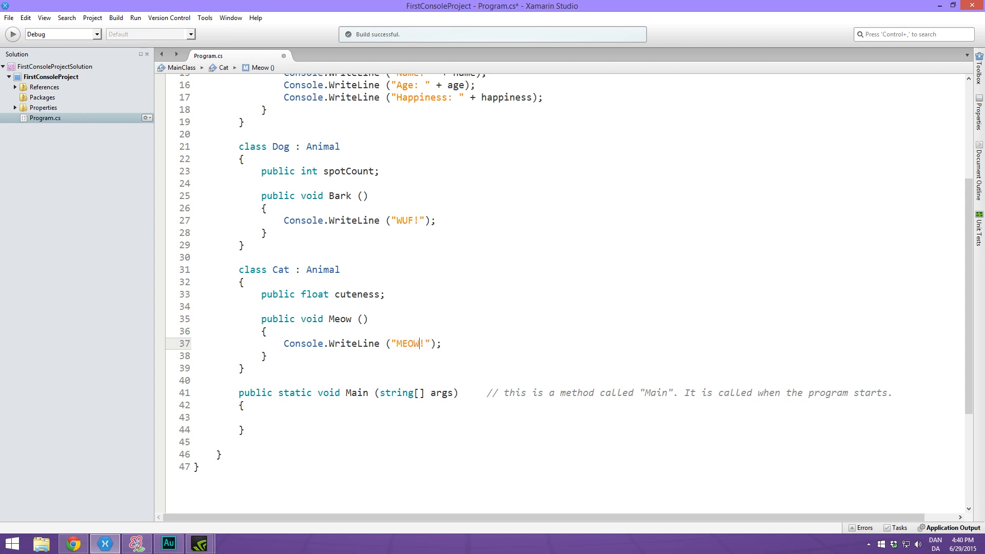
pyautogui.click(238, 380)
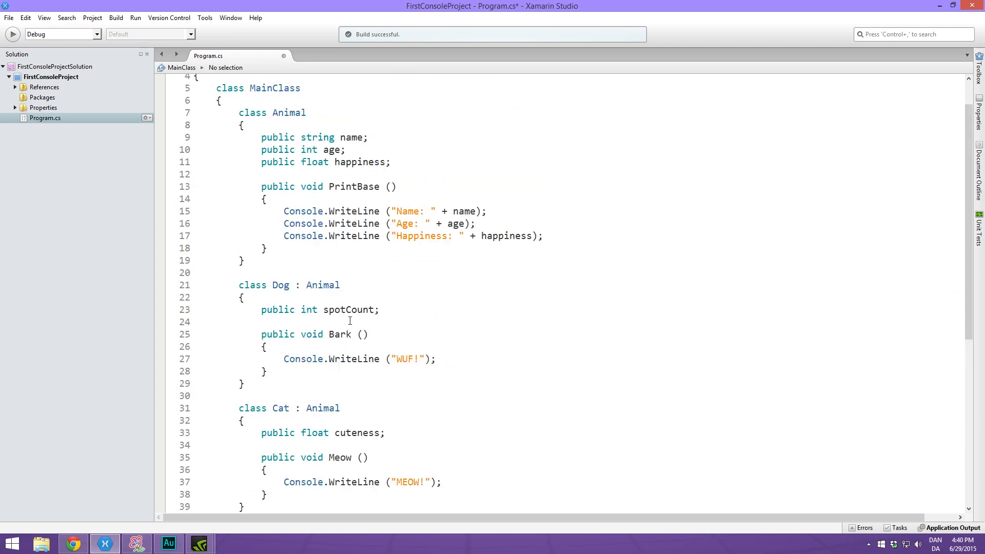
# Review the Dog and Cat code, then switch to the SmoothDraw inheritance diagram
pyautogui.scroll(-3)
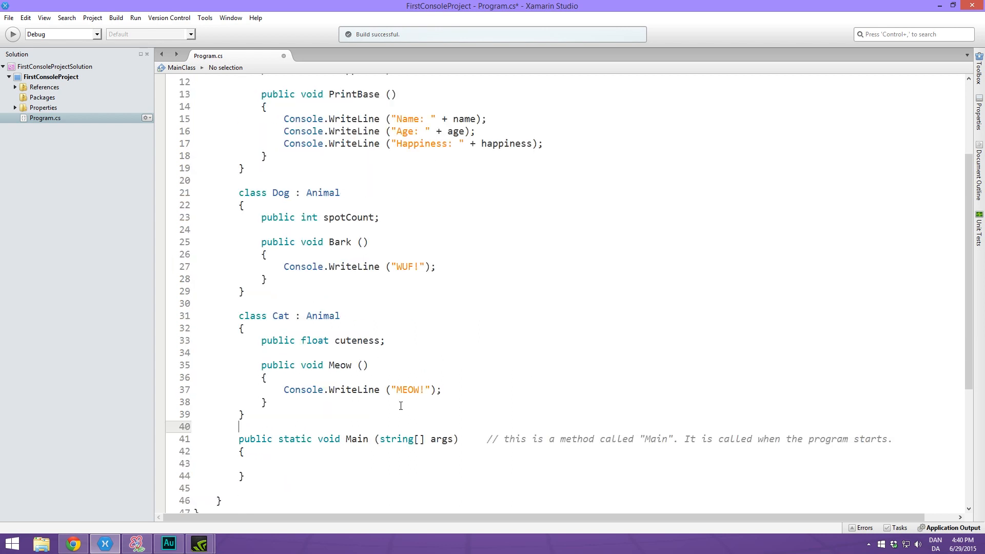
pyautogui.scroll(3)
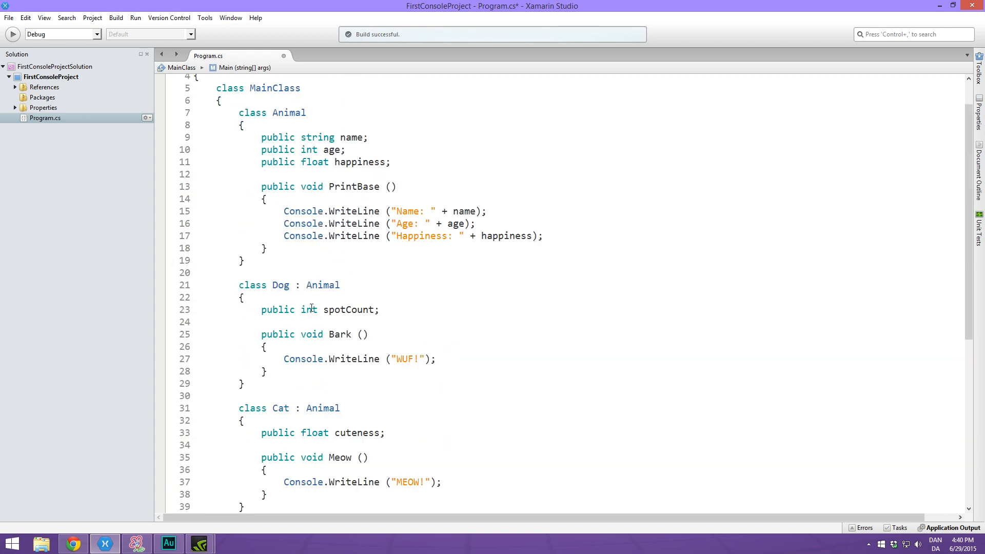
pyautogui.scroll(-3)
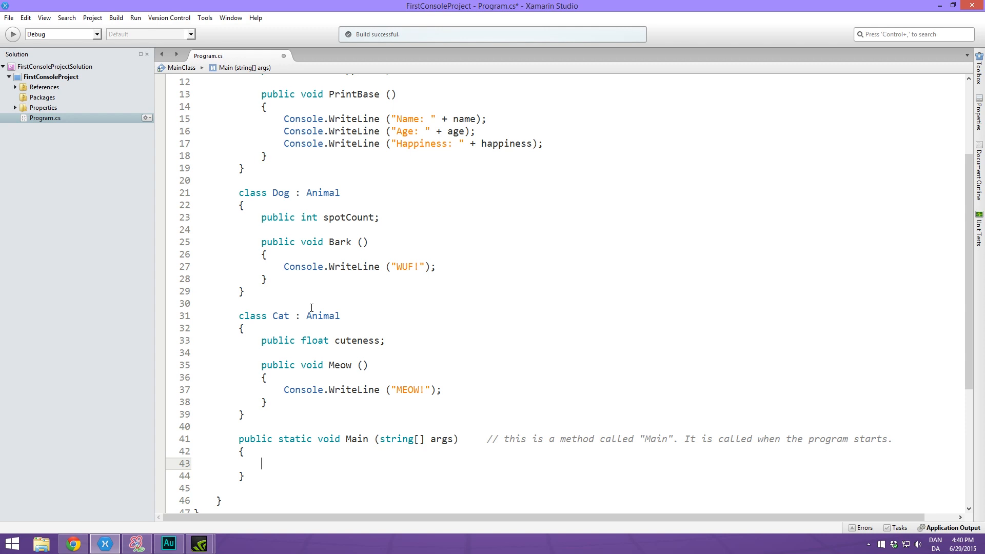
pyautogui.scroll(3)
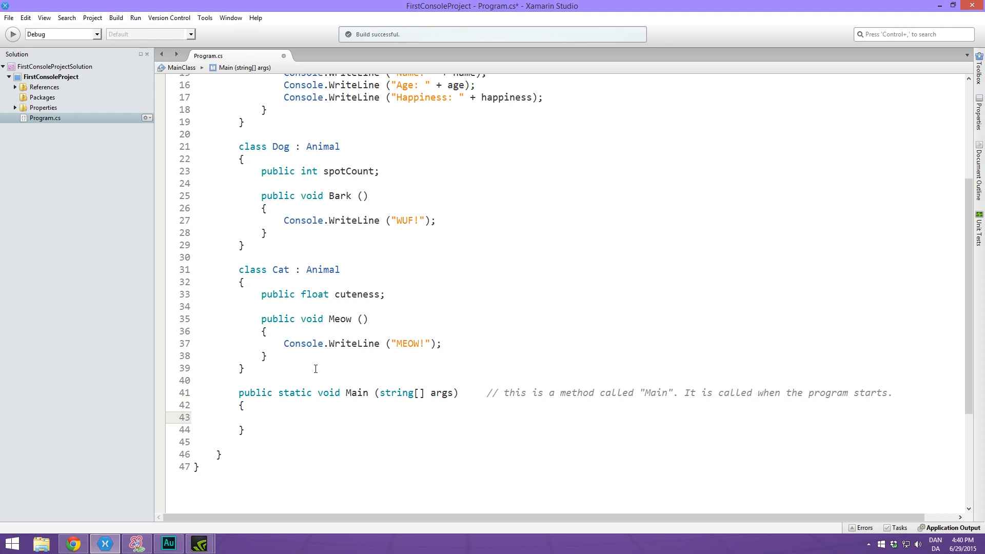
pyautogui.click(261, 416)
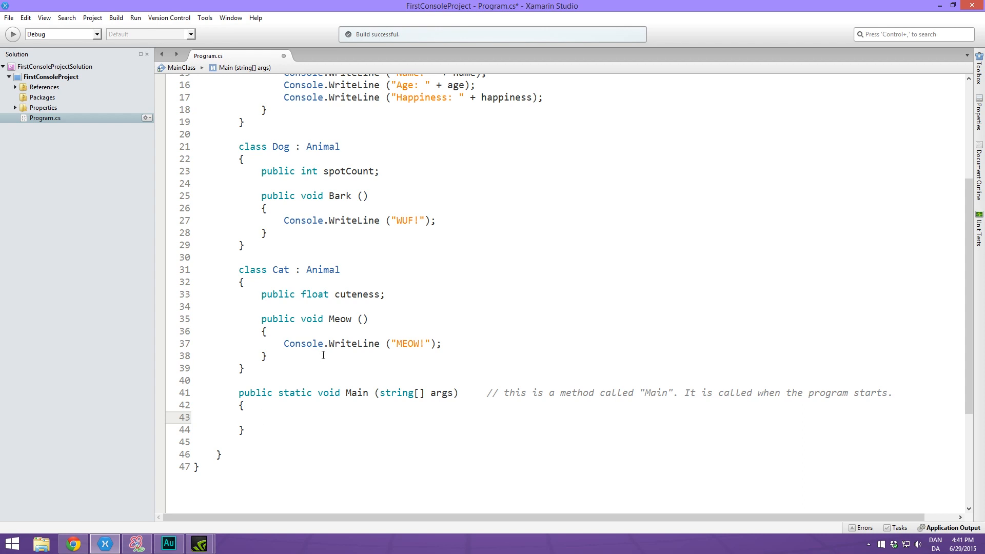
pyautogui.click(261, 417)
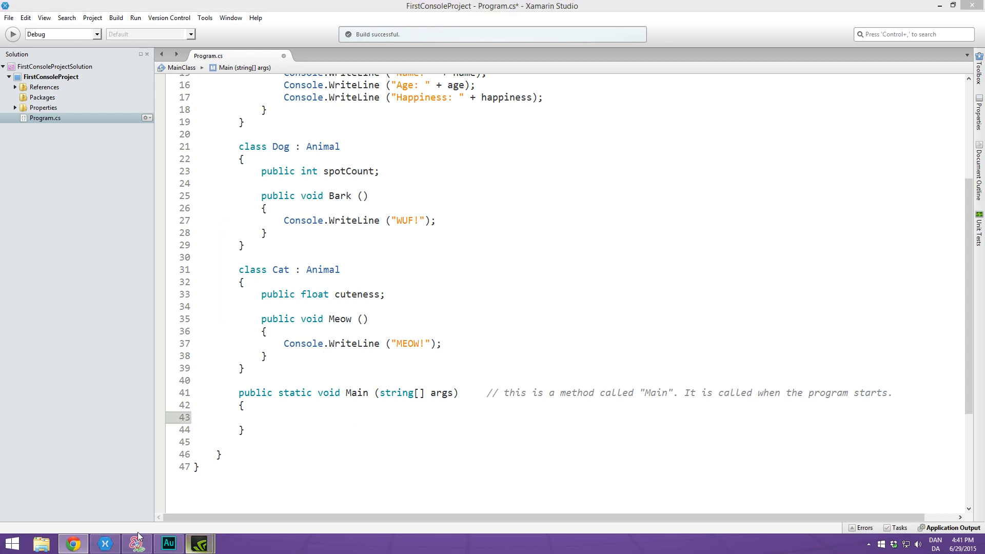
pyautogui.click(136, 543)
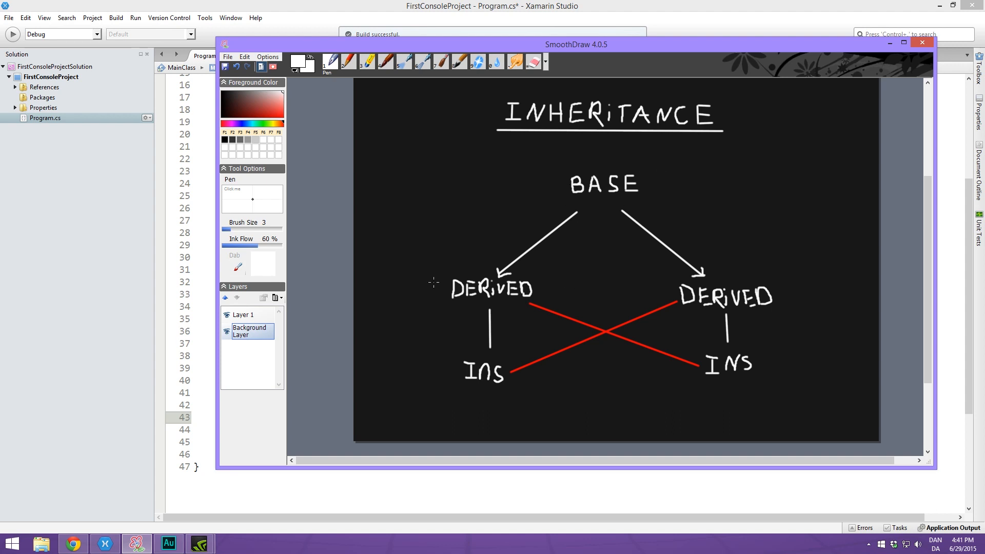
pyautogui.moveTo(766, 293)
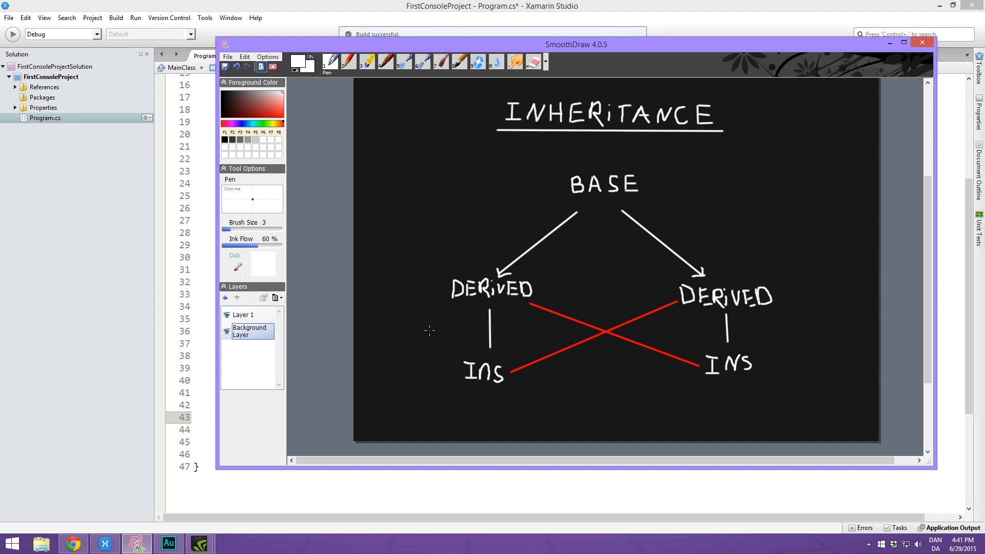
pyautogui.moveTo(895, 70)
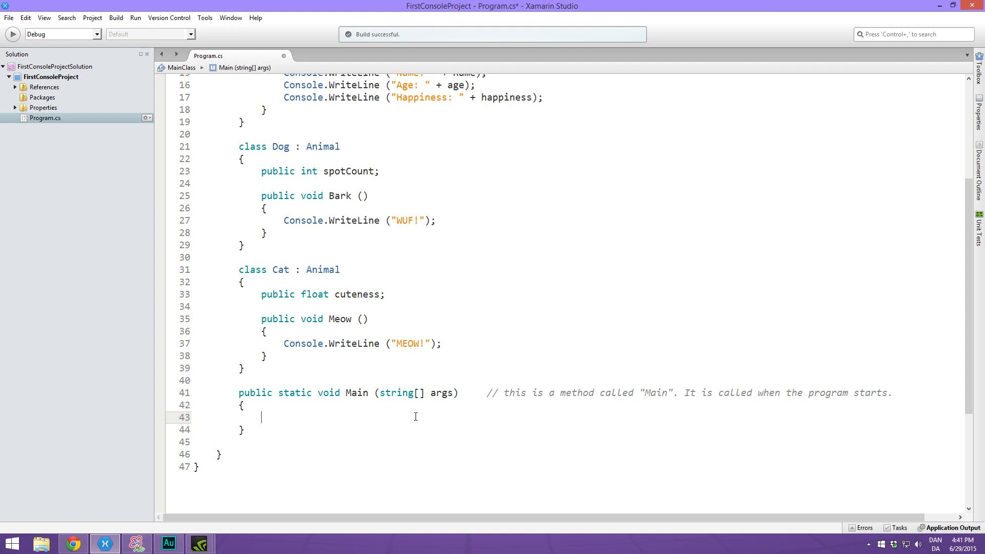
# In Main, create 'Dog spotty = new Dog();' and set its name to "Spotty"
pyautogui.write('Dog')
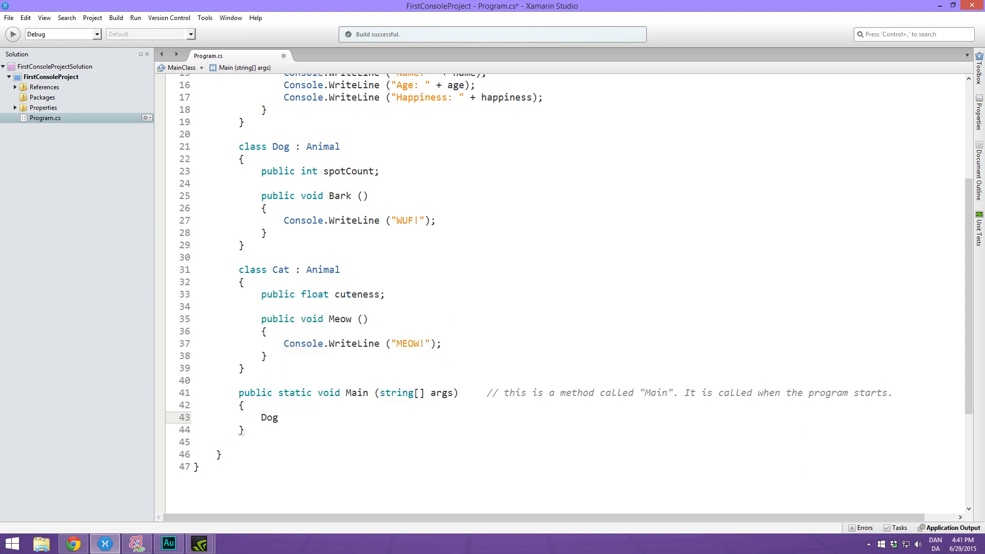
pyautogui.write('spotty =')
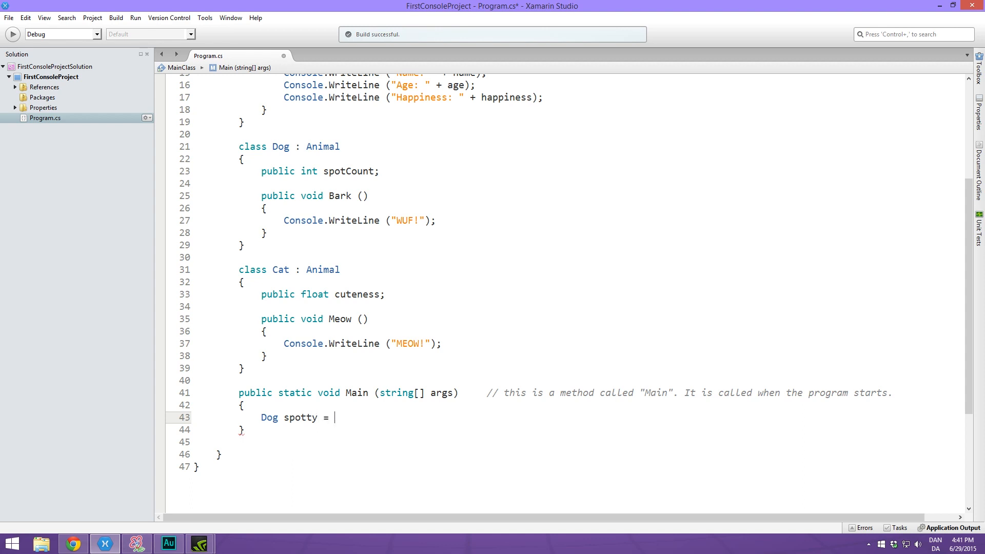
pyautogui.write('new Dog ();')
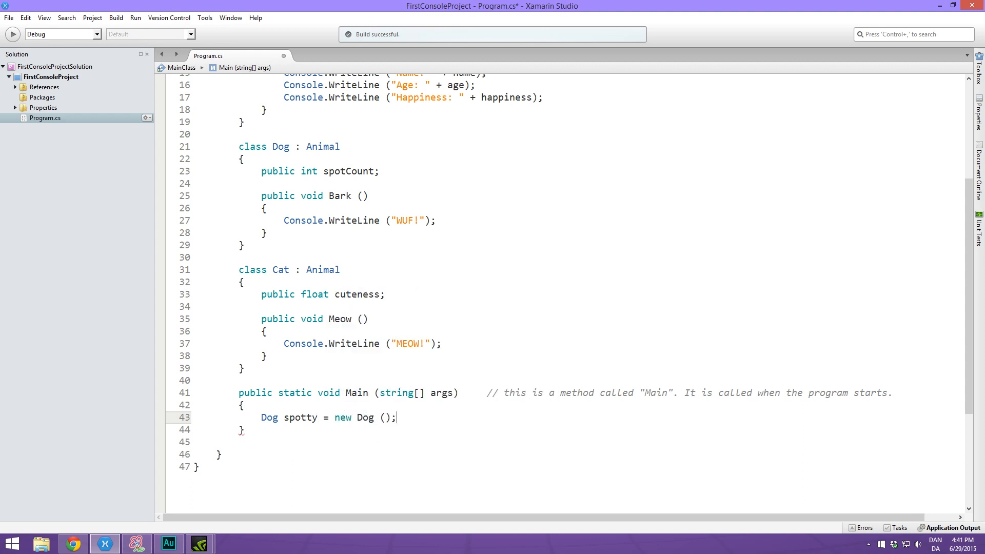
pyautogui.press('enter')
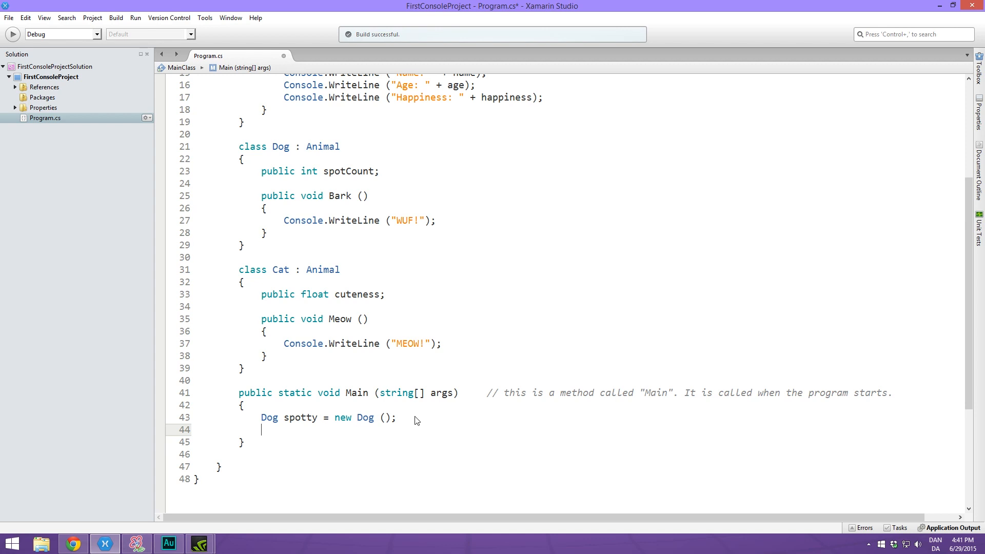
pyautogui.write('Dog.nam')
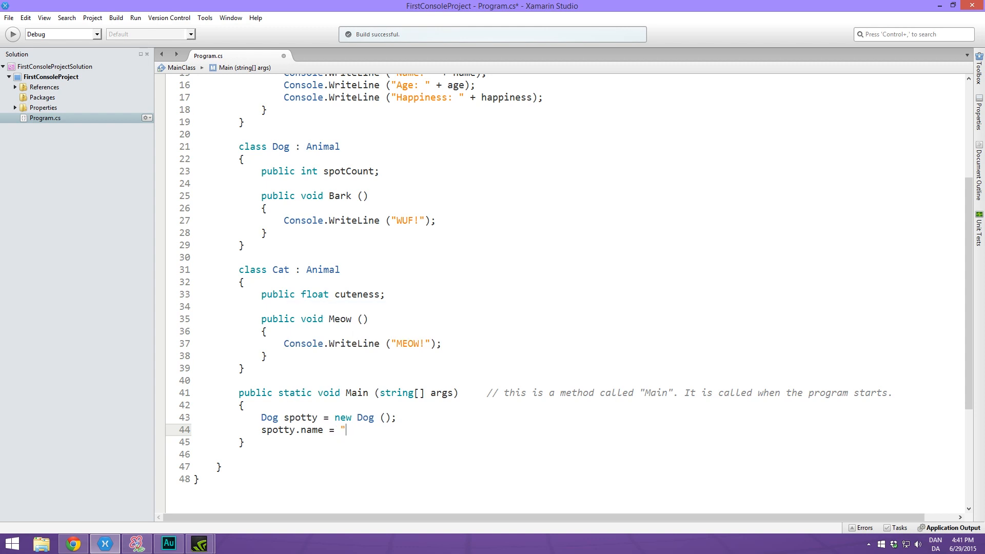
pyautogui.write('Spotty";')
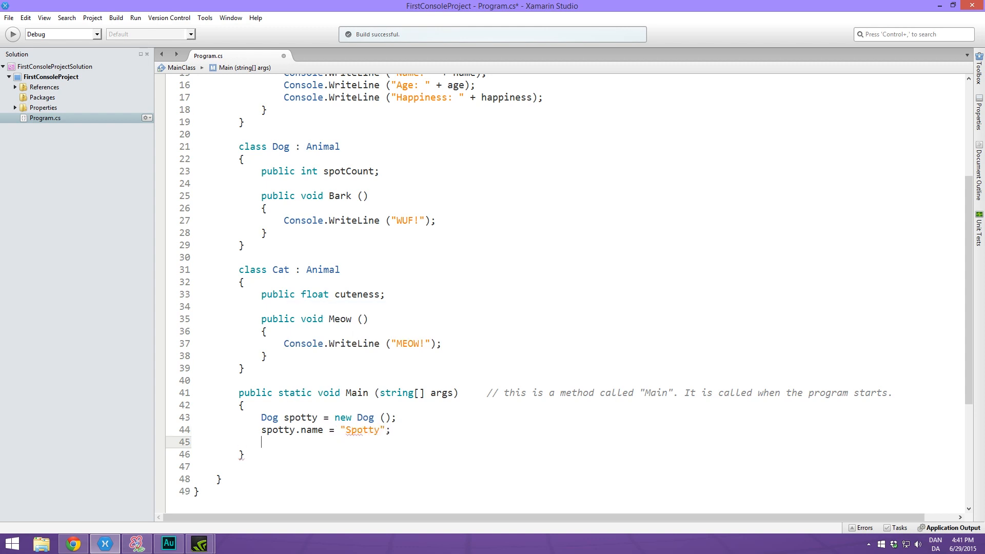
# Set spotty's age to 4, happiness to 0.8 and spotCount to 25
pyautogui.write('spotty.age')
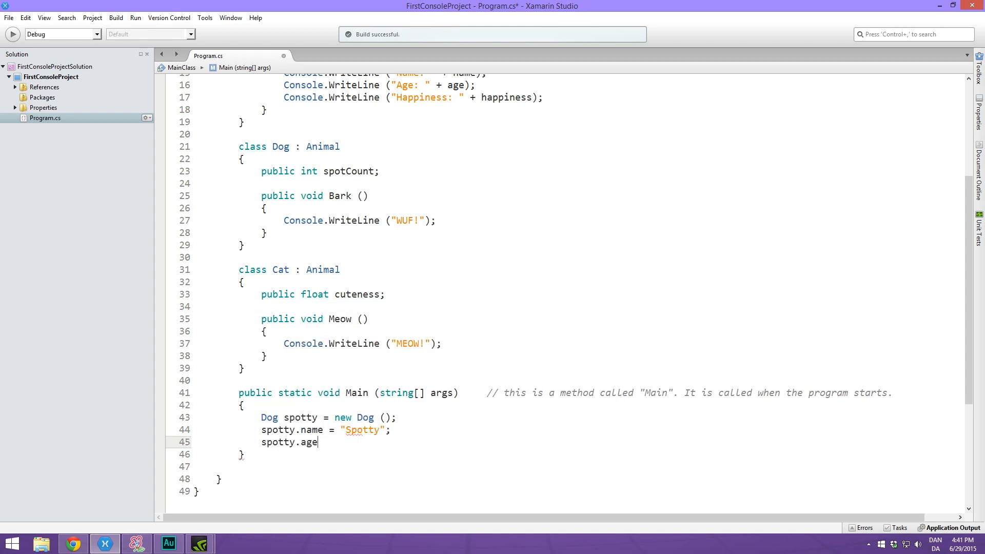
pyautogui.write('=')
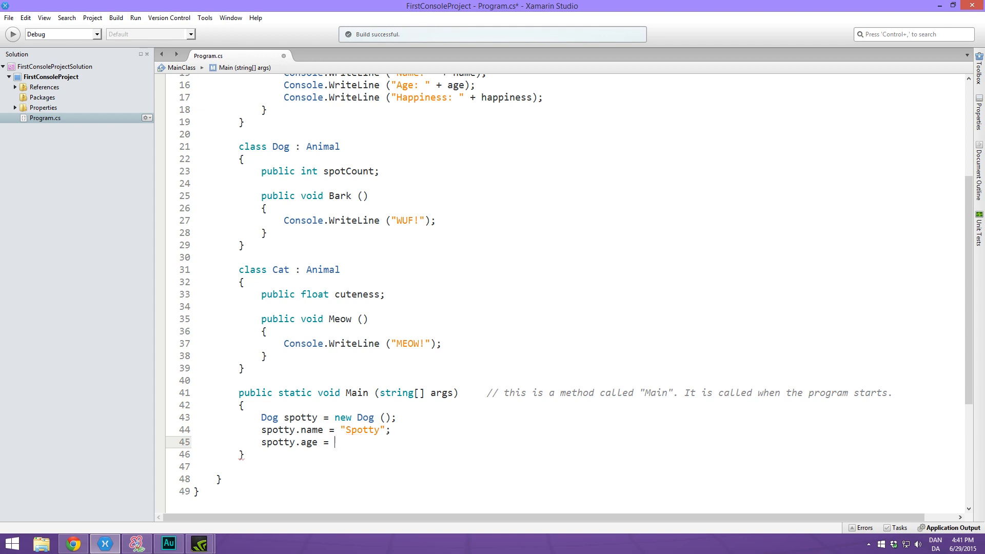
pyautogui.write('4;')
pyautogui.write('spotty')
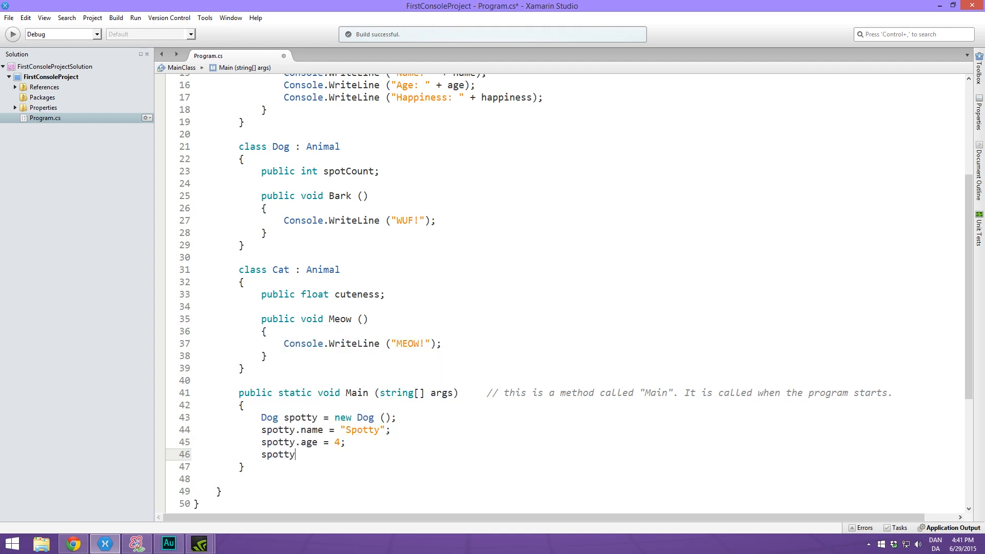
pyautogui.write('.happiness = 0.8f;')
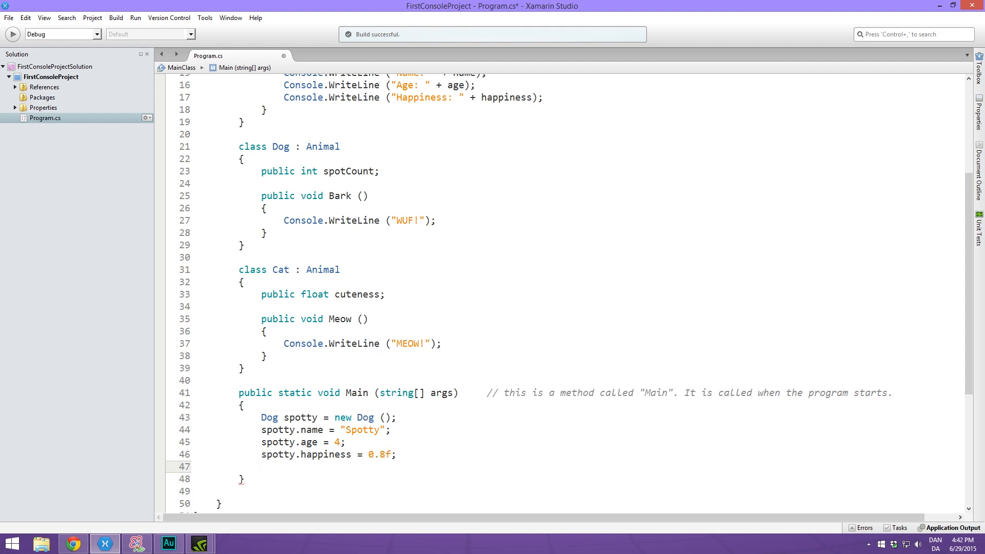
pyautogui.write('spotty.')
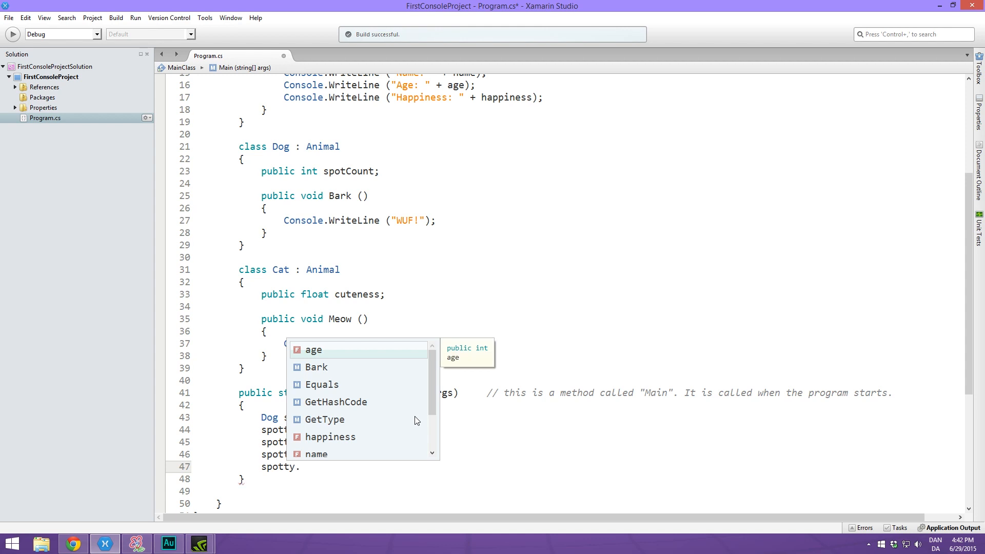
pyautogui.write('spo')
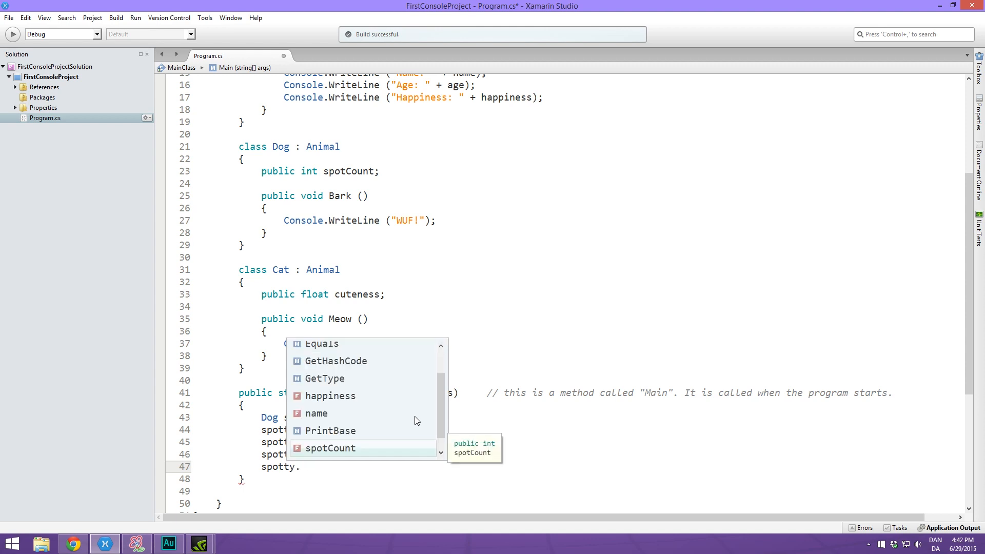
pyautogui.write('cute')
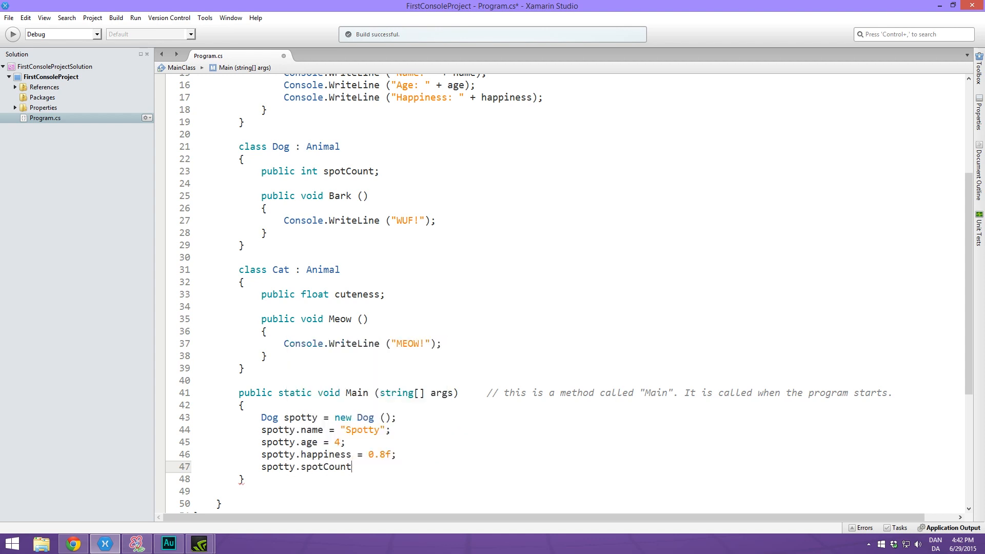
pyautogui.write('= 25;')
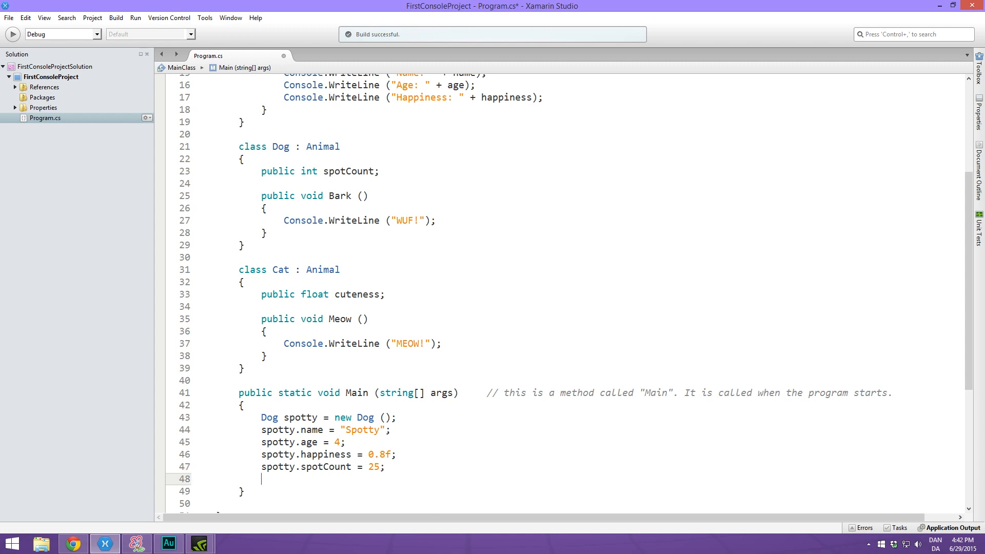
# Call spotty.PrintBase() and spotty.Bark()
pyautogui.write('spotty.age-')
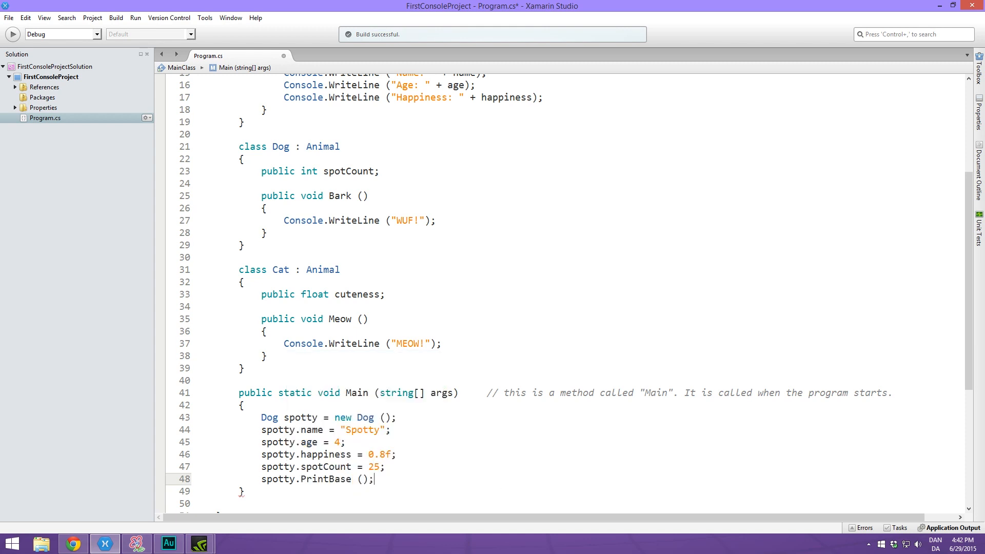
pyautogui.write('spotty')
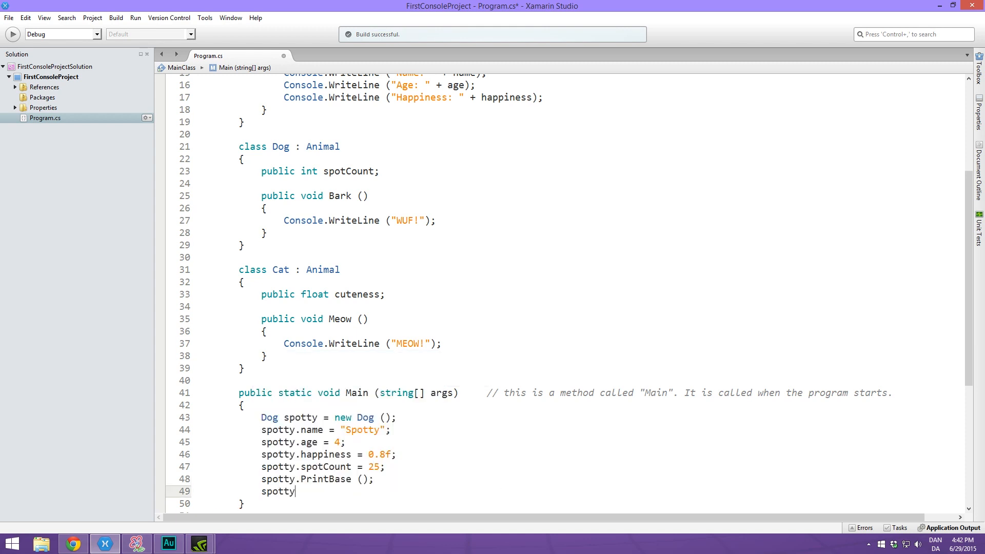
pyautogui.write('.Bark ();')
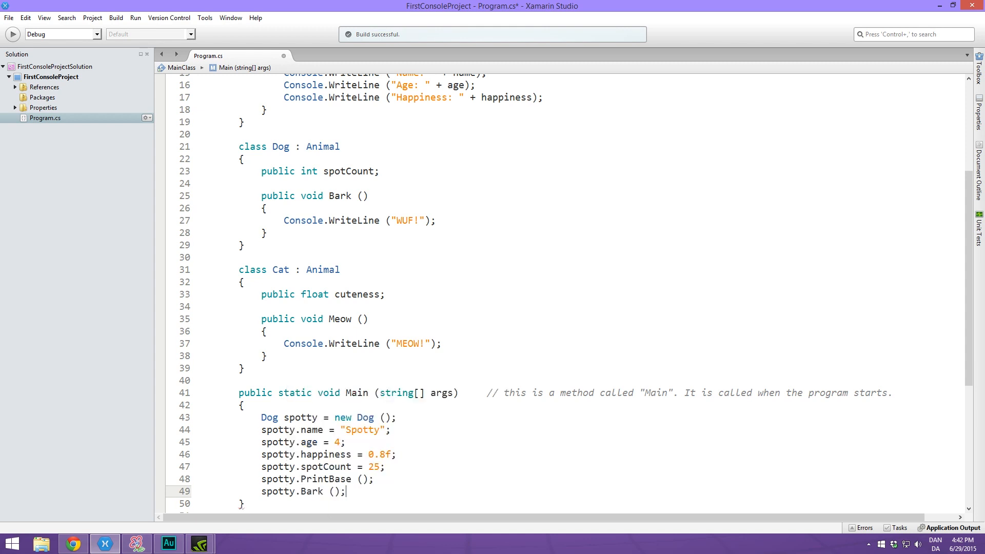
# Build the program, then add Console.ReadKey(); after spotty.Bark()
pyautogui.scroll(-3)
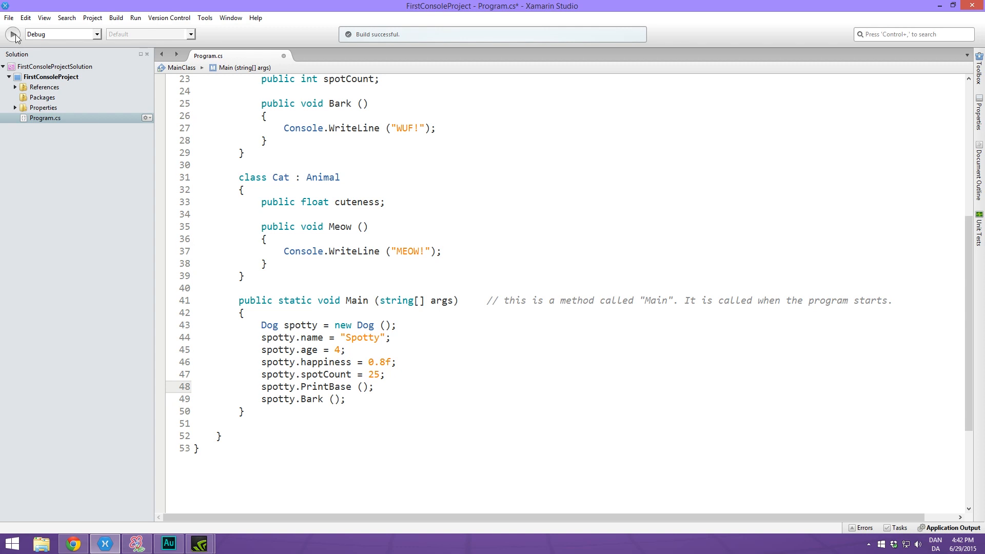
pyautogui.click(12, 33)
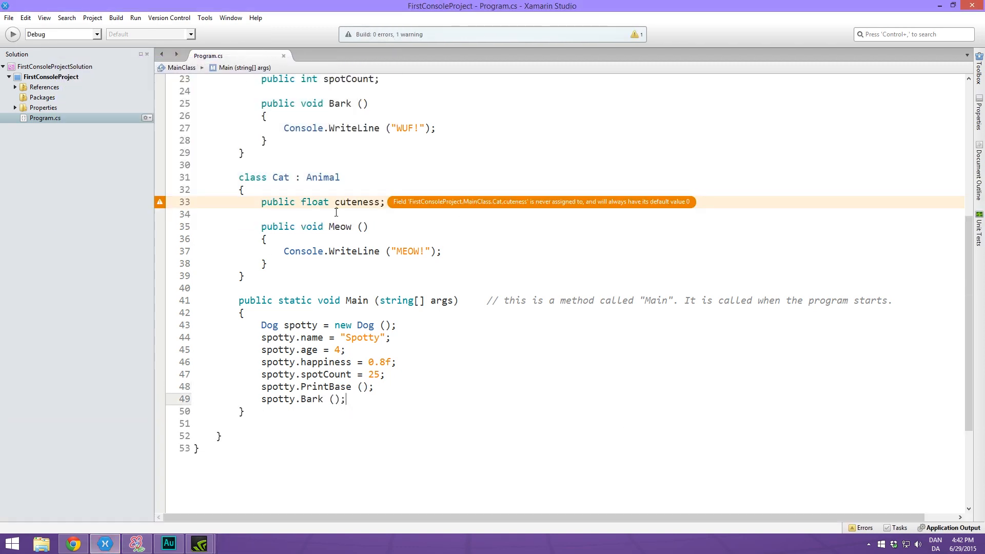
pyautogui.doubleClick(357, 202)
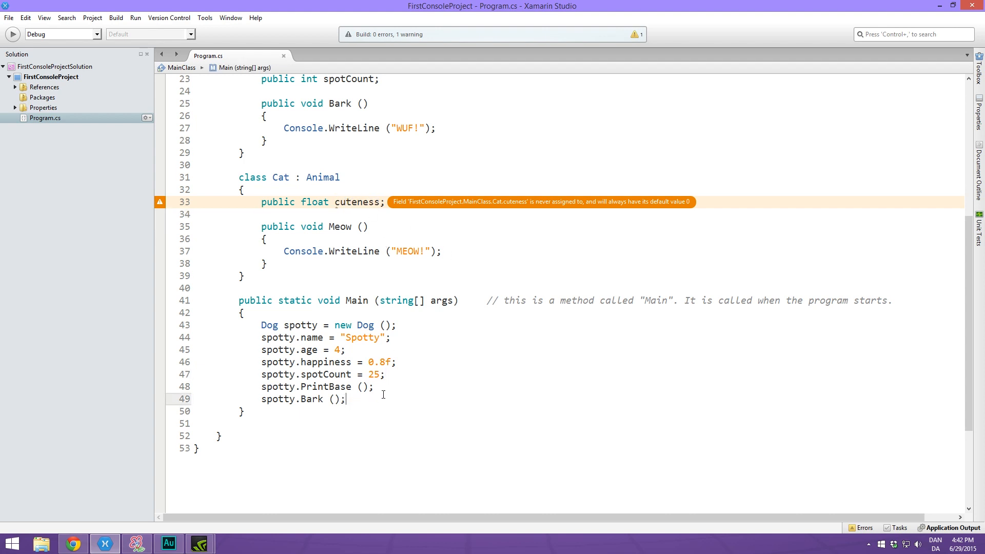
pyautogui.press('Enter')
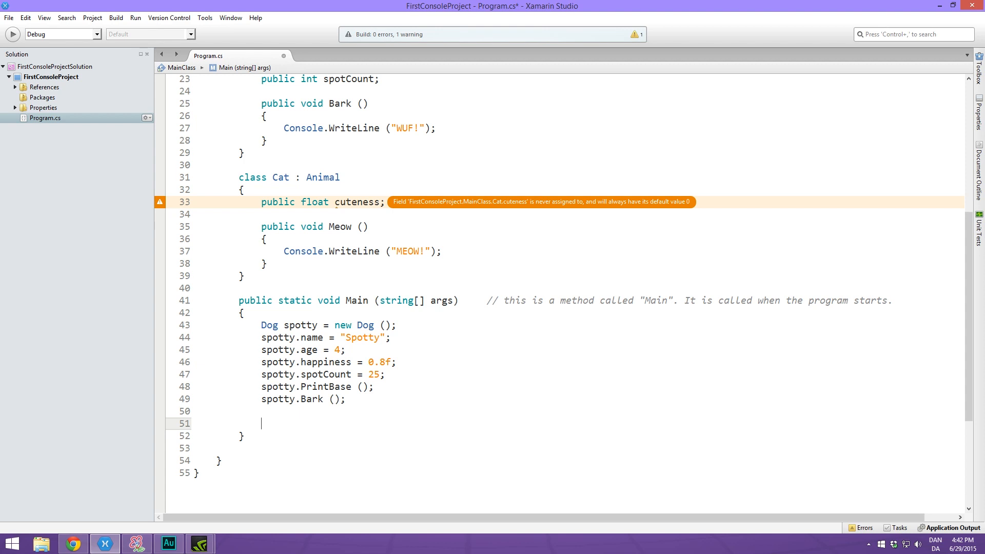
pyautogui.write('cw')
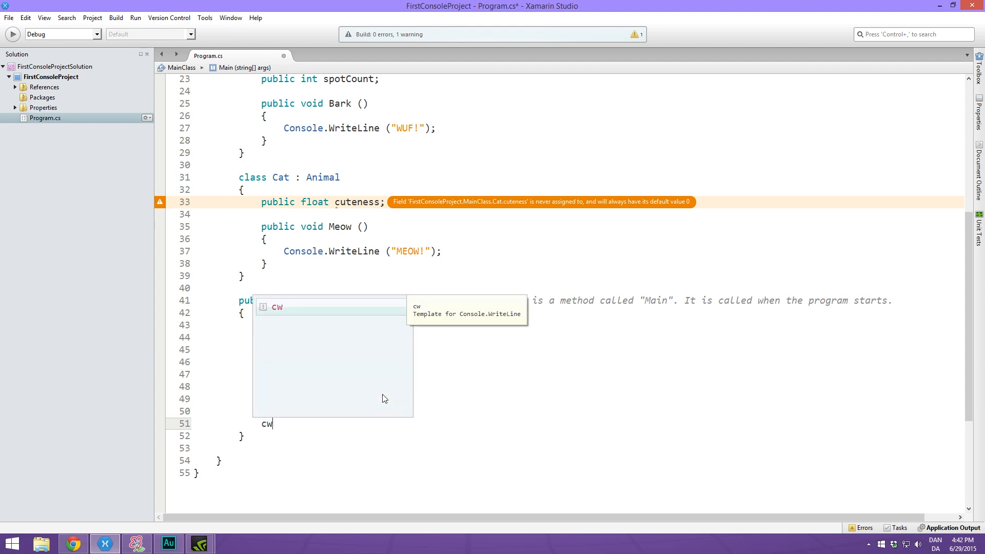
pyautogui.write('Con')
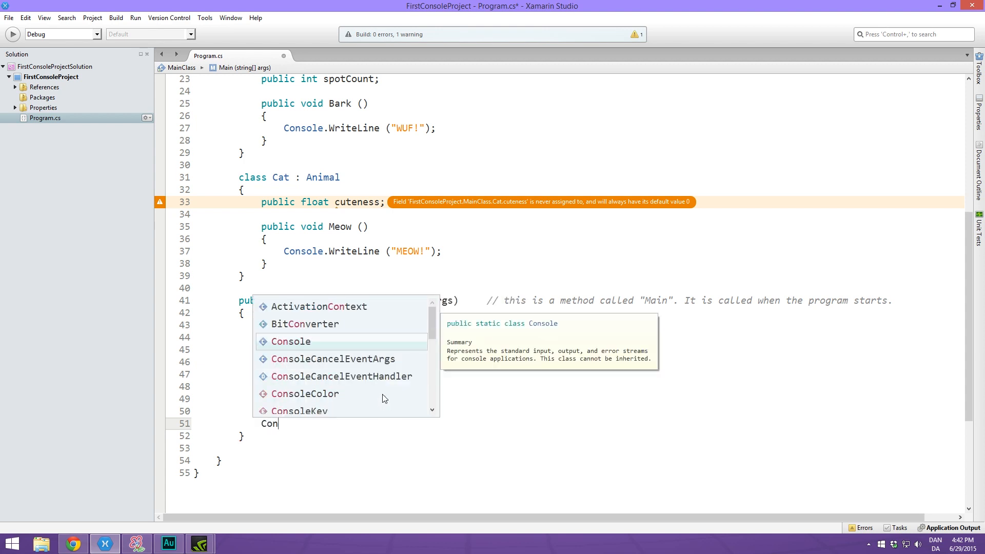
pyautogui.write('sole.read')
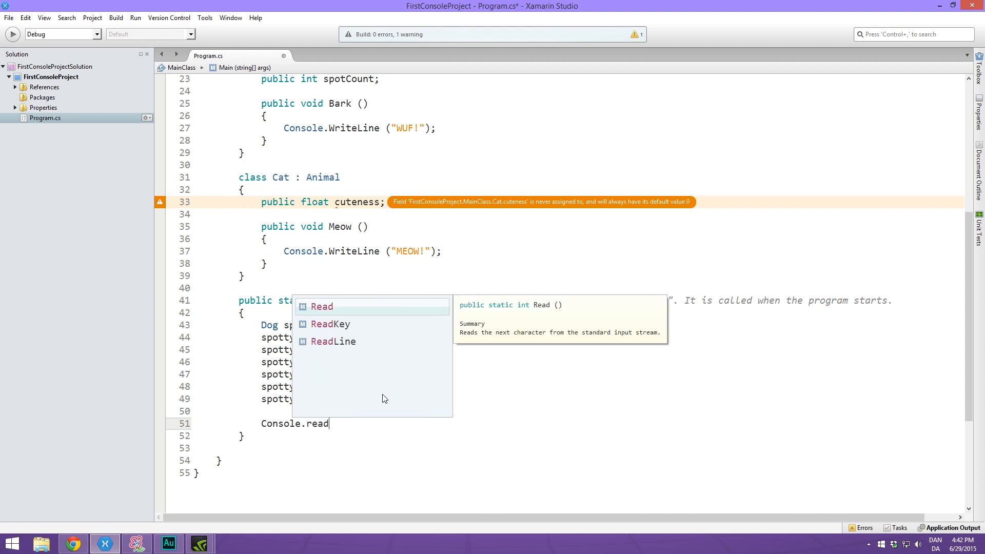
pyautogui.write('l')
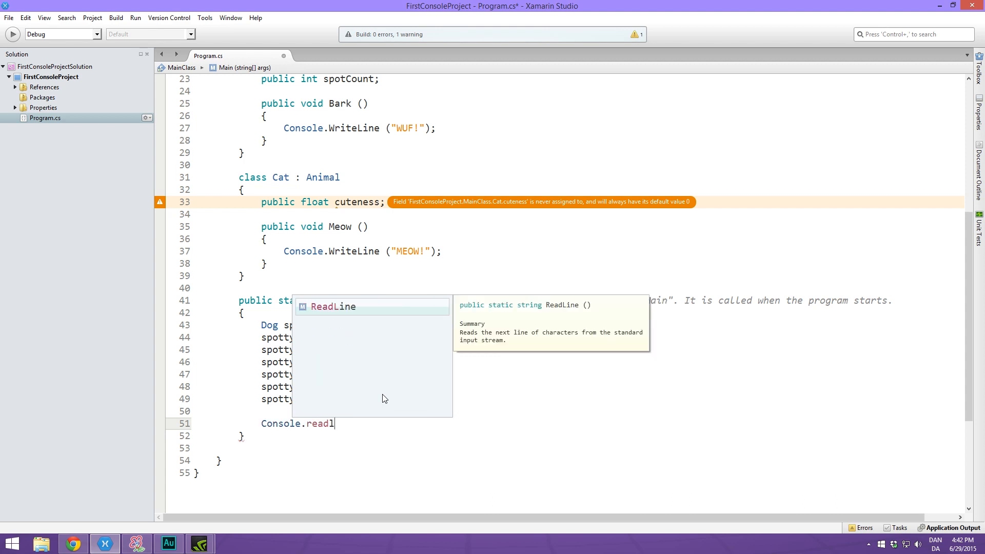
pyautogui.write('Key();')
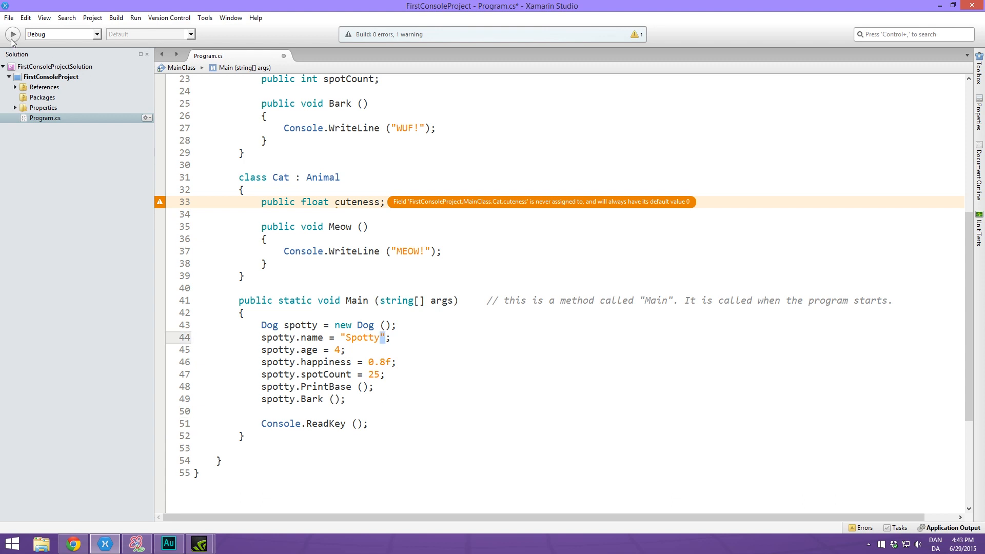
# Run the program to show Spotty's name, age 4, happiness 0.8 and WUF! in the console
pyautogui.click(13, 34)
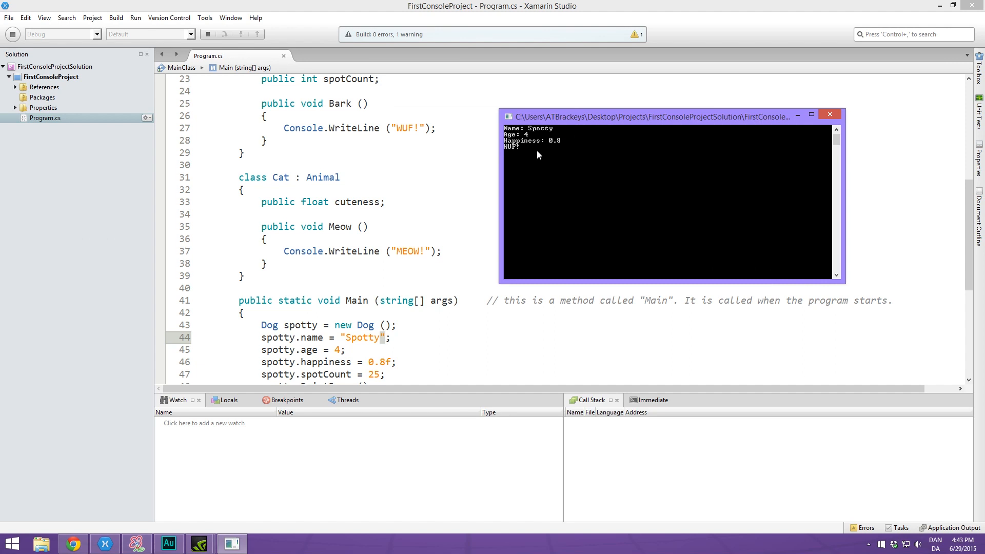
pyautogui.moveTo(560, 151)
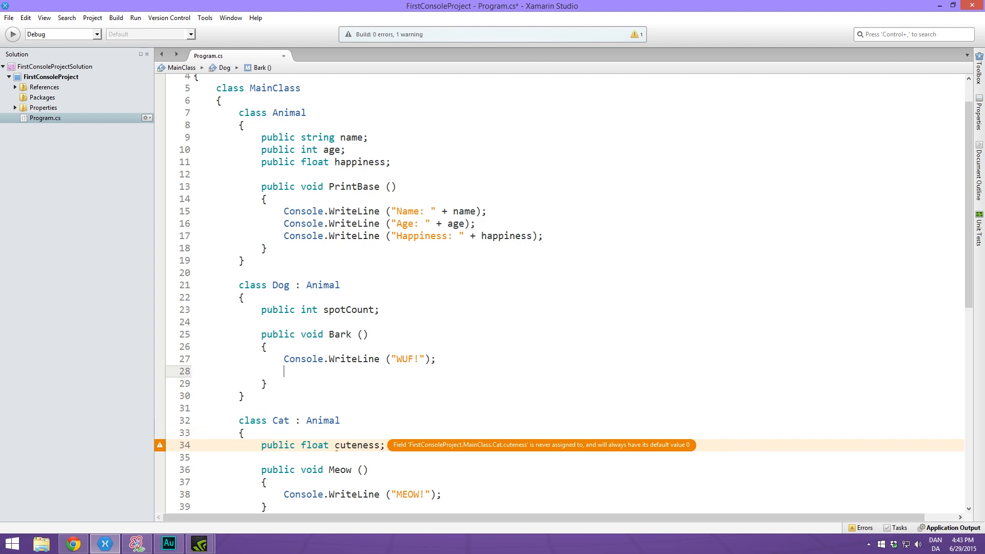
# Begin typing a public member on a new line below the spotCount field
pyautogui.write('happiness')
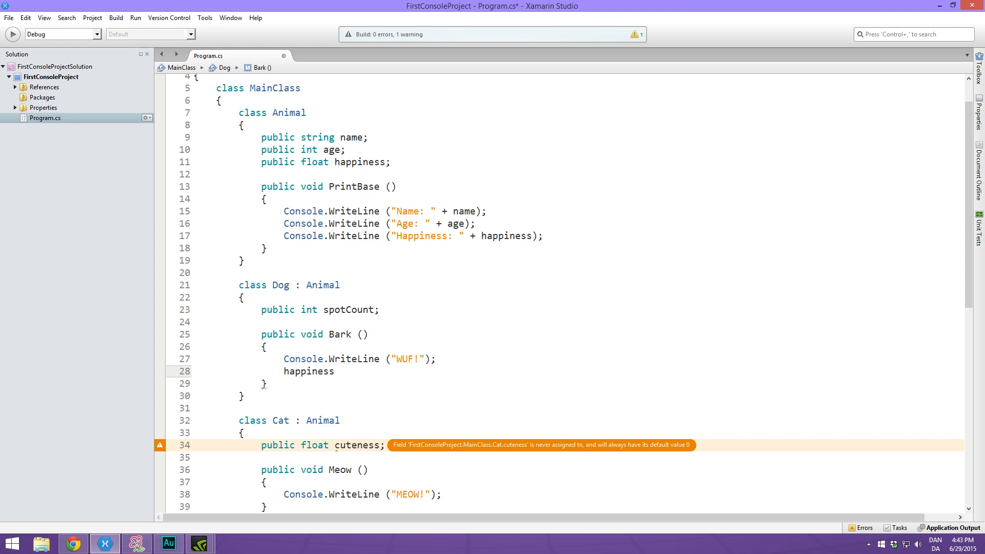
pyautogui.doubleClick(360, 162)
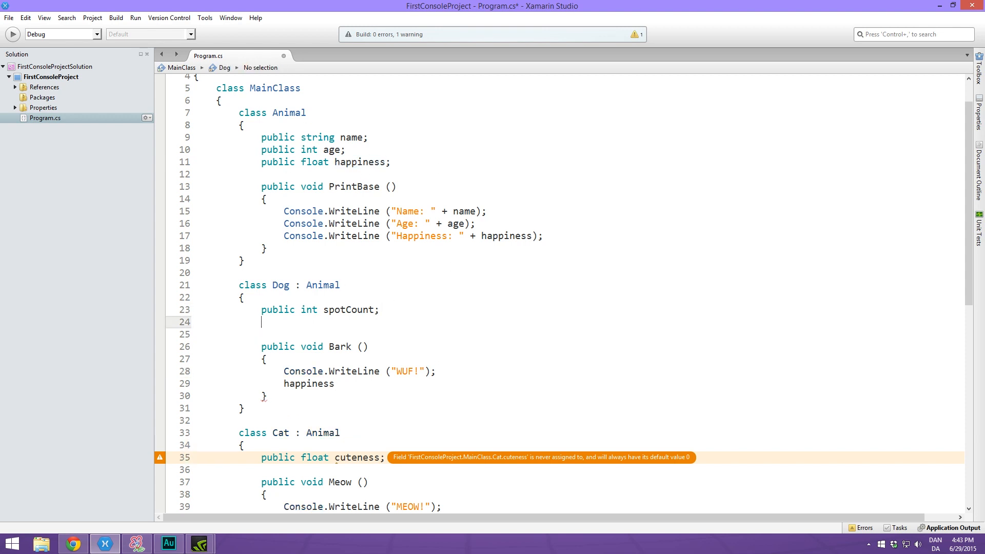
pyautogui.write('publi')
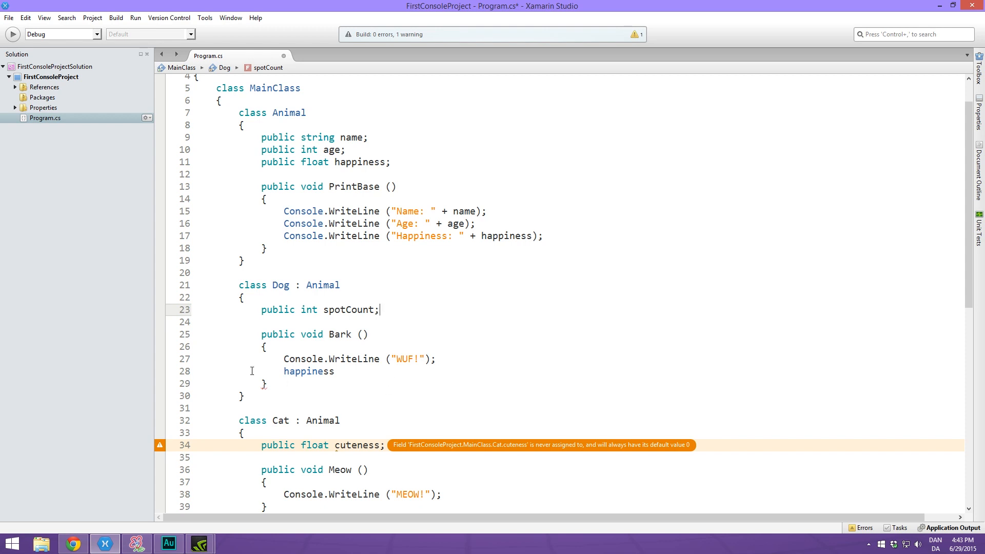
pyautogui.moveTo(430, 326)
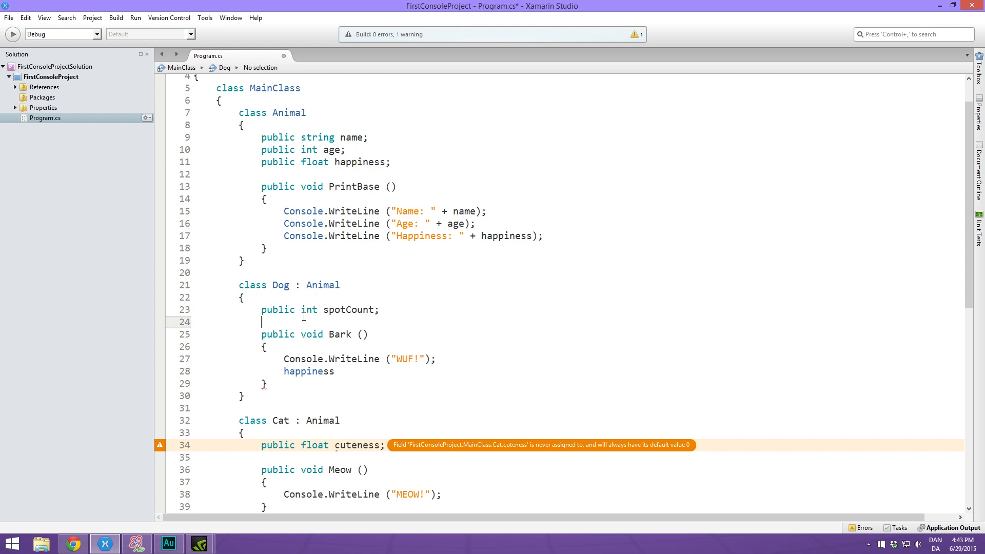
# Replace happiness in Bark() with base.happiness += 0.1f;
pyautogui.doubleClick(308, 371)
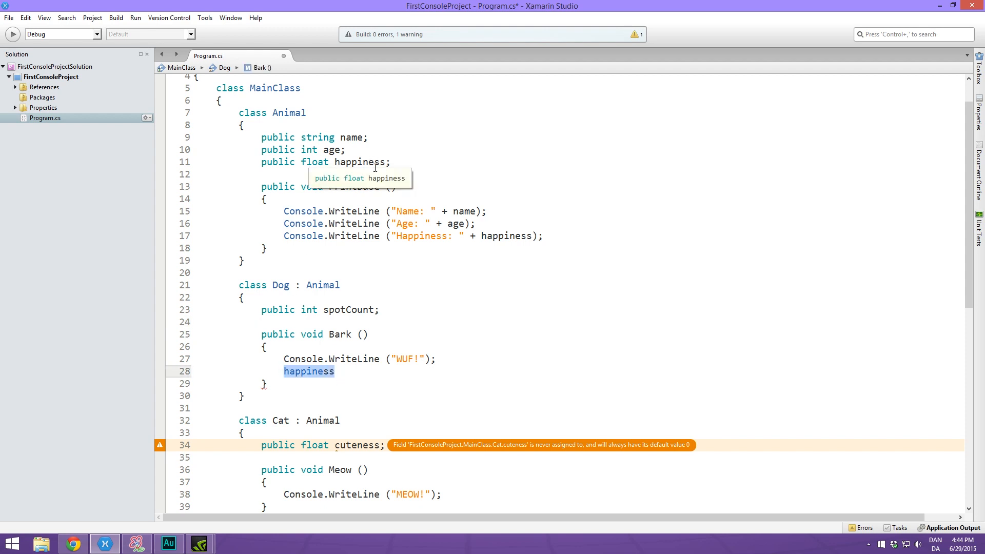
pyautogui.write('base')
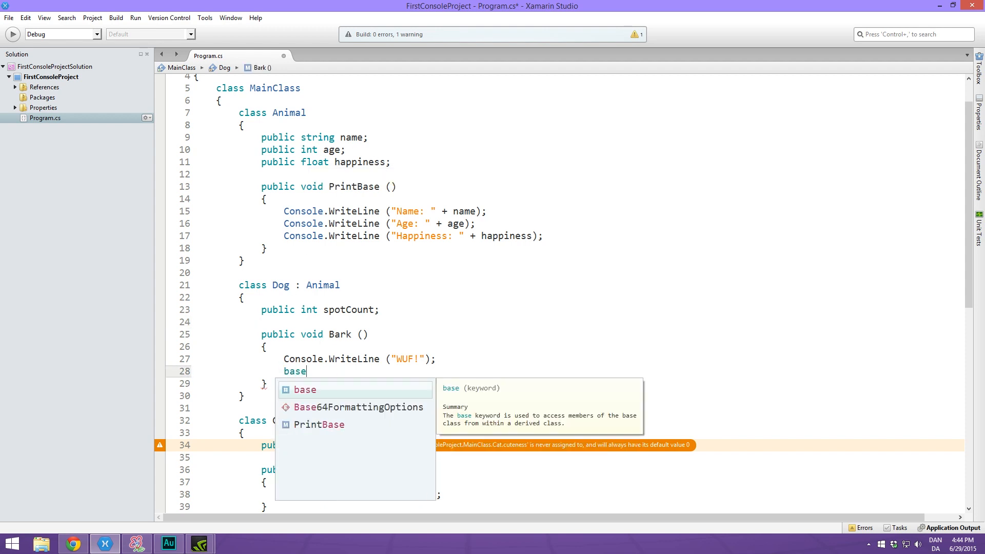
pyautogui.write('.happiness +=')
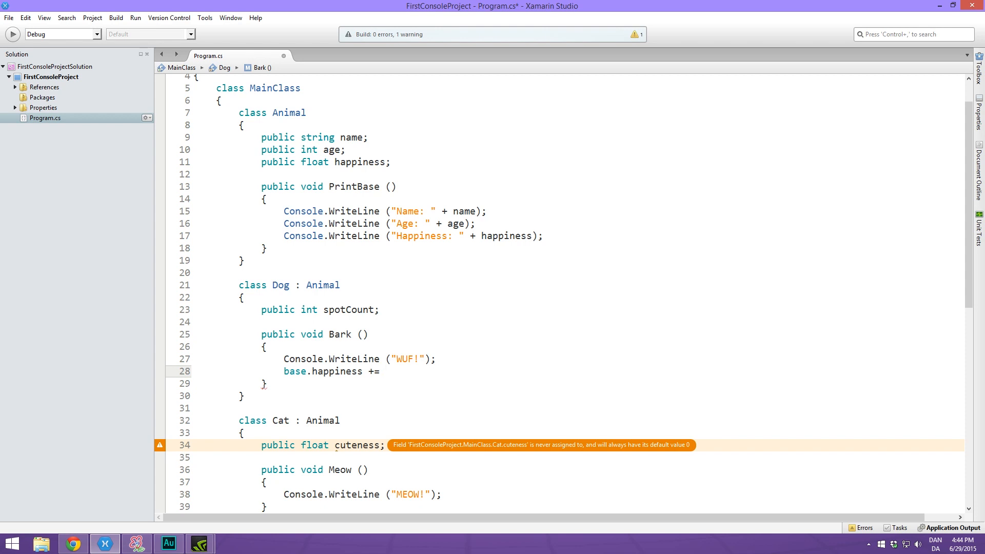
pyautogui.click(386, 371)
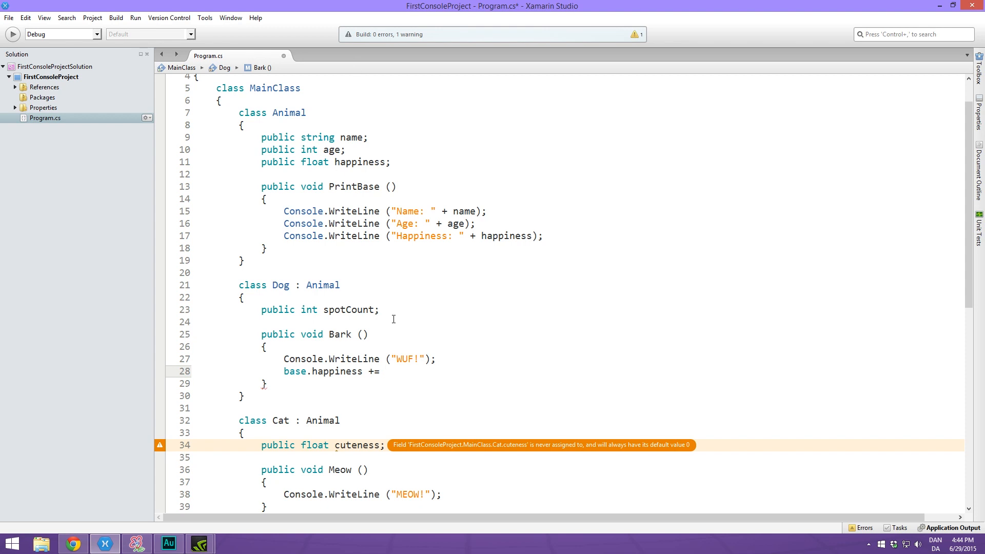
pyautogui.click(384, 372)
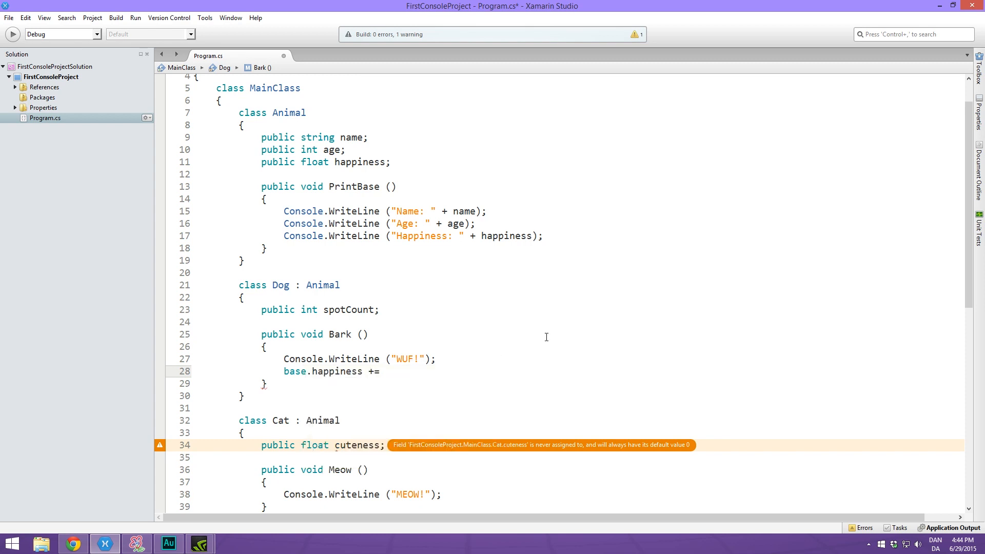
pyautogui.write('0.1f;')
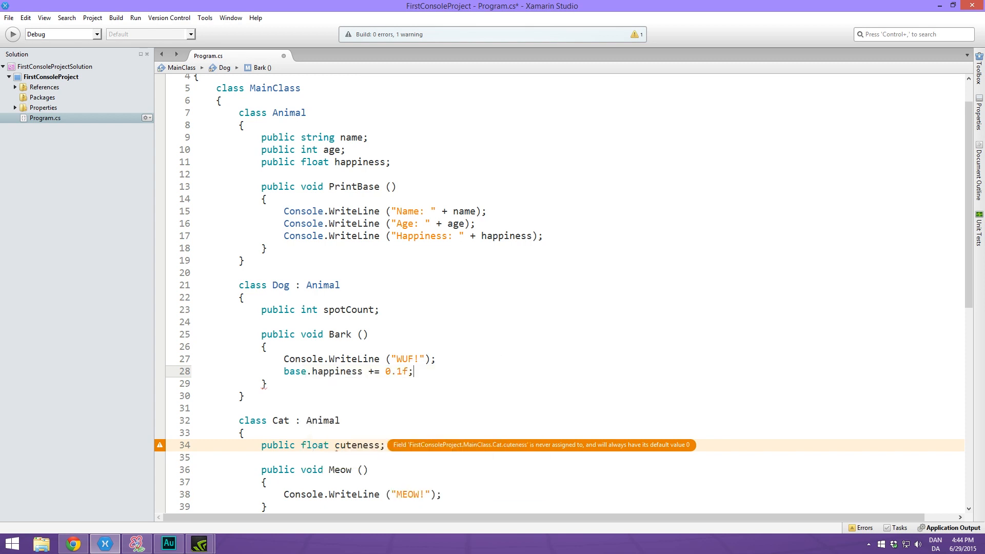
pyautogui.scroll(-3)
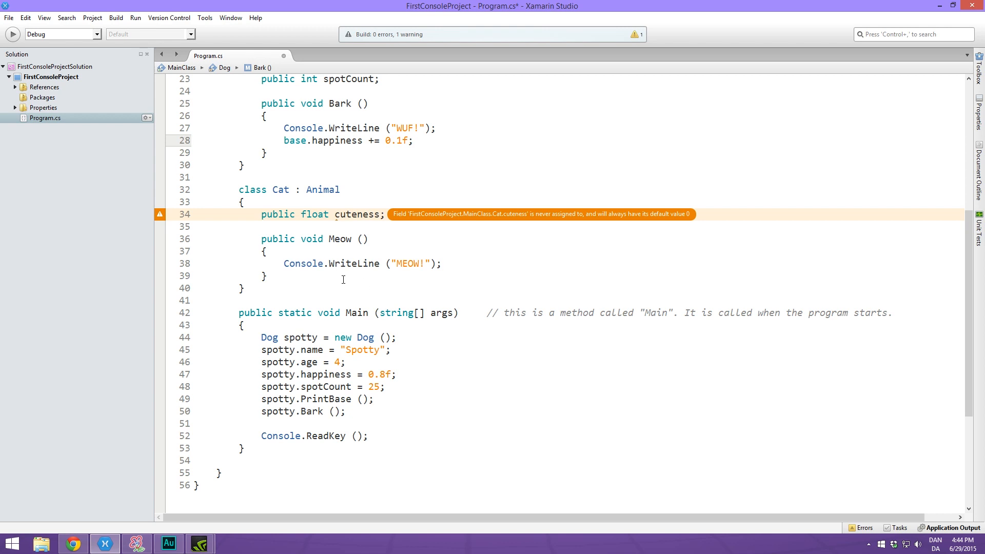
# Add Console.WriteLine("New Happiness: " + spotty.happiness); after spotty.Bark() with blank lines below
pyautogui.click(347, 412)
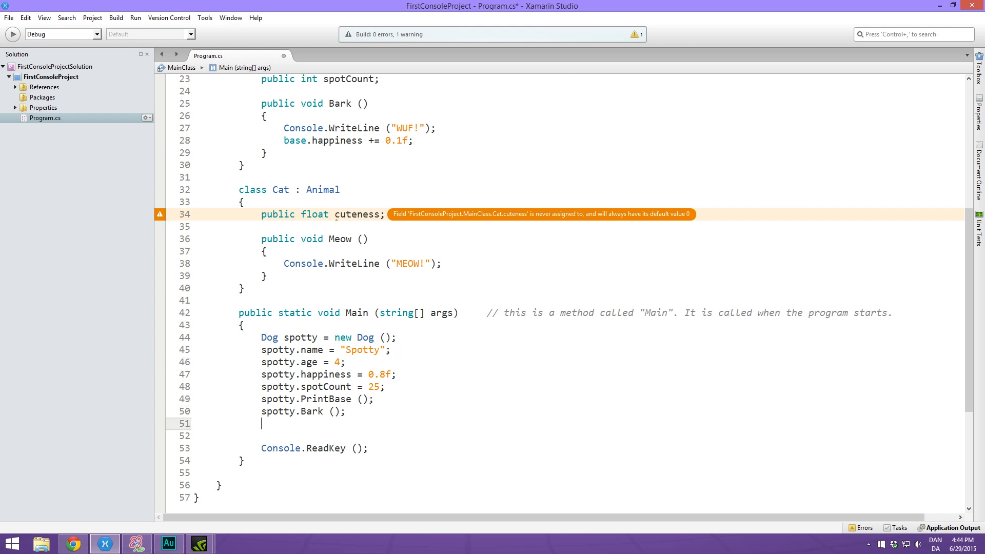
pyautogui.write('cw')
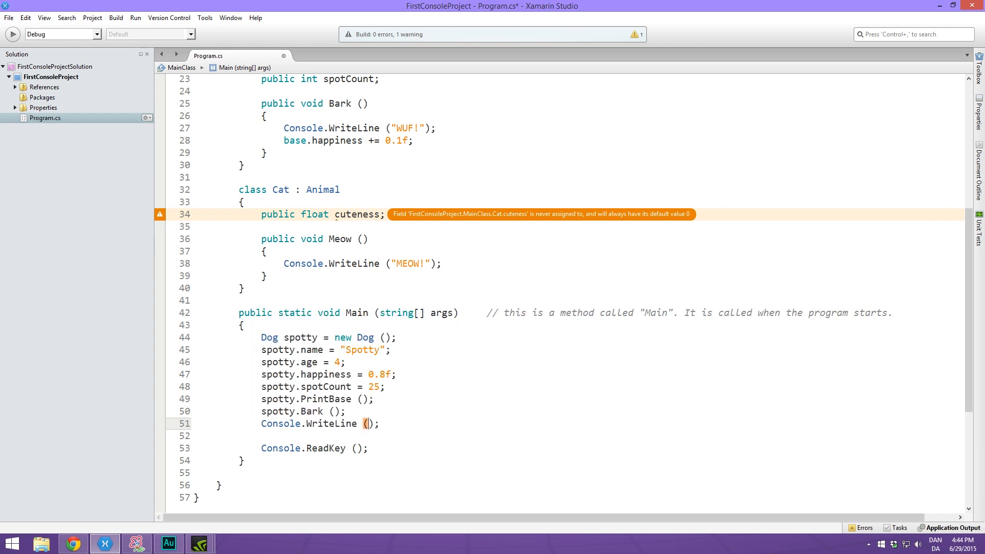
pyautogui.write('"New"')
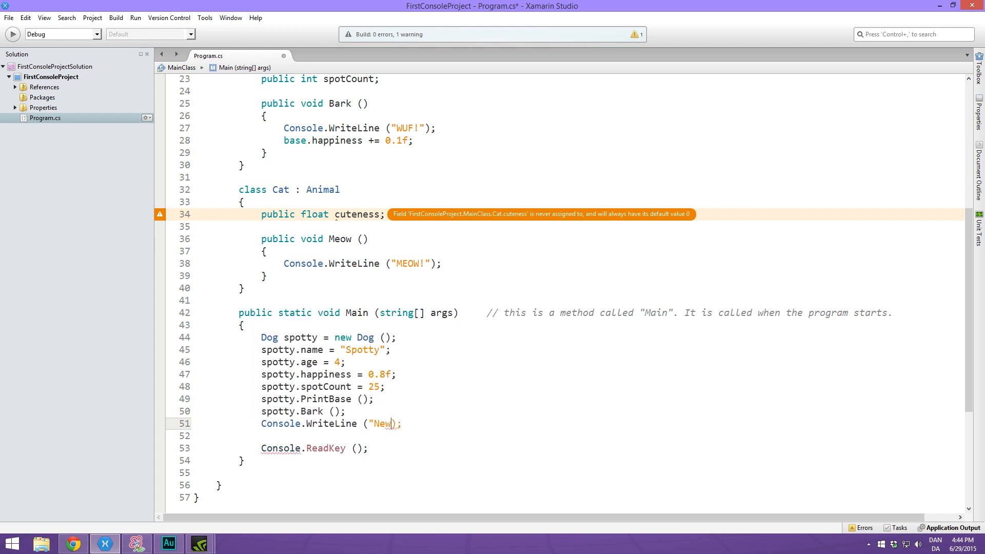
pyautogui.write('Hap')
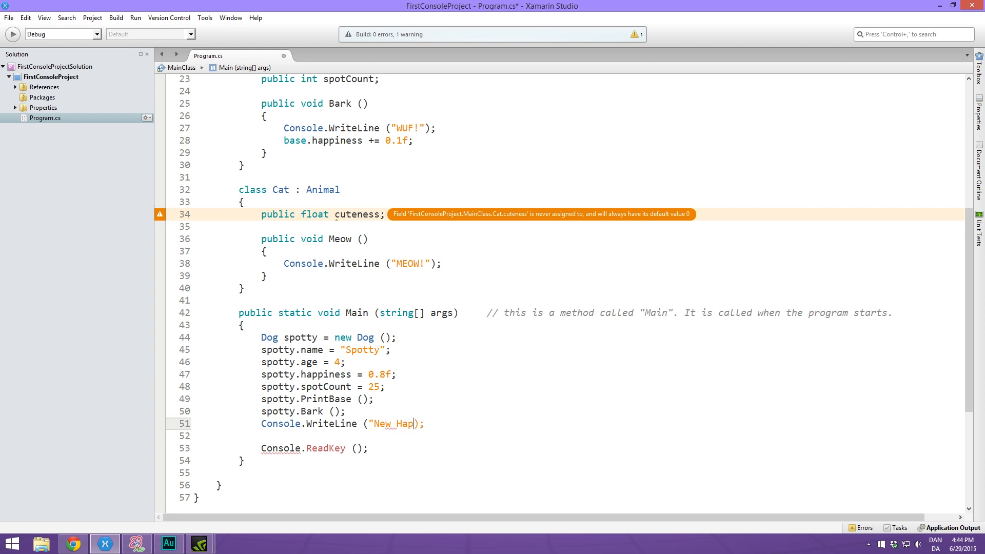
pyautogui.write('piness')
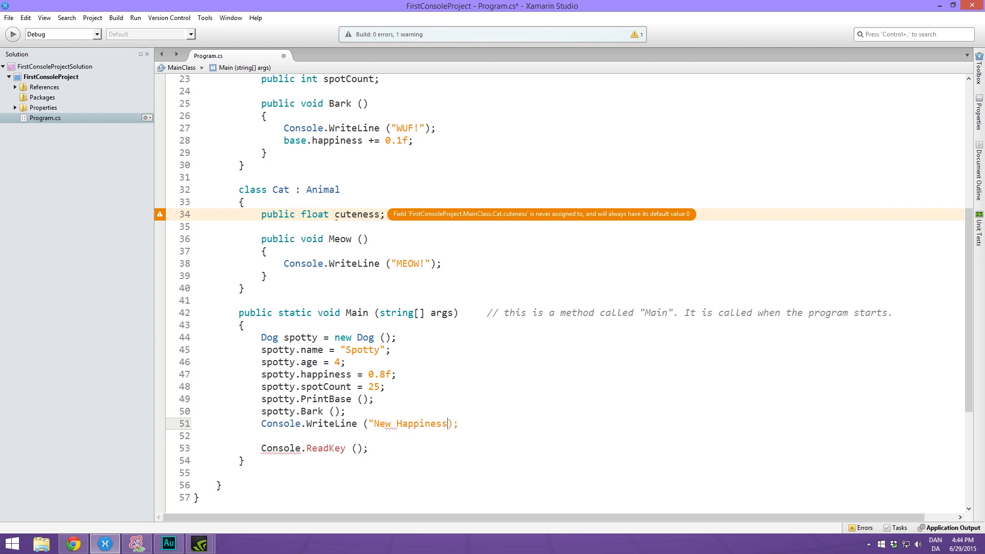
pyautogui.write(': " +')
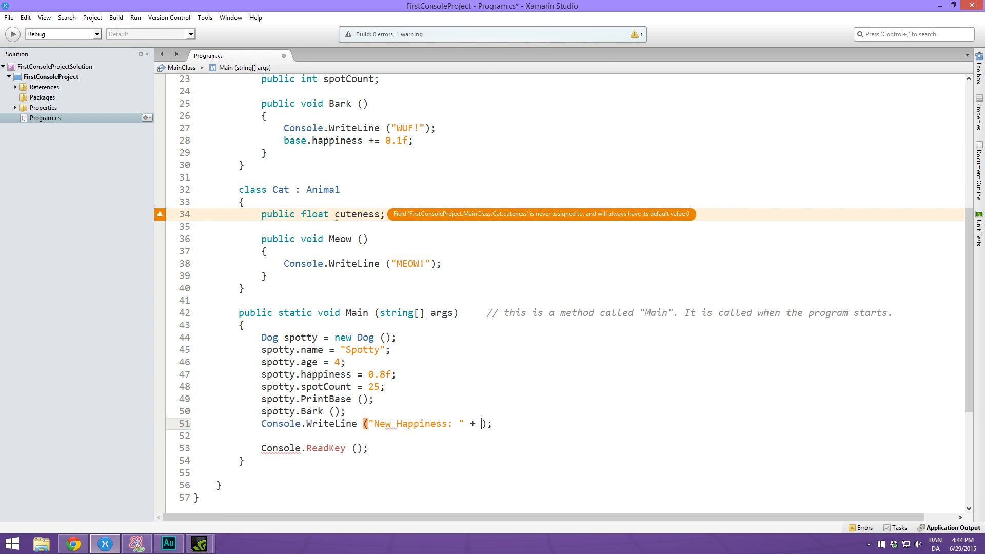
pyautogui.write('spotty.happiness')
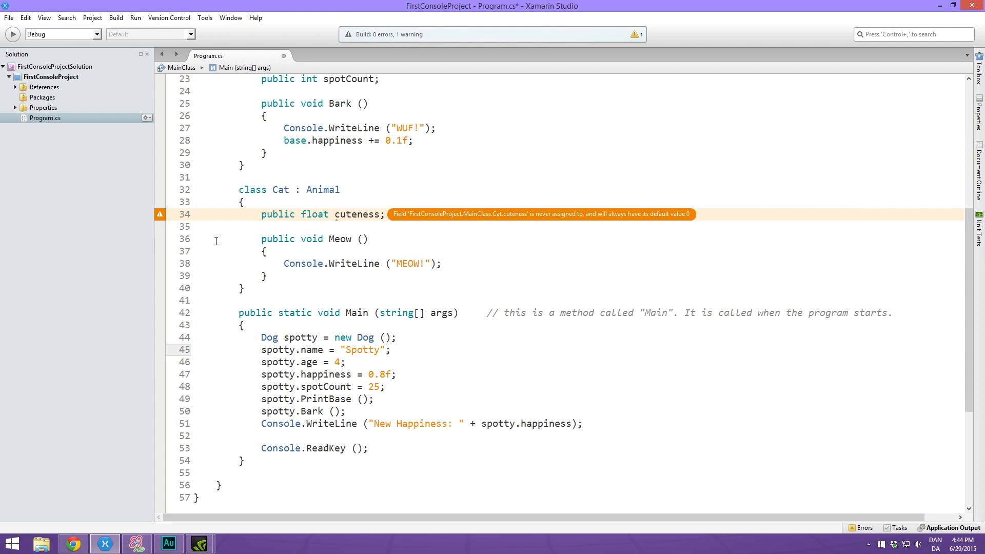
pyautogui.click(12, 34)
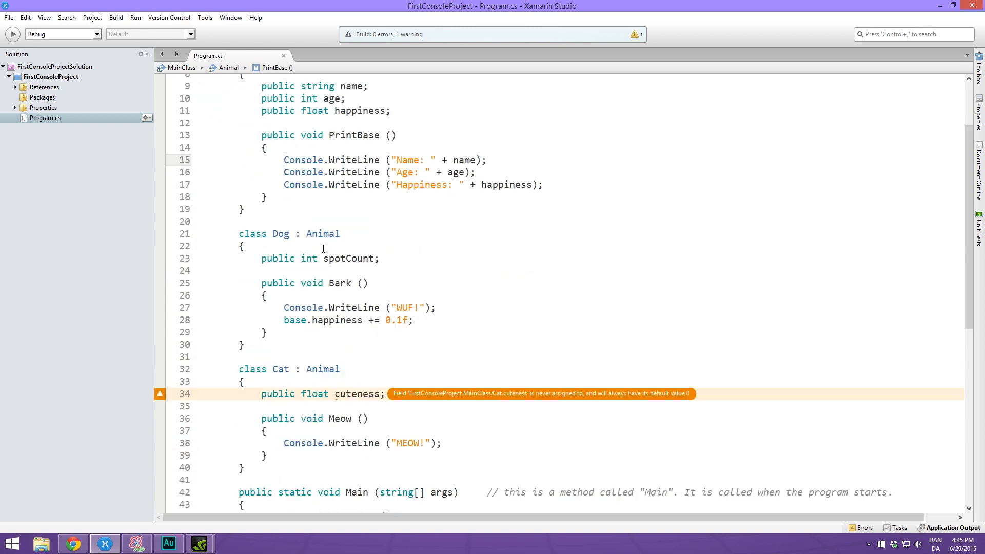
pyautogui.scroll(-3)
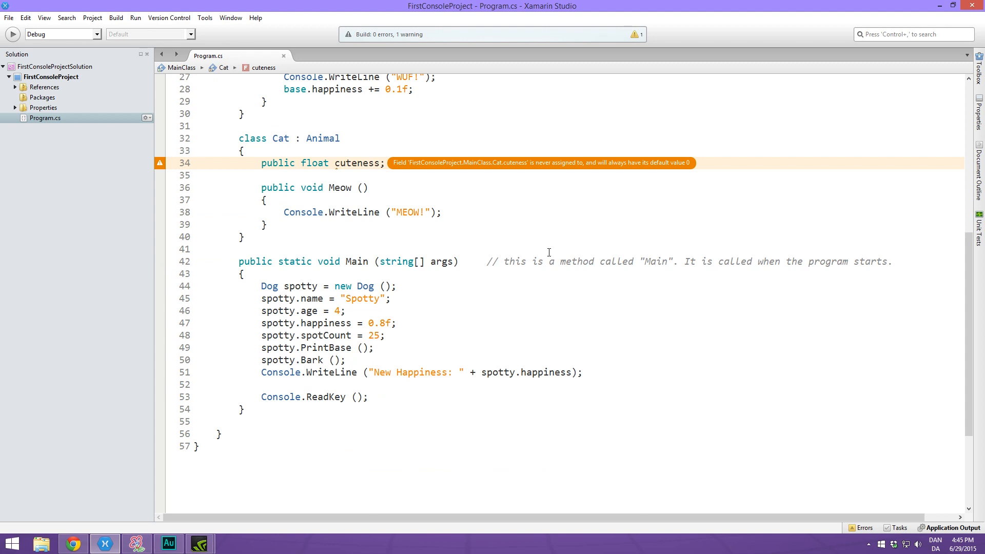
pyautogui.press('enter')
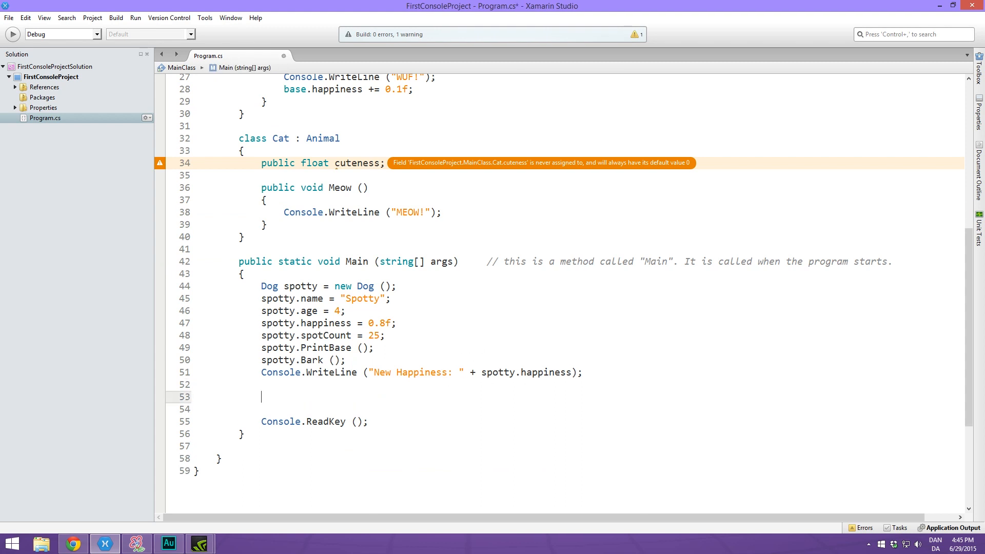
# Create Cat heisenberg named "Heisenberg" with age 13
pyautogui.write('Cat')
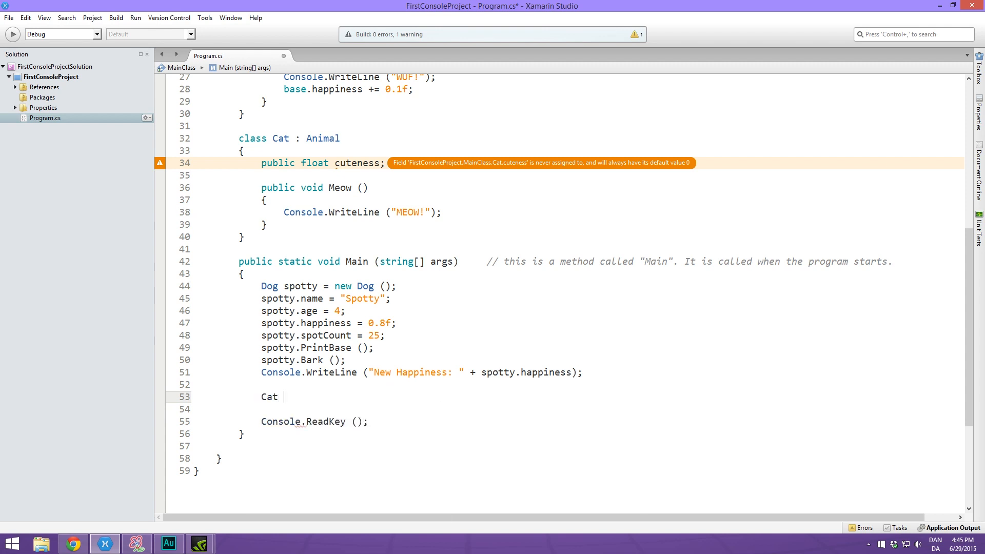
pyautogui.write('heisenberg = new Cat')
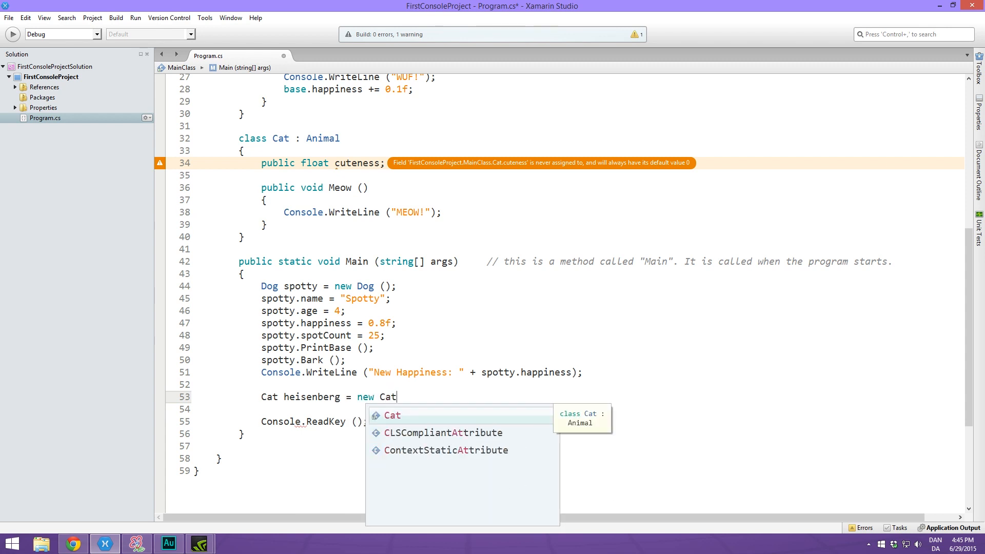
pyautogui.write('();')
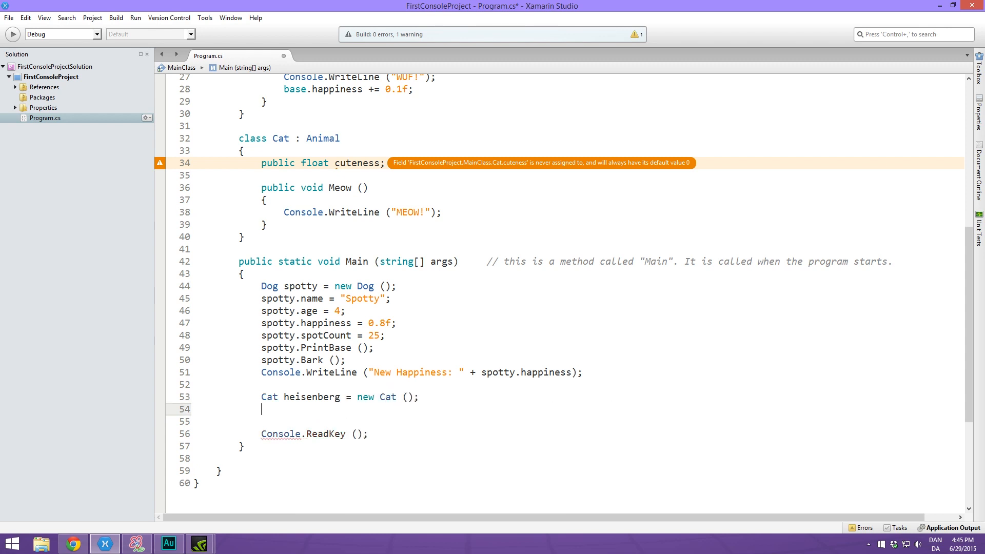
pyautogui.write('he')
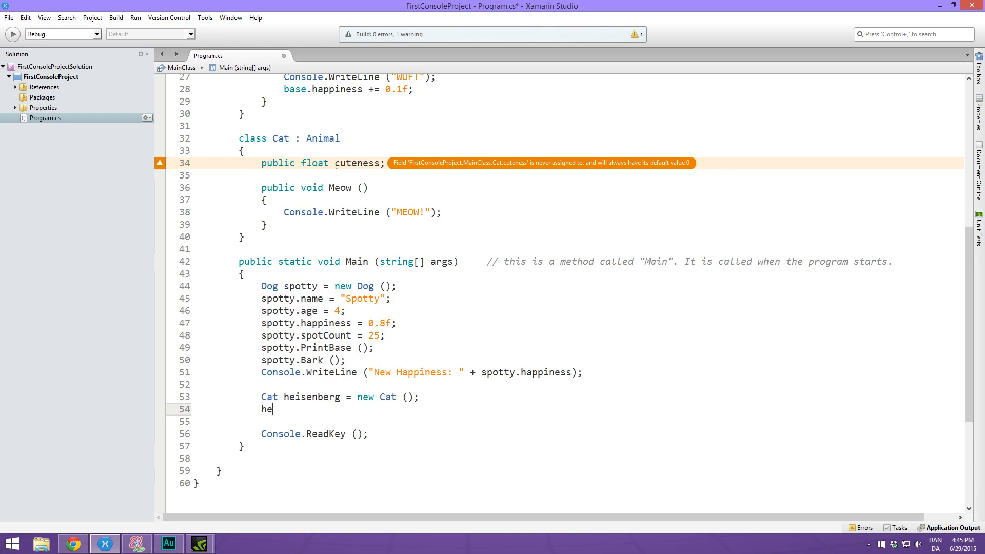
pyautogui.write('isenberg.name = "Heis')
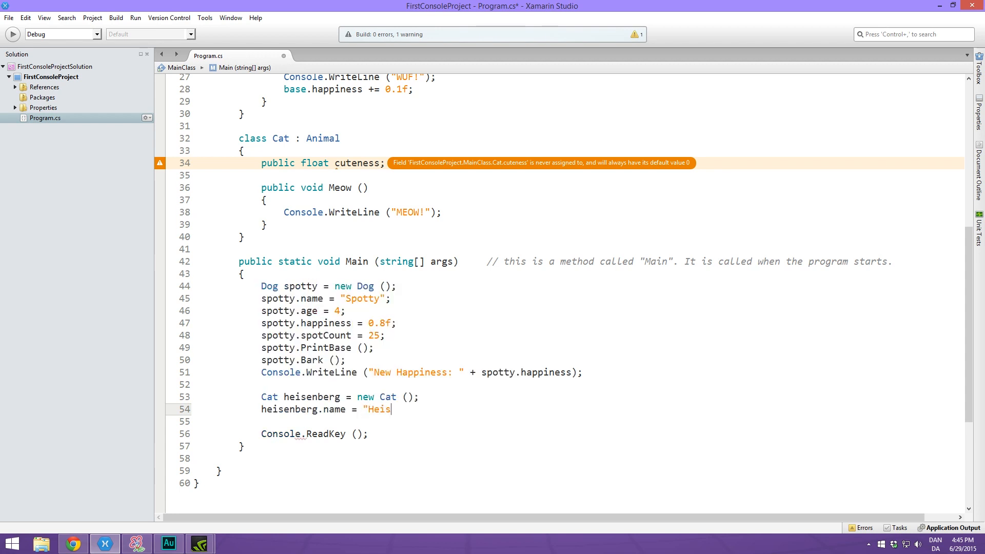
pyautogui.write('enberg";')
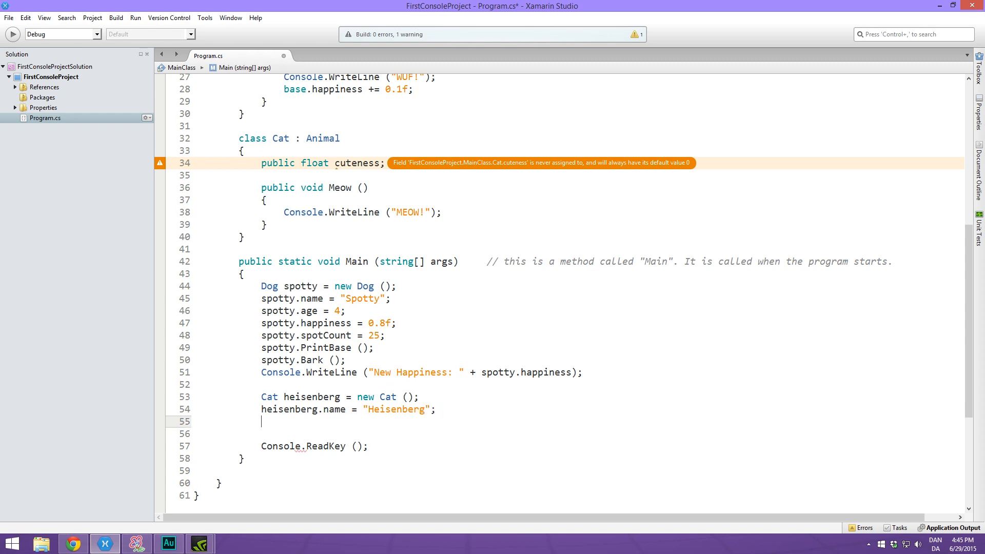
pyautogui.write('heisenberg.age')
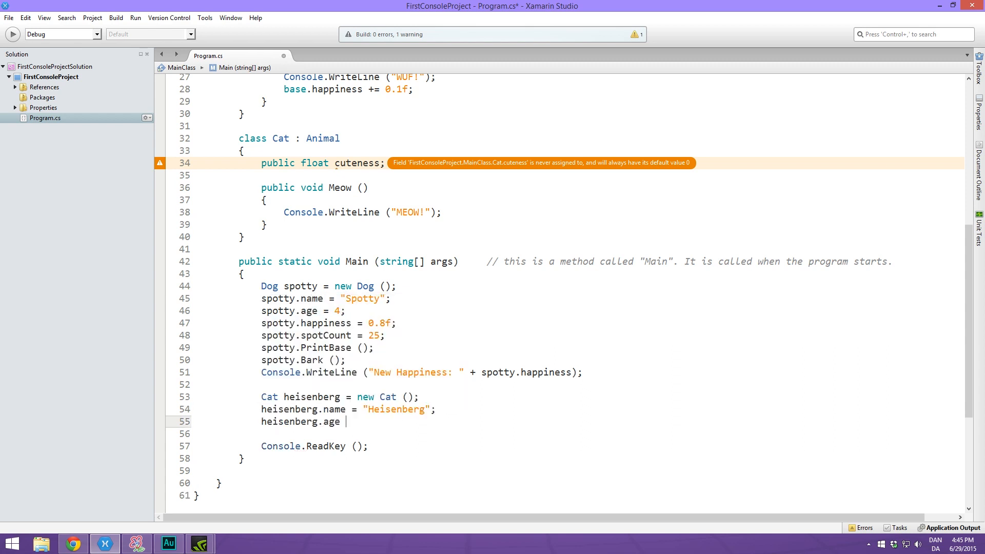
pyautogui.write('=')
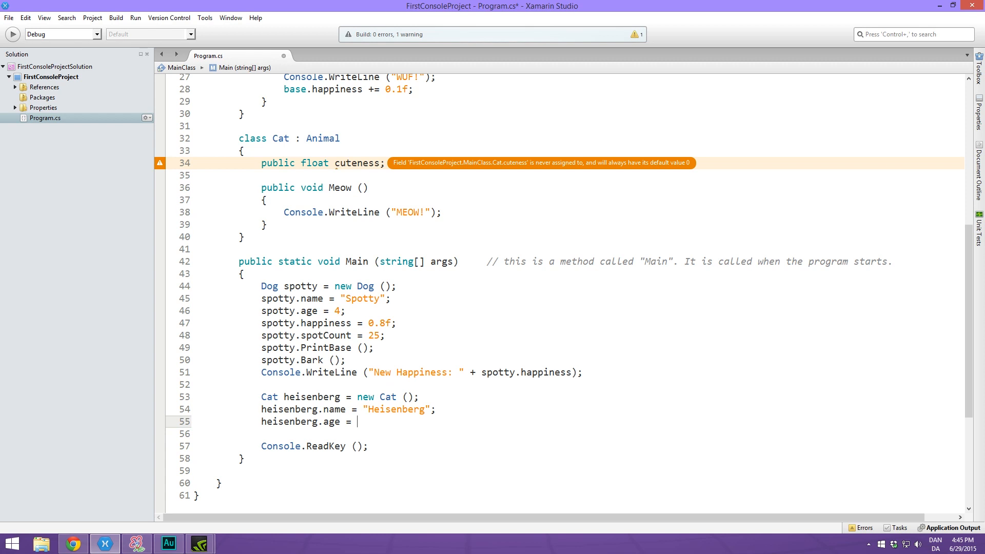
pyautogui.write('13;')
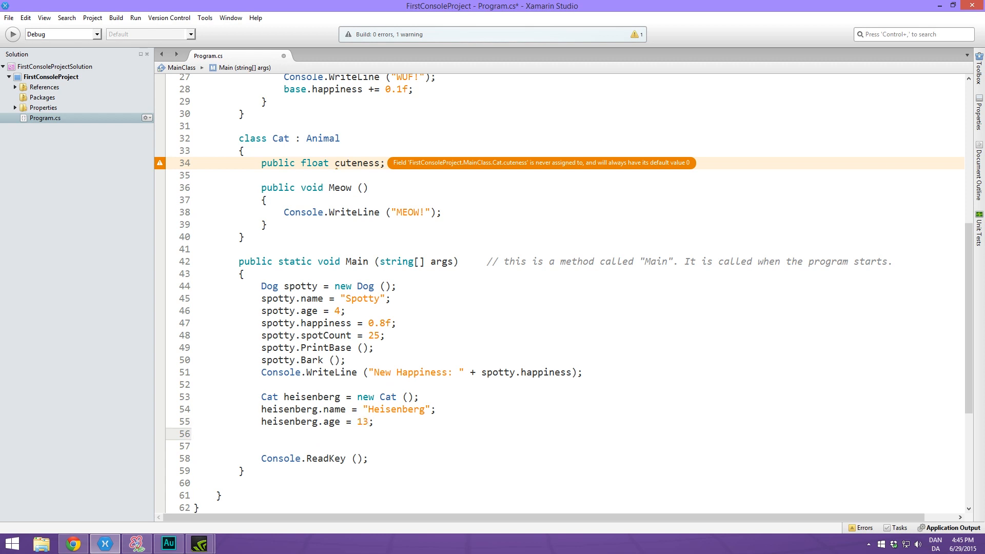
# Set heisenberg's happiness 0.3 and cuteness 0.4, call PrintBase() and Meow(), then run
pyautogui.write('heisenberg')
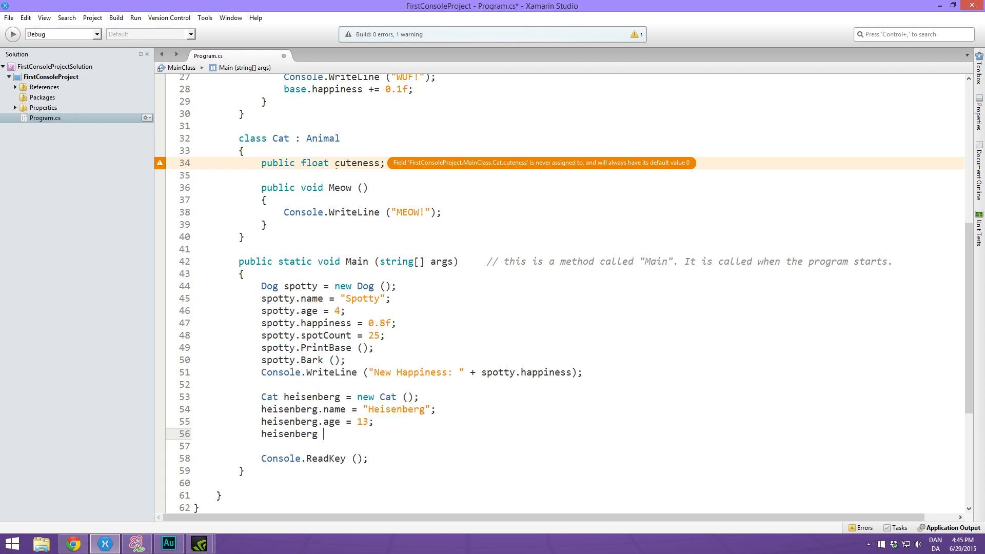
pyautogui.write('.happiness = 0.3f;')
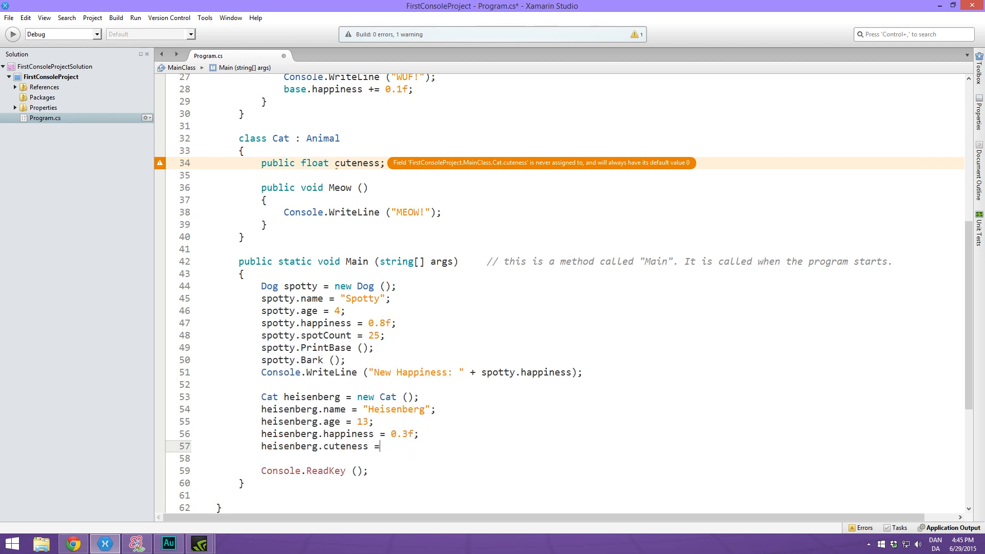
pyautogui.write('0.4f;')
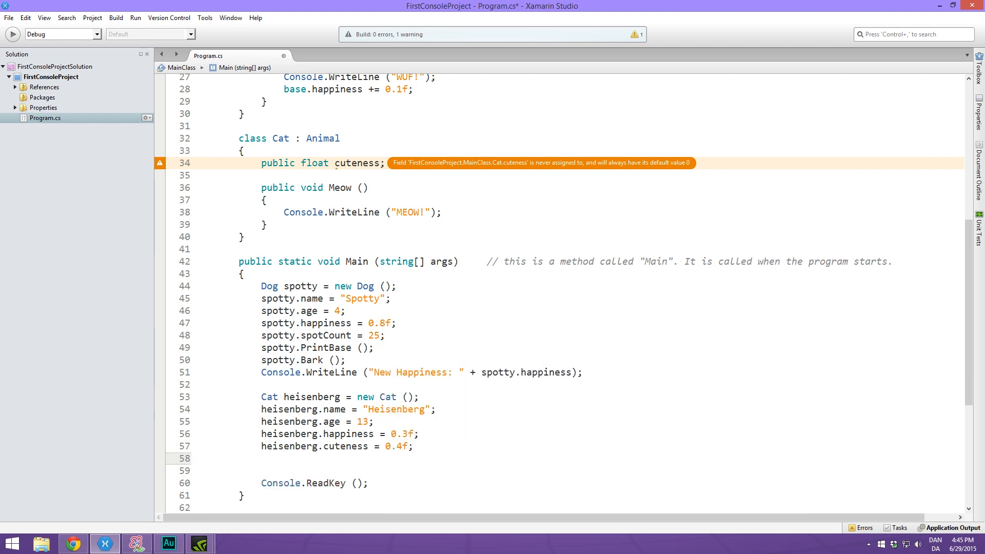
pyautogui.write('hei')
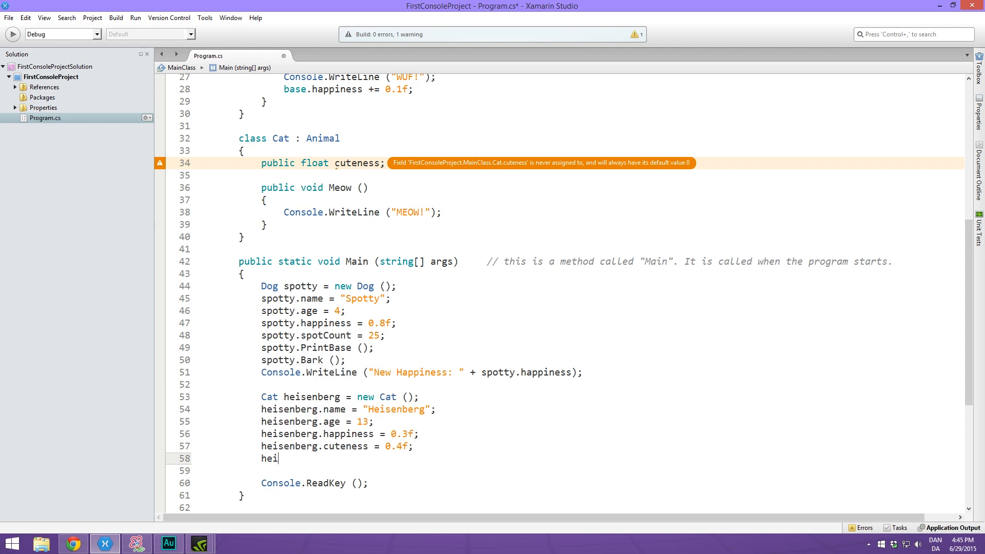
pyautogui.write('senberg.PrintBase)')
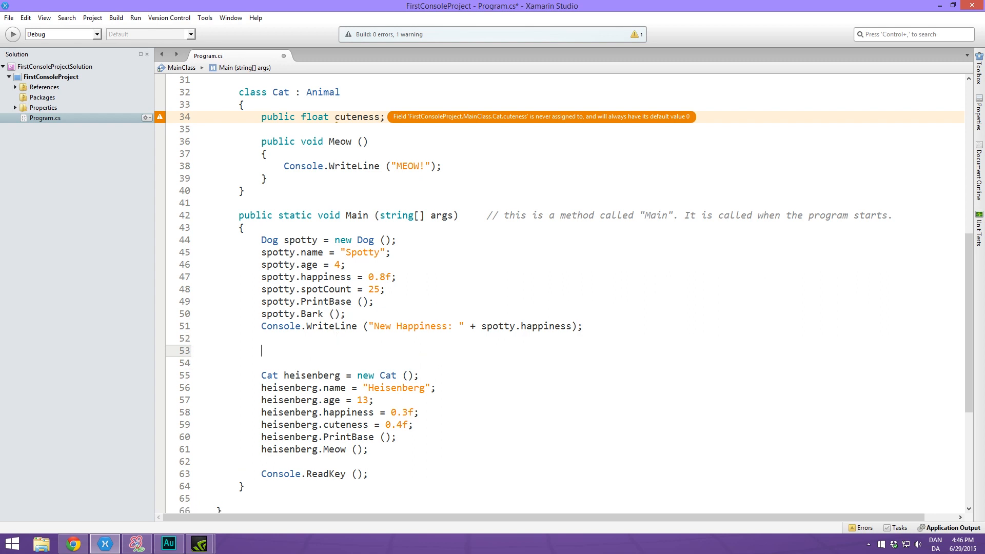
pyautogui.write('c')
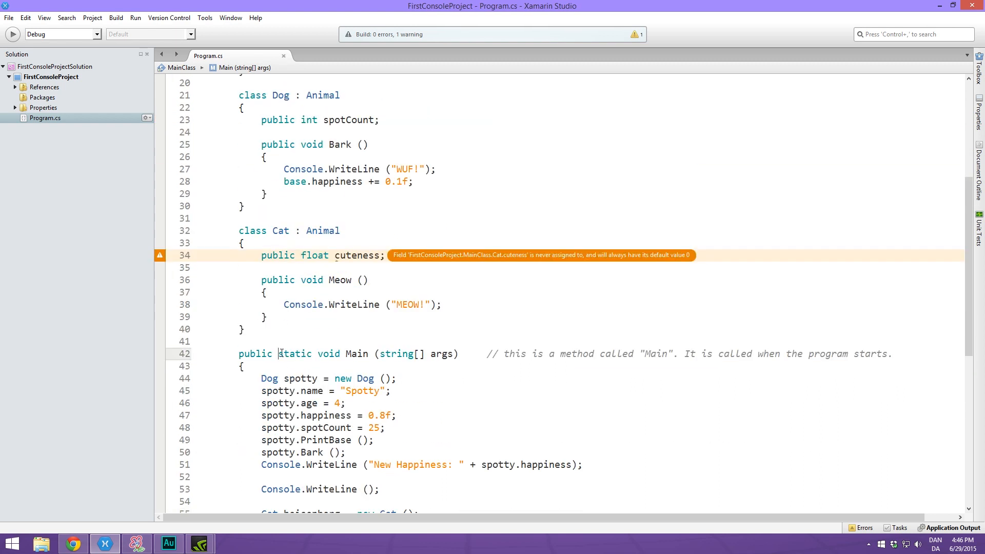
pyautogui.click(12, 34)
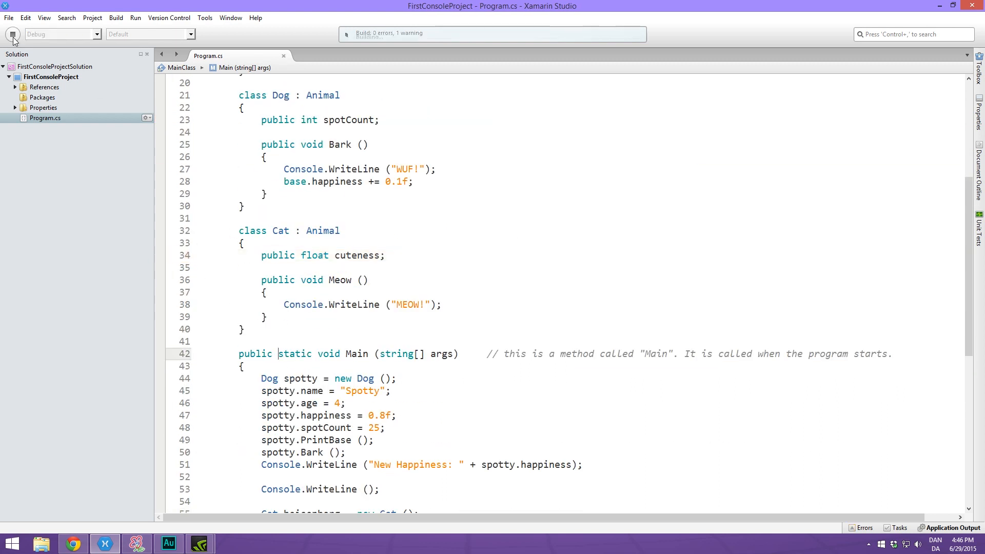
# Check Spotty's and Heisenberg's console output, then close the console window
pyautogui.click(12, 34)
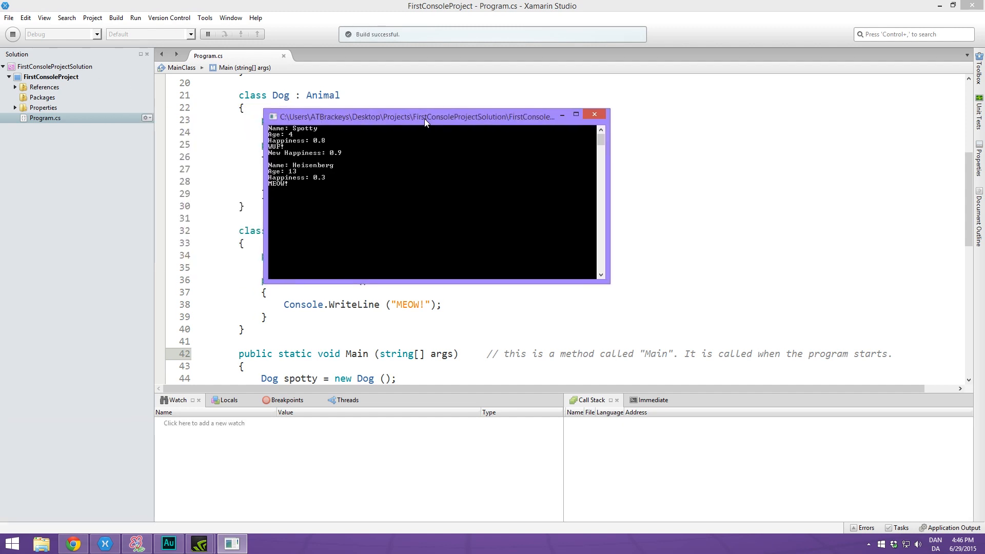
pyautogui.moveTo(347, 135)
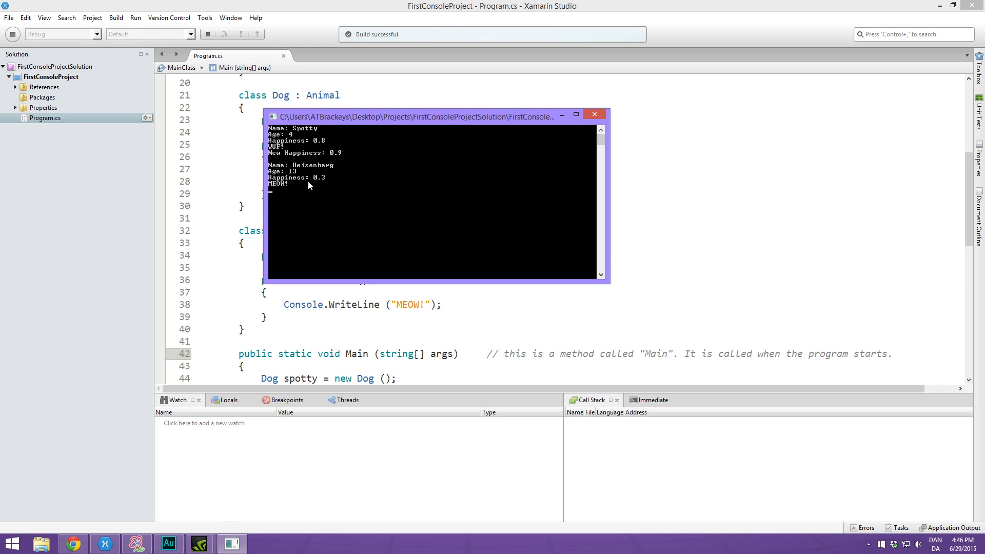
pyautogui.moveTo(420, 124)
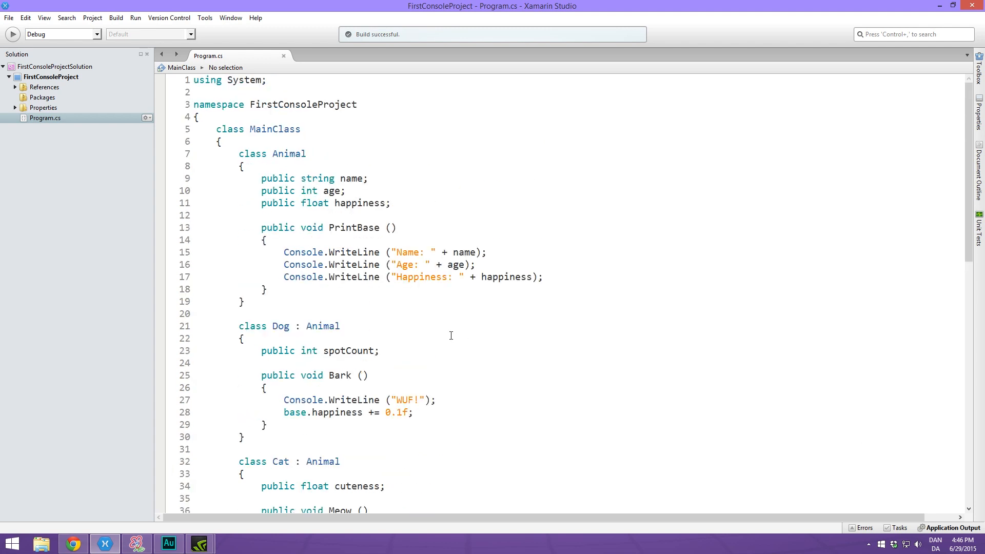
pyautogui.moveTo(447, 338)
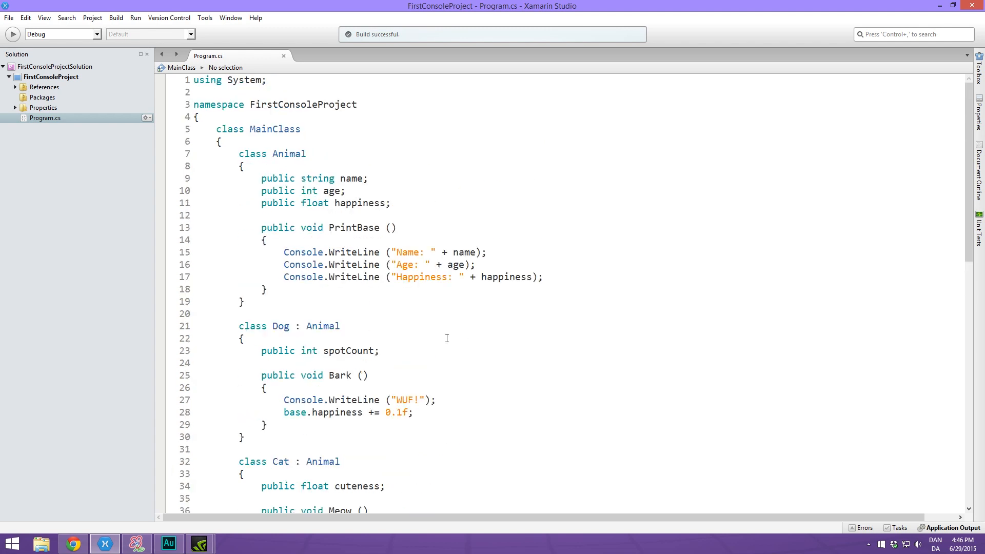
pyautogui.moveTo(431, 312)
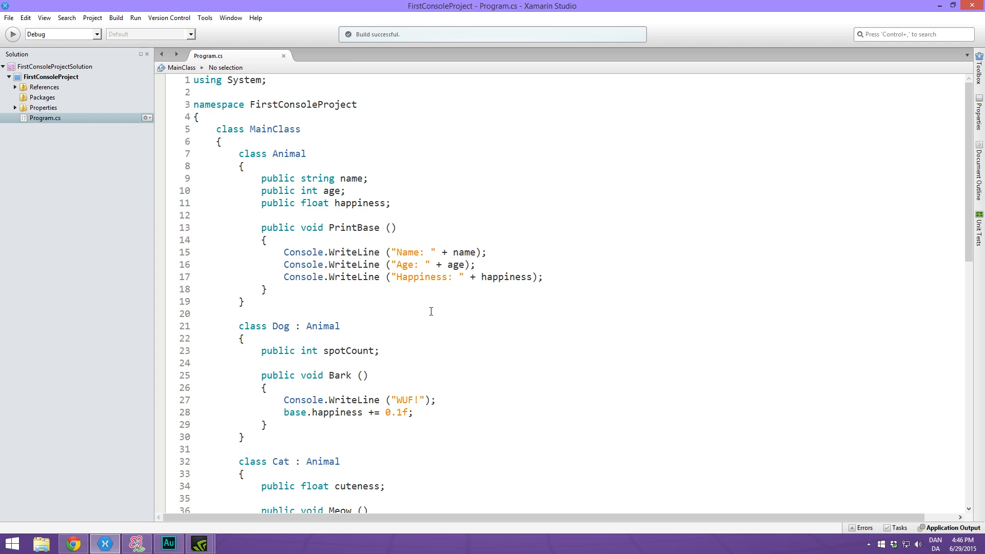
pyautogui.doubleClick(277, 350)
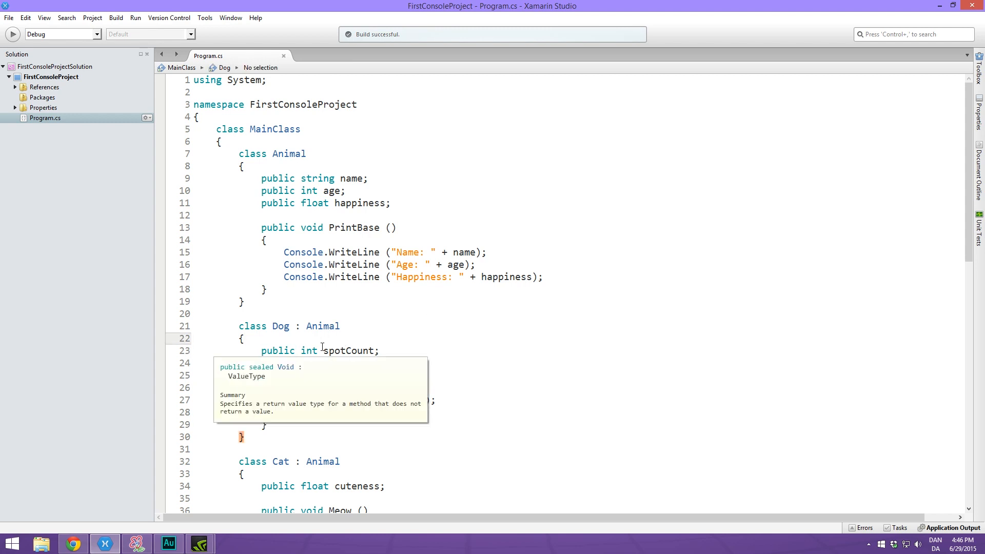
pyautogui.click(244, 339)
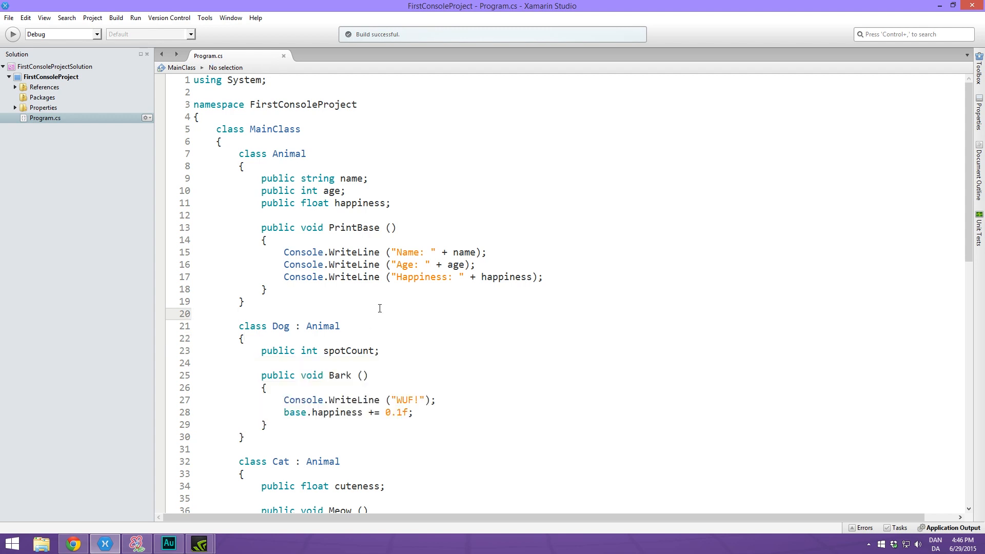
pyautogui.scroll(-3)
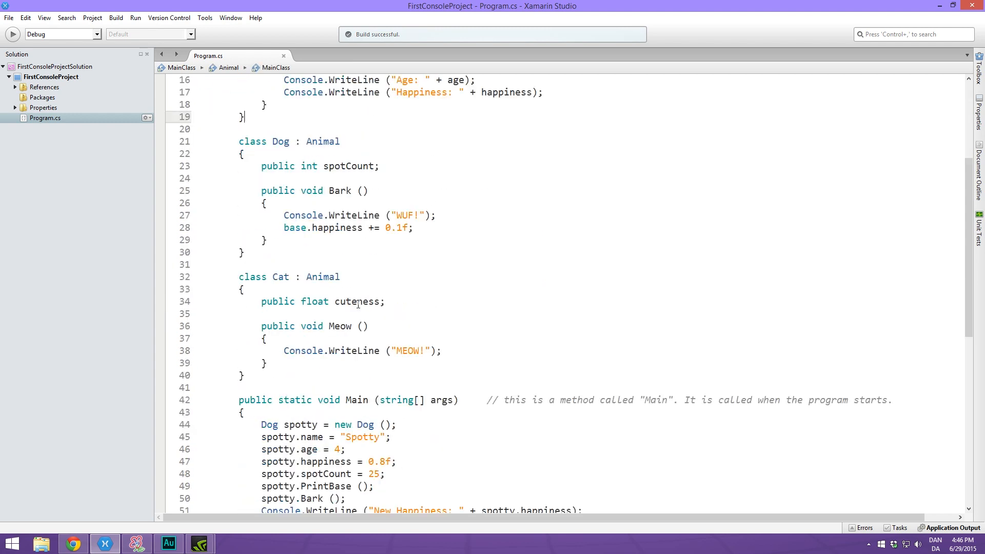
pyautogui.scroll(-3)
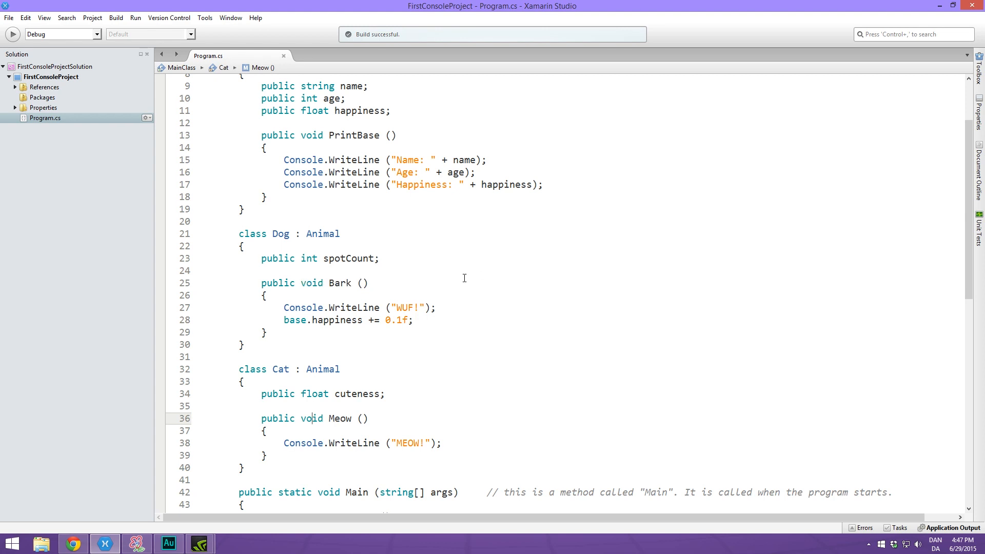
pyautogui.click(370, 283)
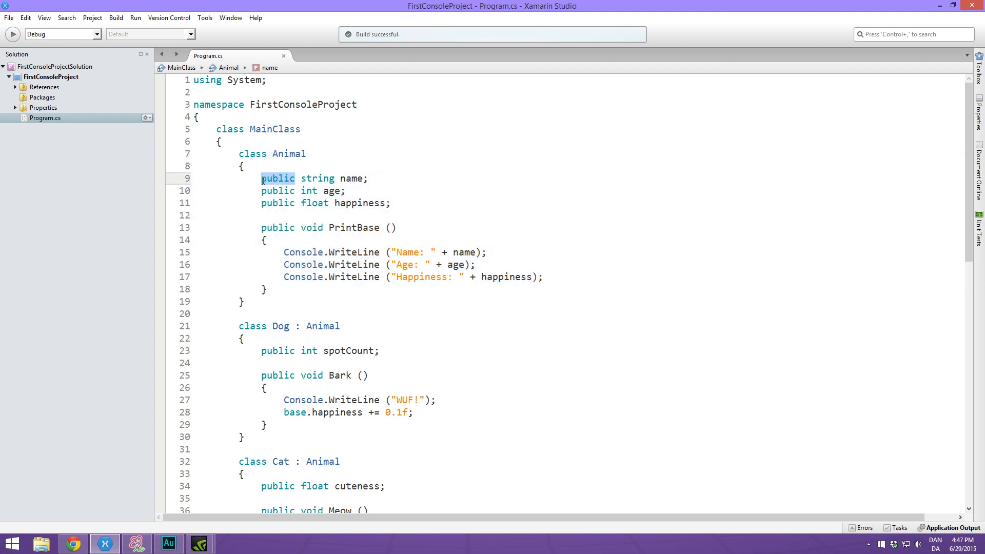
pyautogui.moveTo(250, 199)
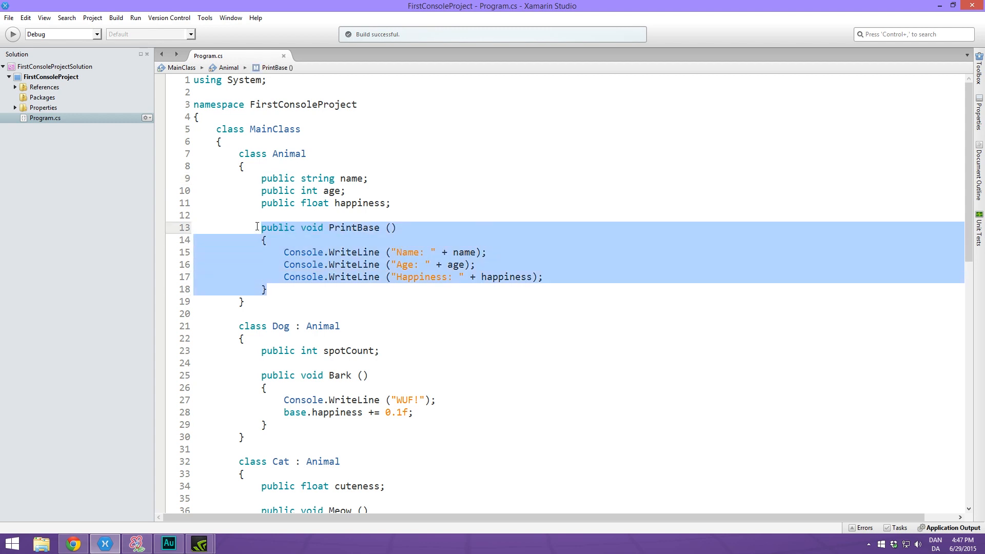
pyautogui.click(579, 277)
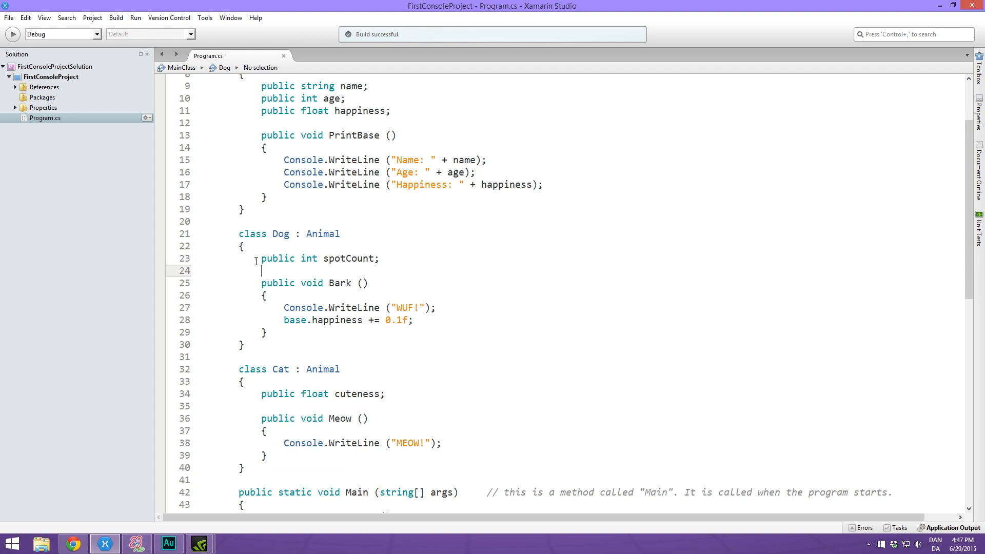
pyautogui.tripleClick(320, 258)
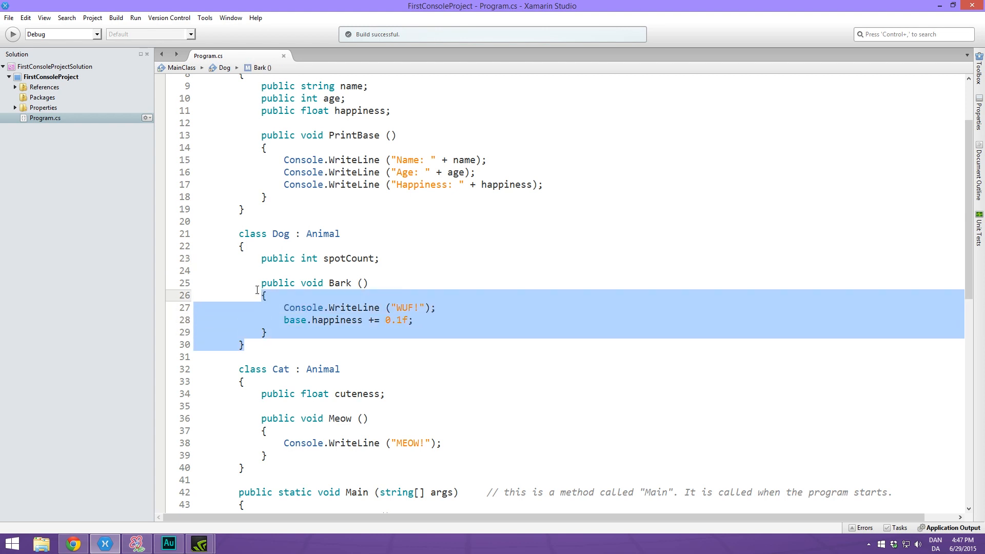
pyautogui.scroll(-3)
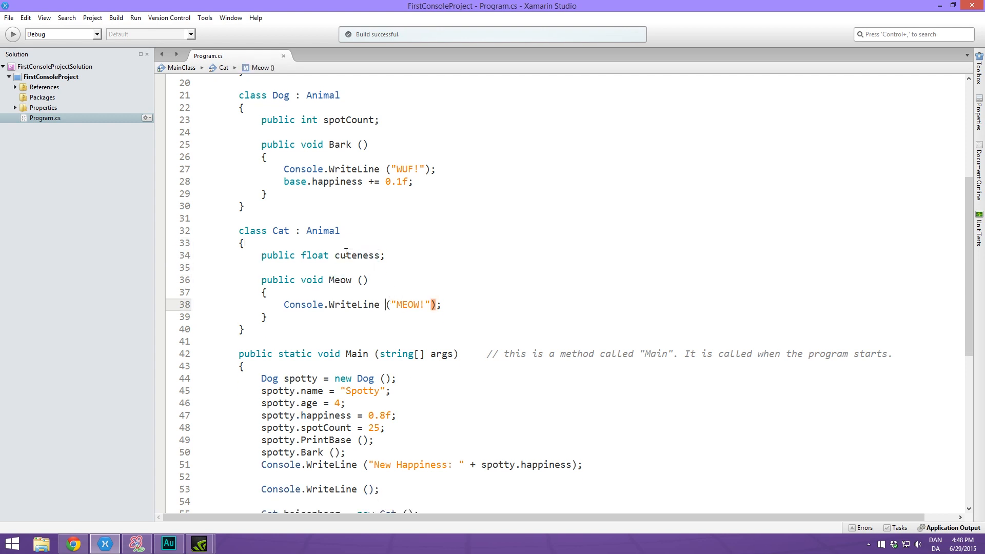
# Highlight the spotty variable in Main, then rerun the program
pyautogui.scroll(-3)
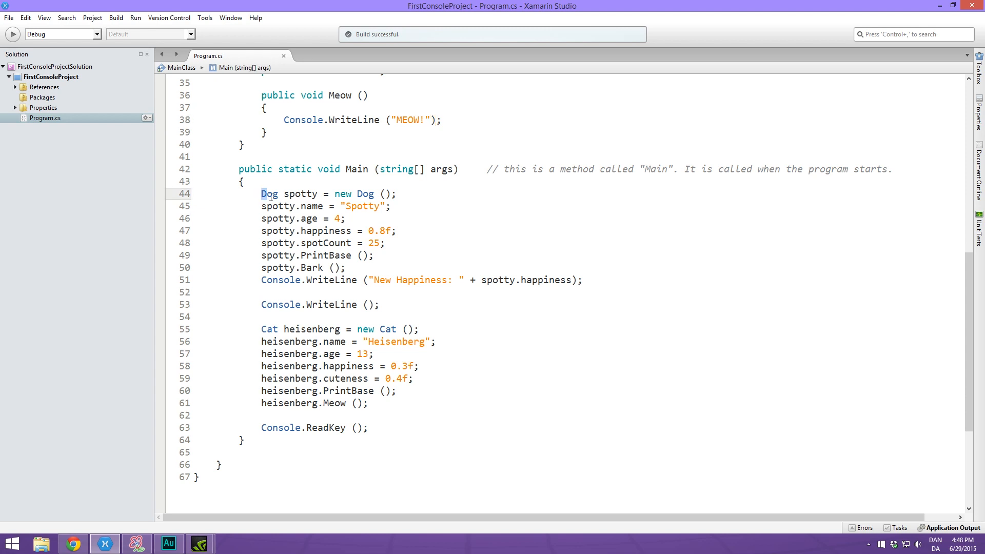
pyautogui.doubleClick(299, 194)
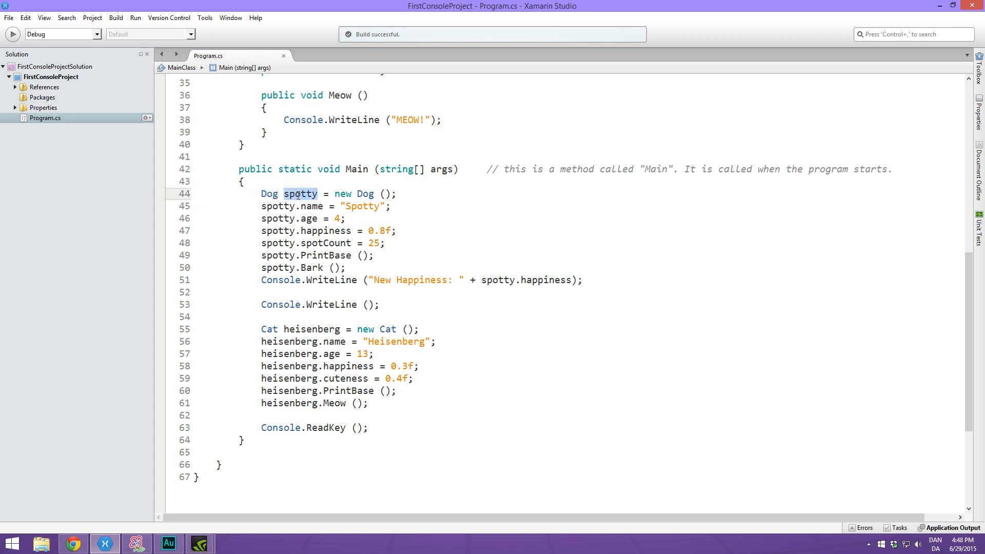
pyautogui.moveTo(409, 248)
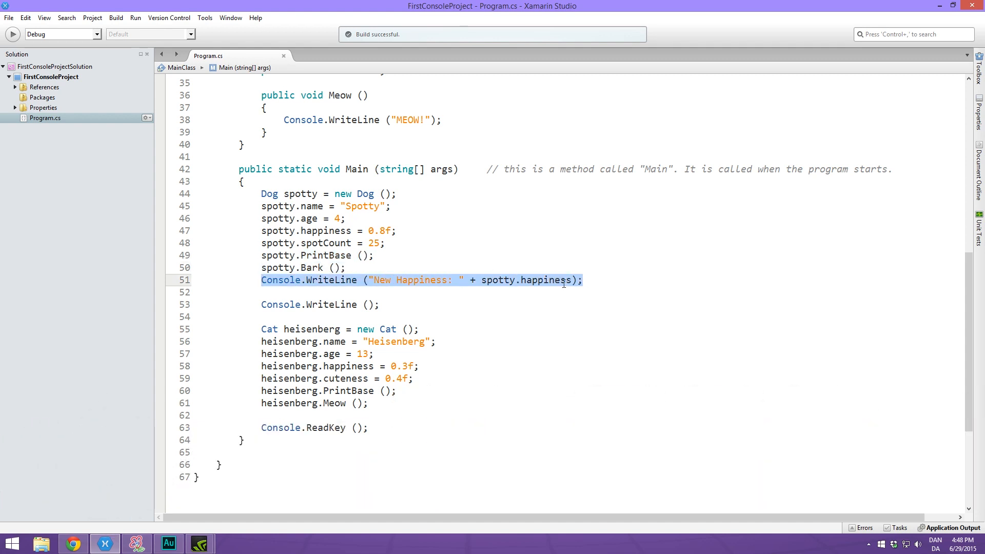
pyautogui.click(11, 34)
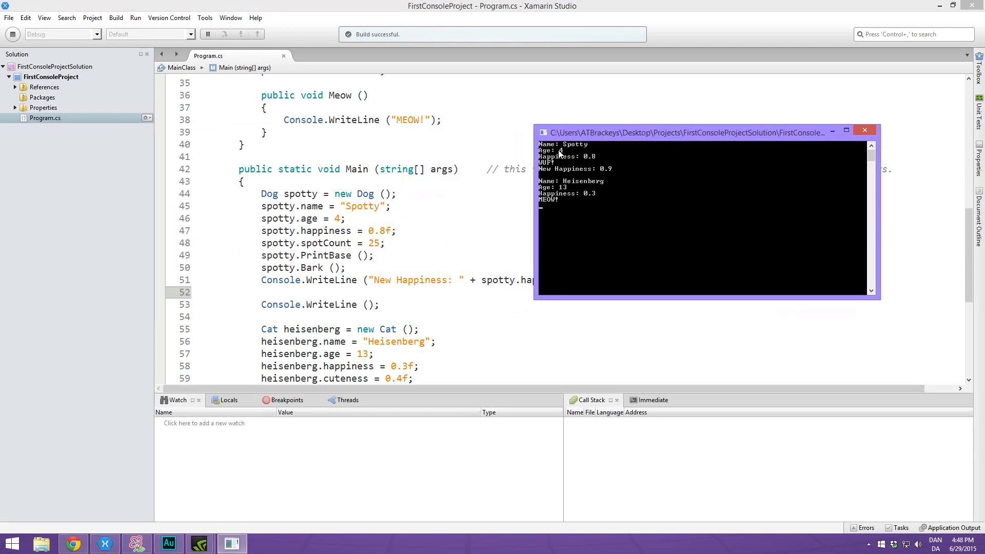
pyautogui.moveTo(869, 162)
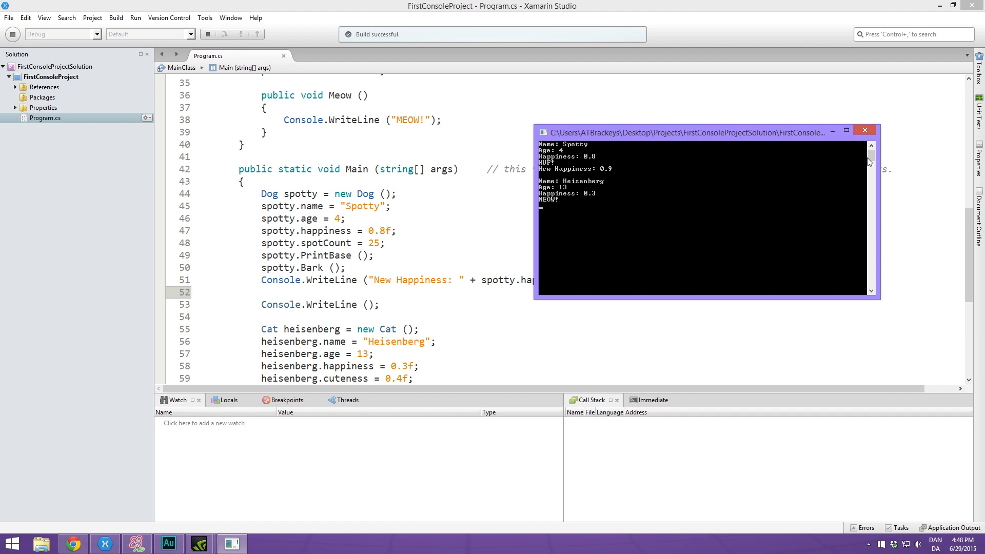